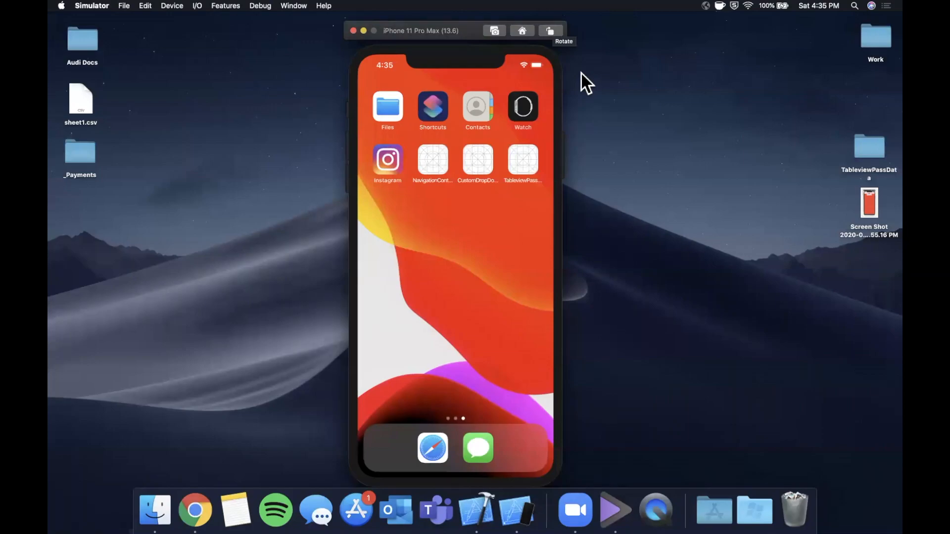
mouse_move(548, 178)
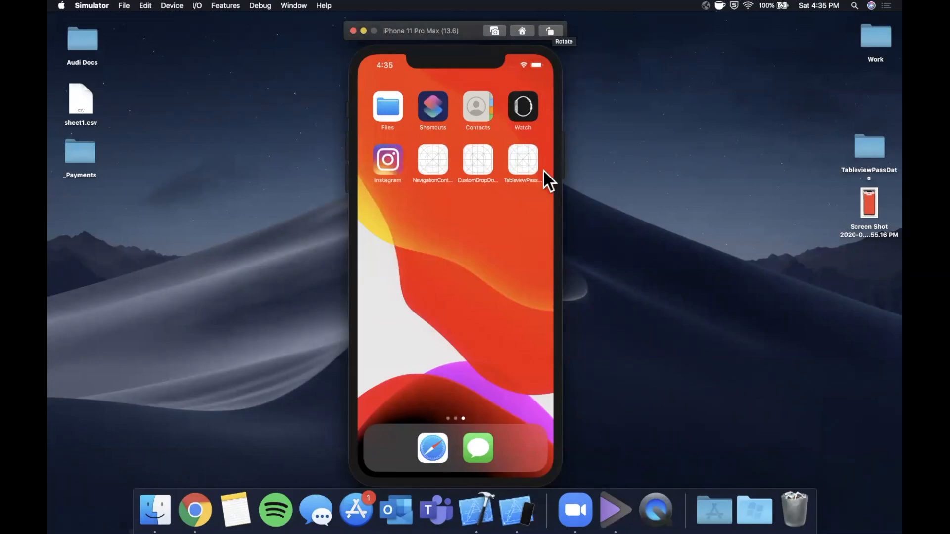
- Launch TableviewPassData and browse the Weather and Cities lists, returning Home each time
left_click(522, 164)
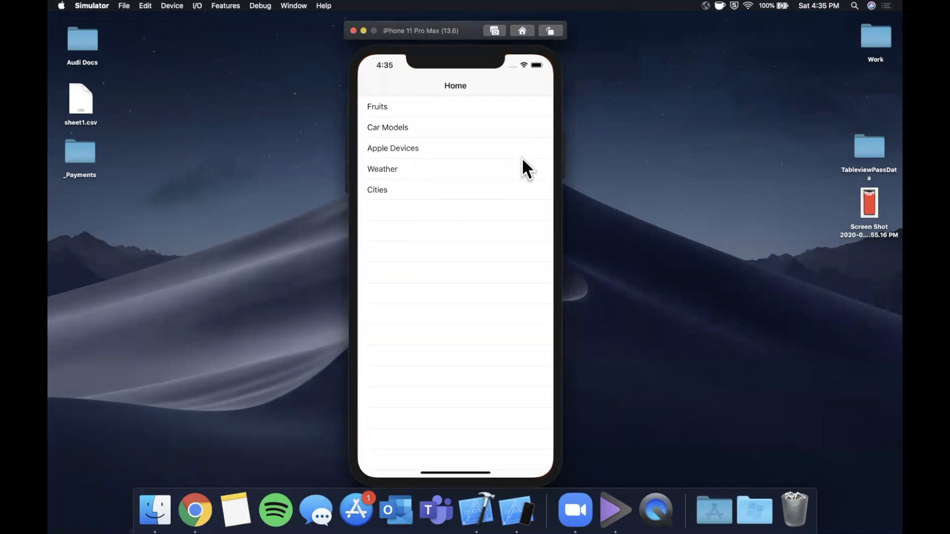
mouse_move(424, 116)
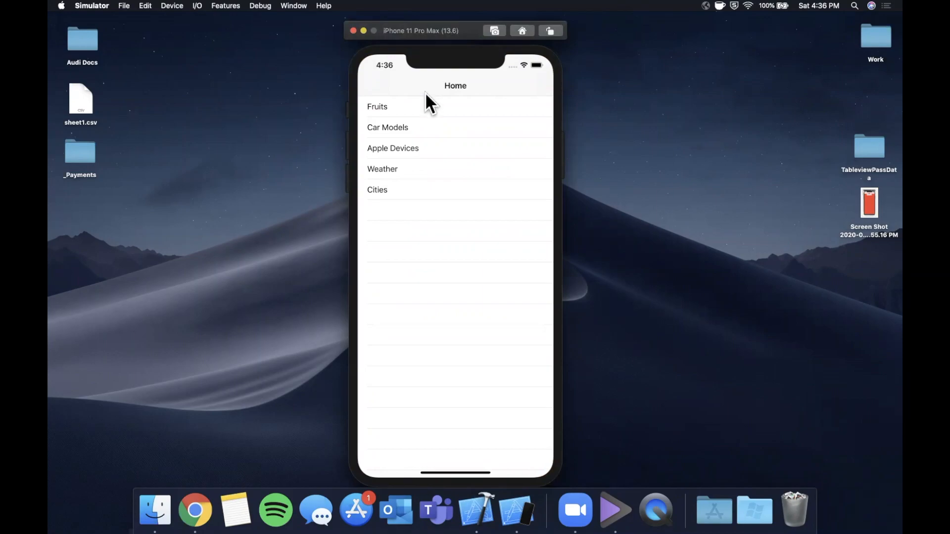
mouse_move(432, 115)
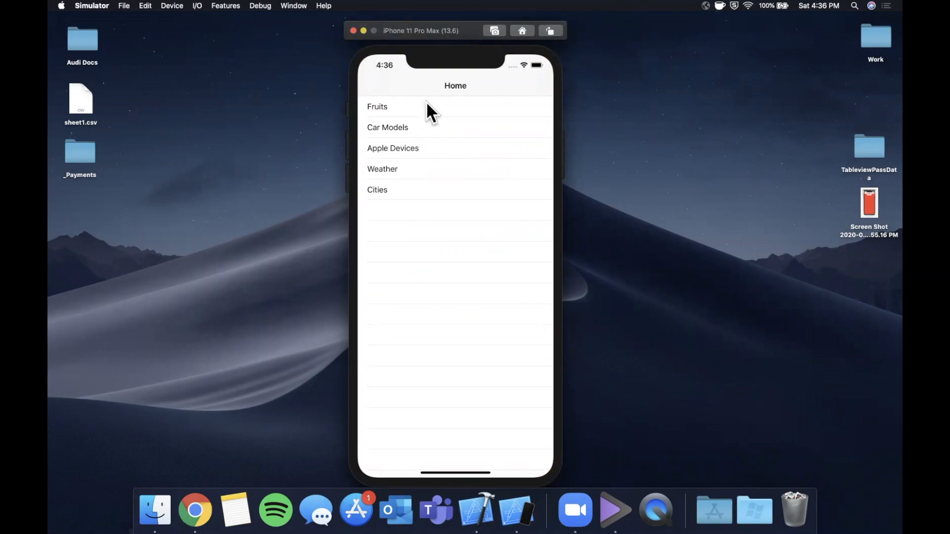
left_click(377, 107)
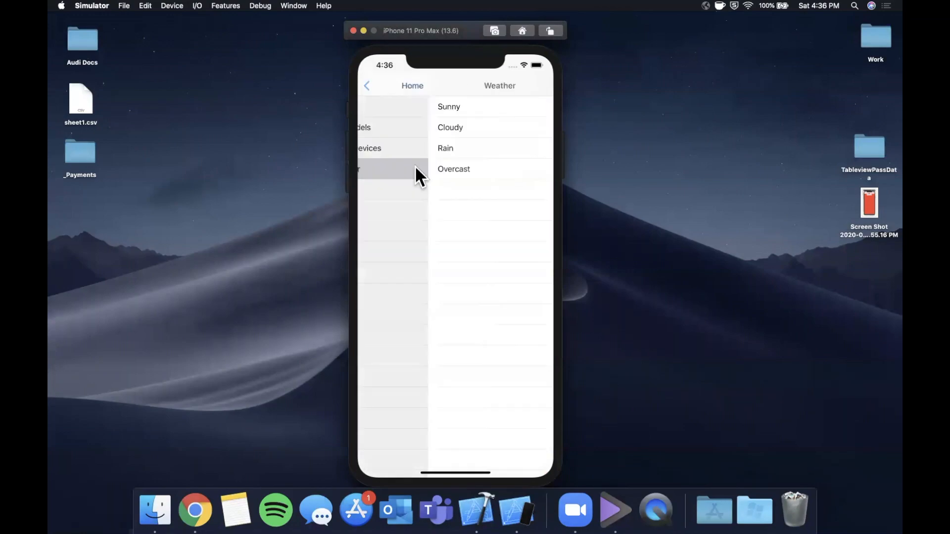
left_click(367, 86)
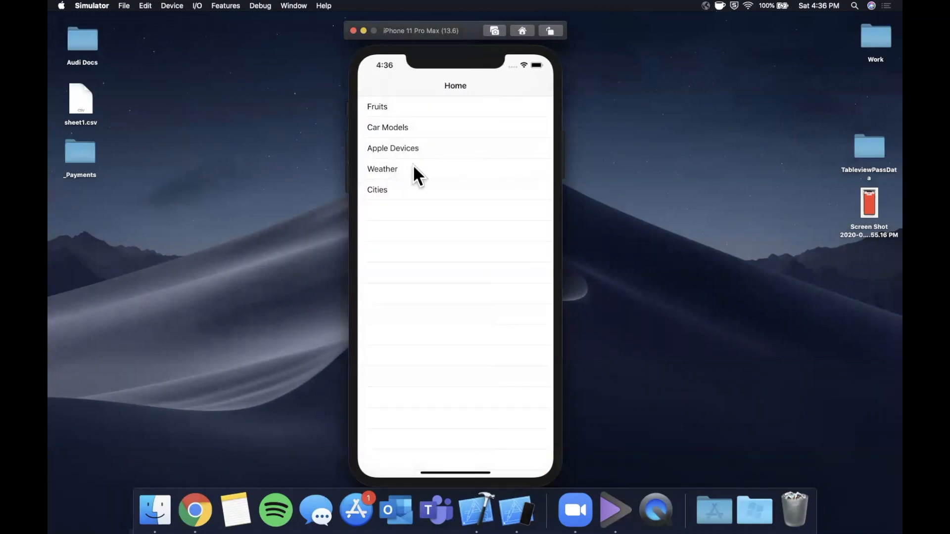
left_click(377, 189)
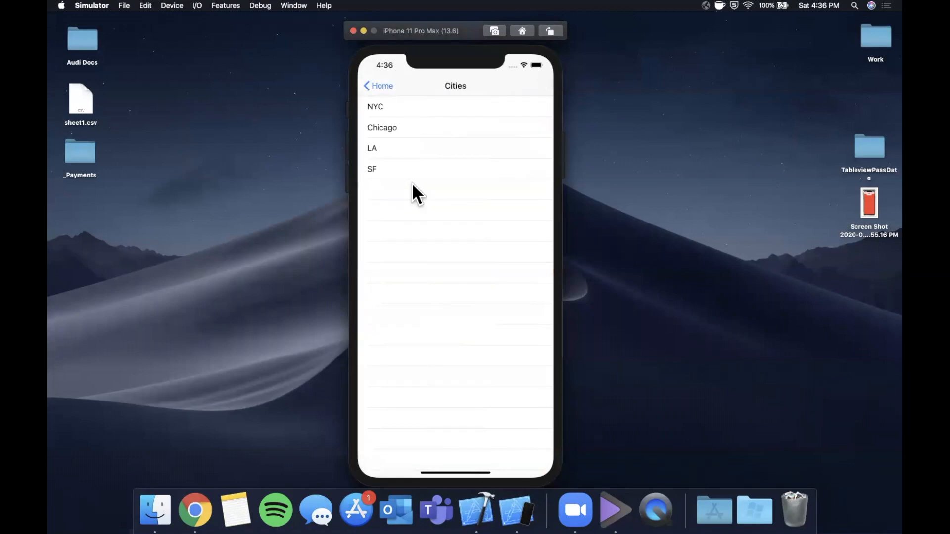
mouse_move(415, 93)
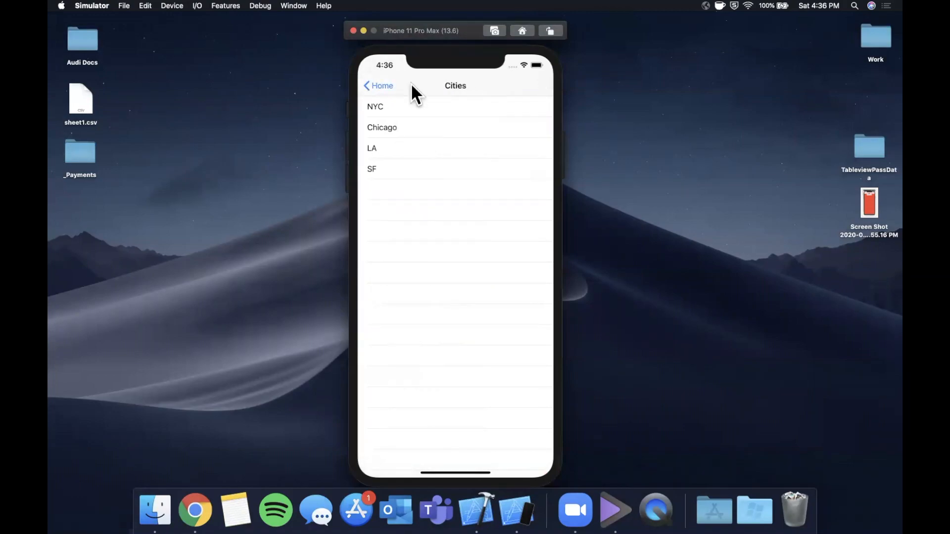
left_click(379, 85)
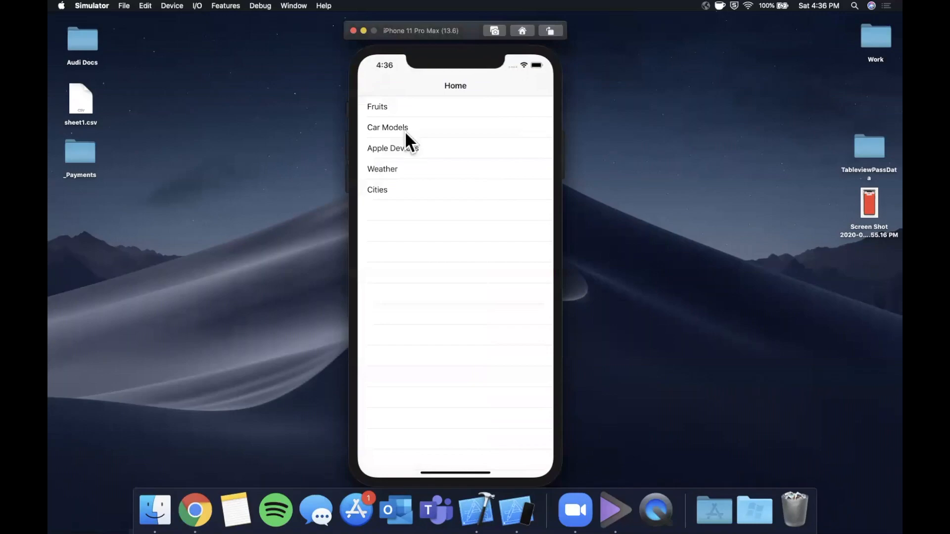
- Open Car Models, push a nested More Items list, then go back to Home
left_click(387, 127)
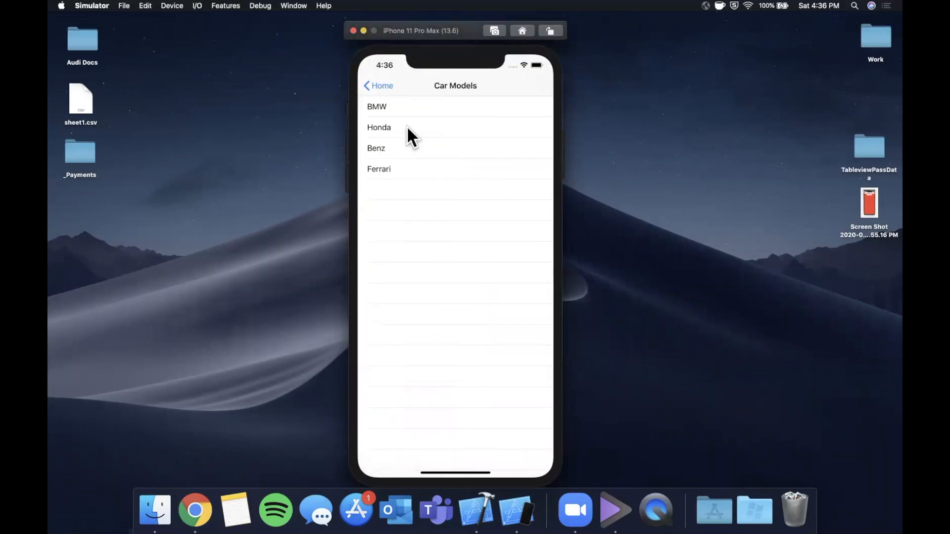
mouse_move(424, 135)
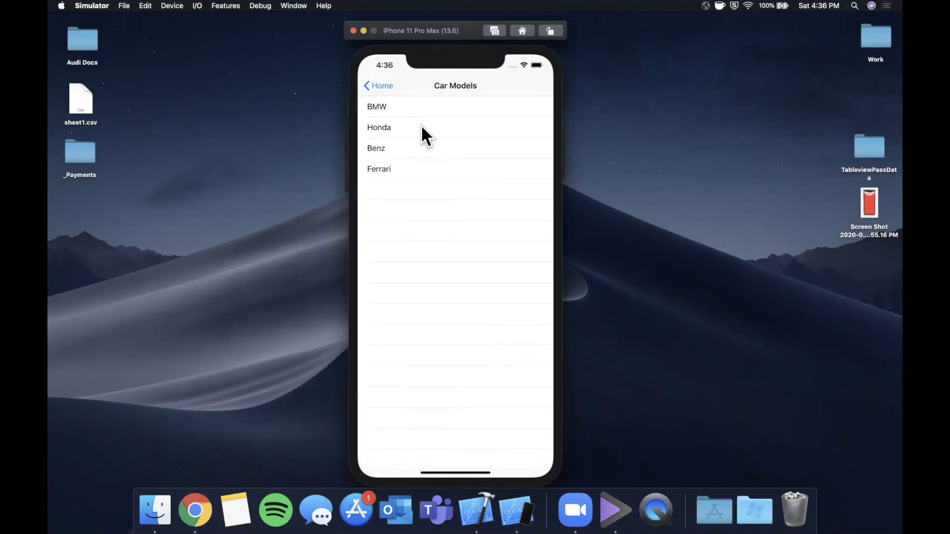
mouse_move(453, 145)
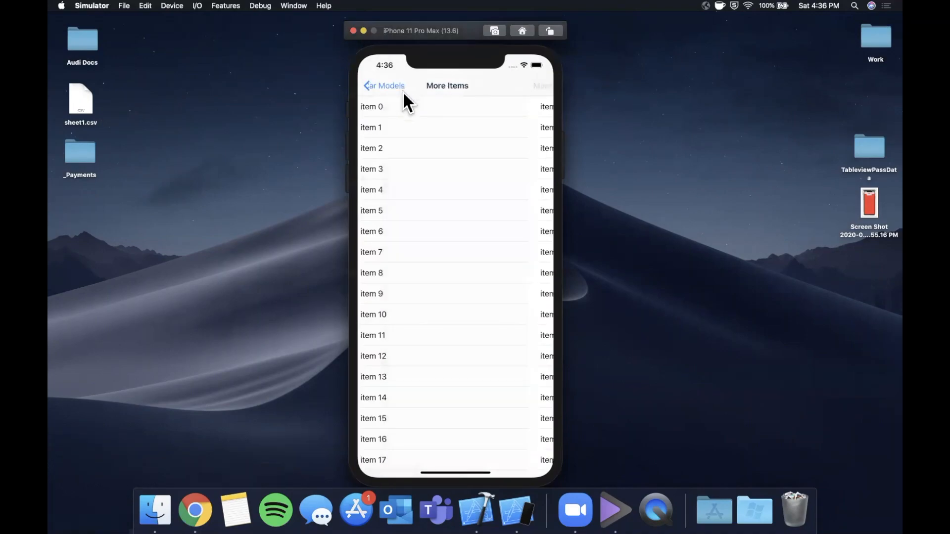
left_click(371, 127)
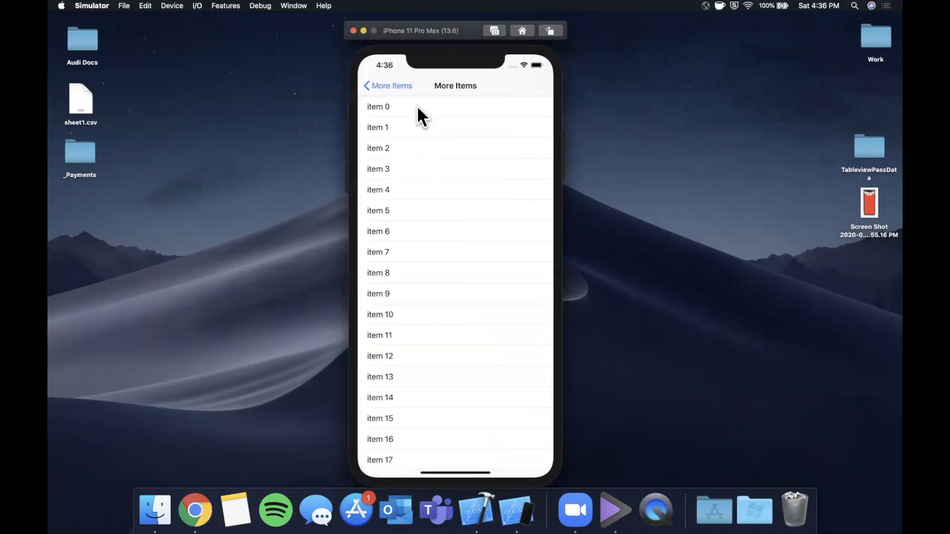
mouse_move(396, 94)
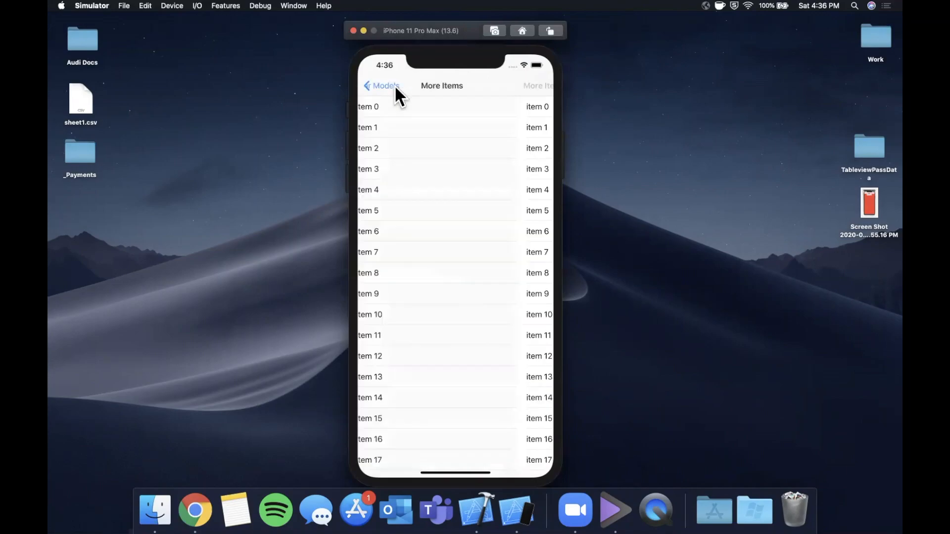
left_click(378, 85)
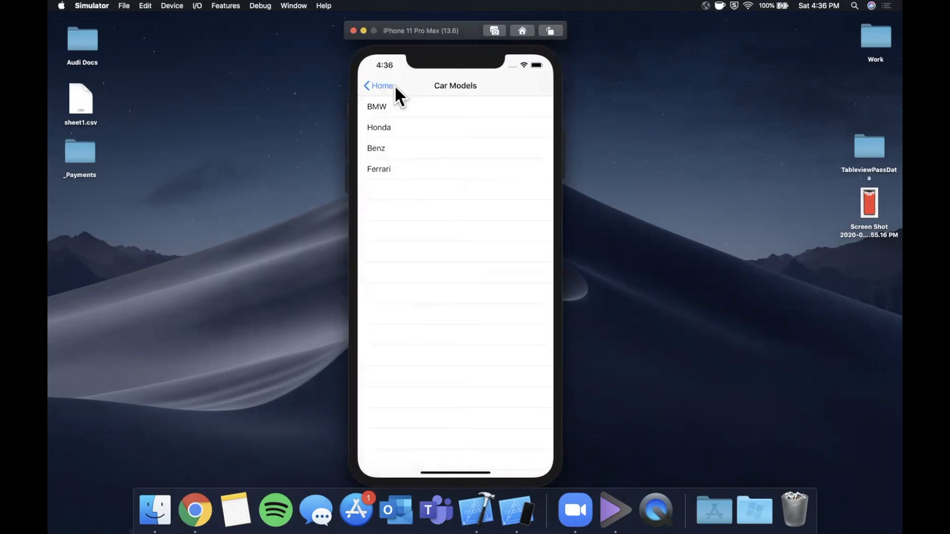
left_click(381, 86)
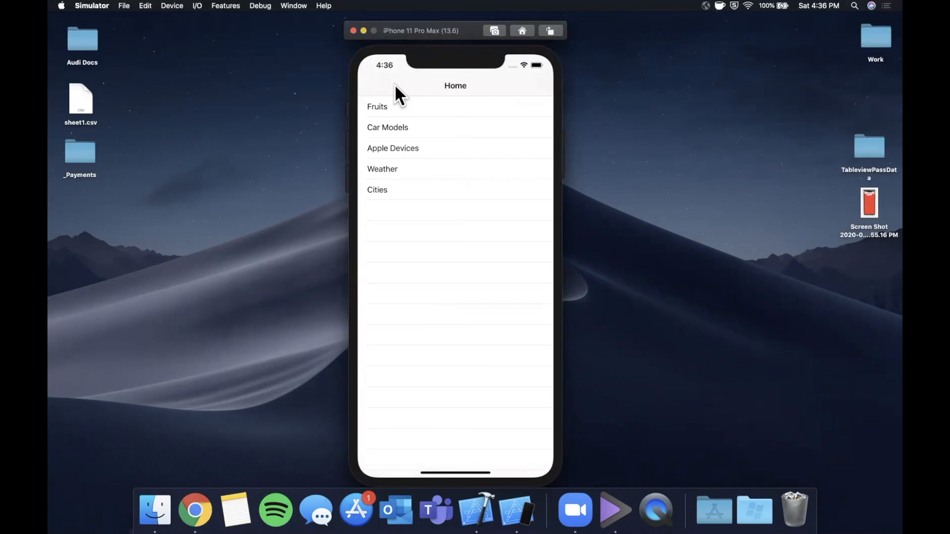
mouse_move(437, 24)
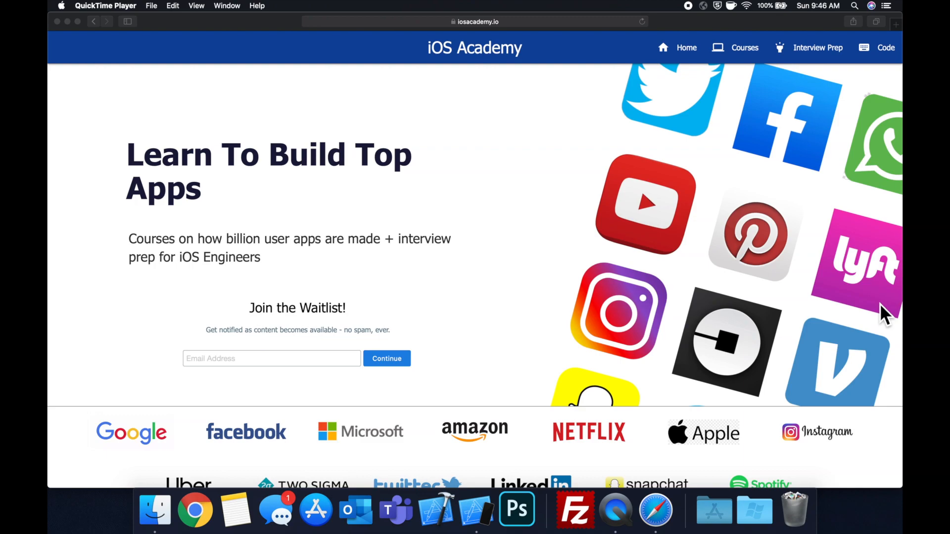
scroll("down", 3)
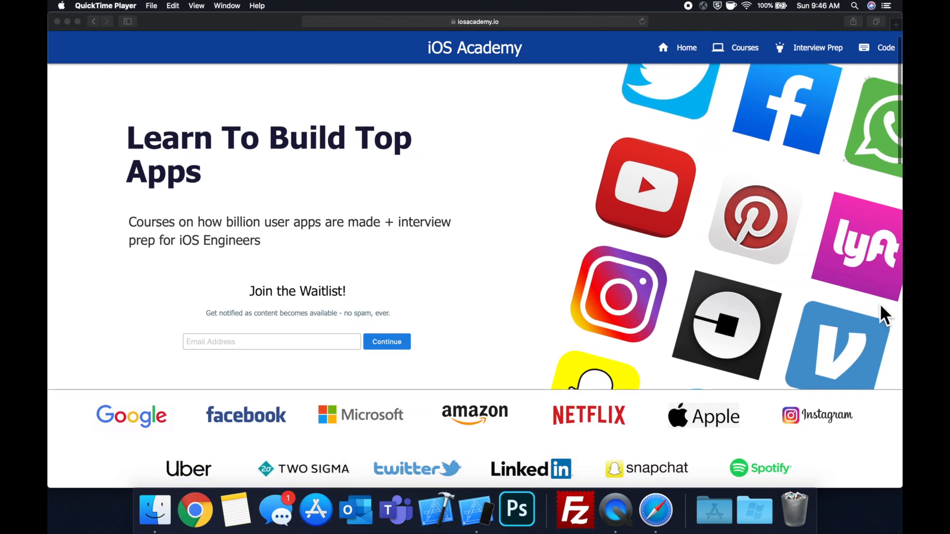
scroll("down", 3)
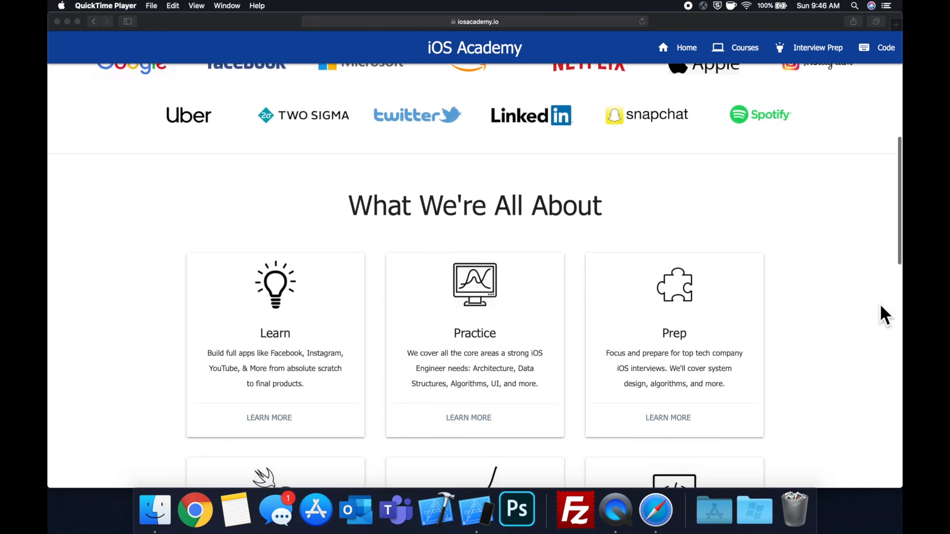
scroll("down", 3)
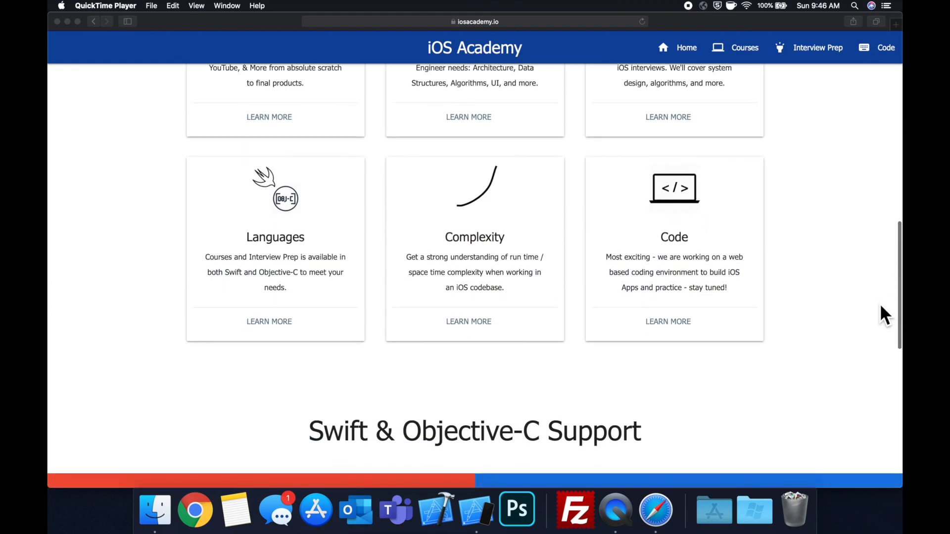
scroll("down", 3)
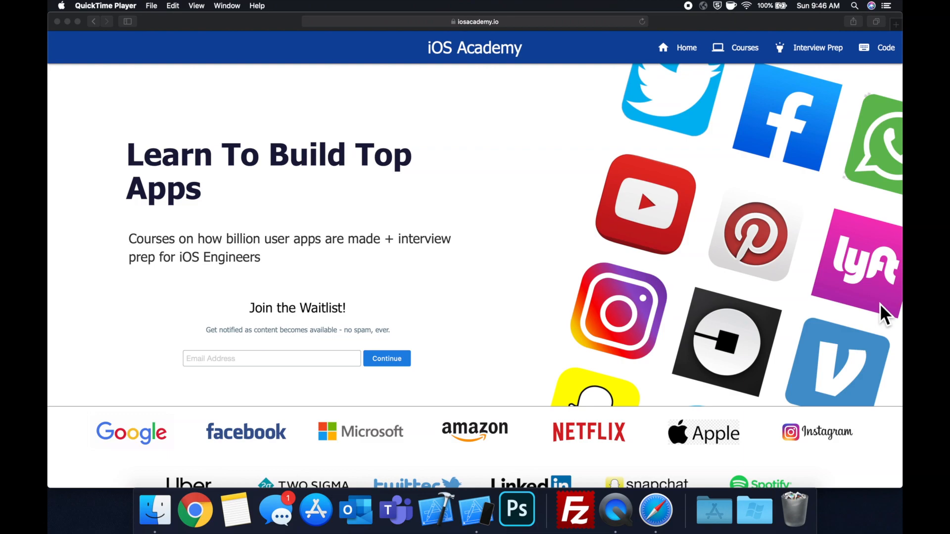
mouse_move(554, 237)
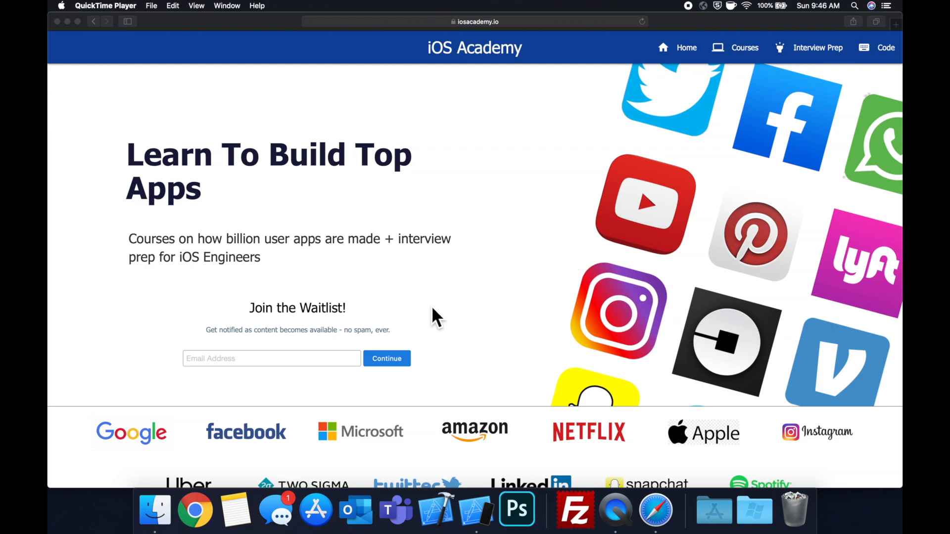
mouse_move(302, 415)
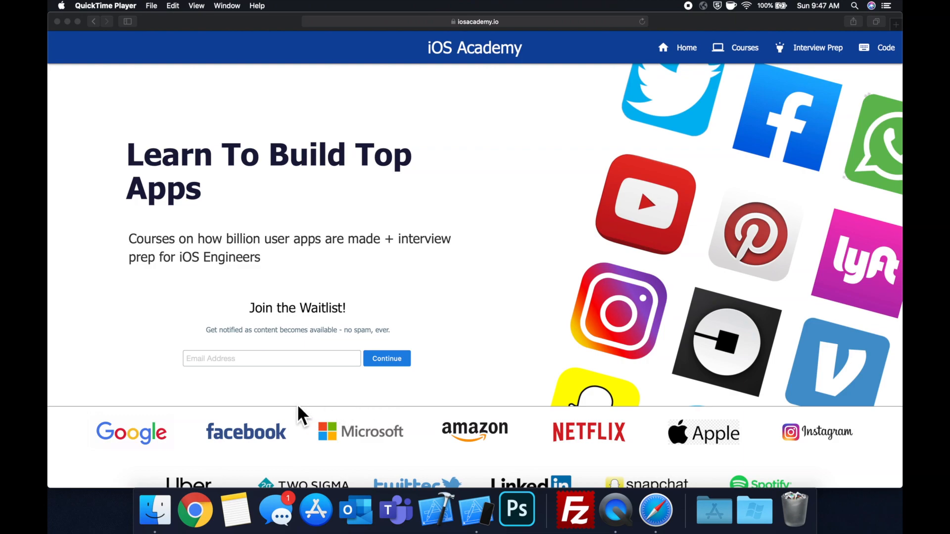
mouse_move(393, 409)
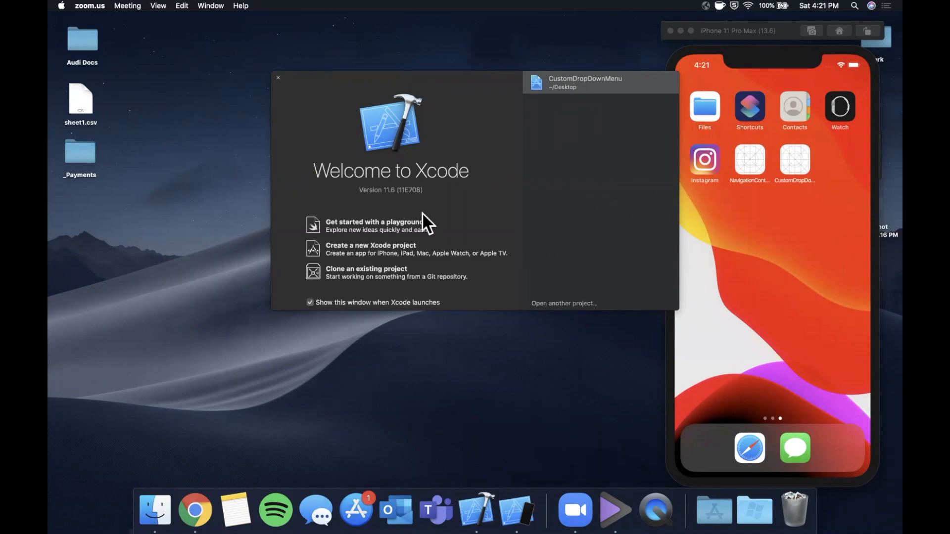
- Create a Single View App project named TableviewPassData on the Desktop
left_click(370, 249)
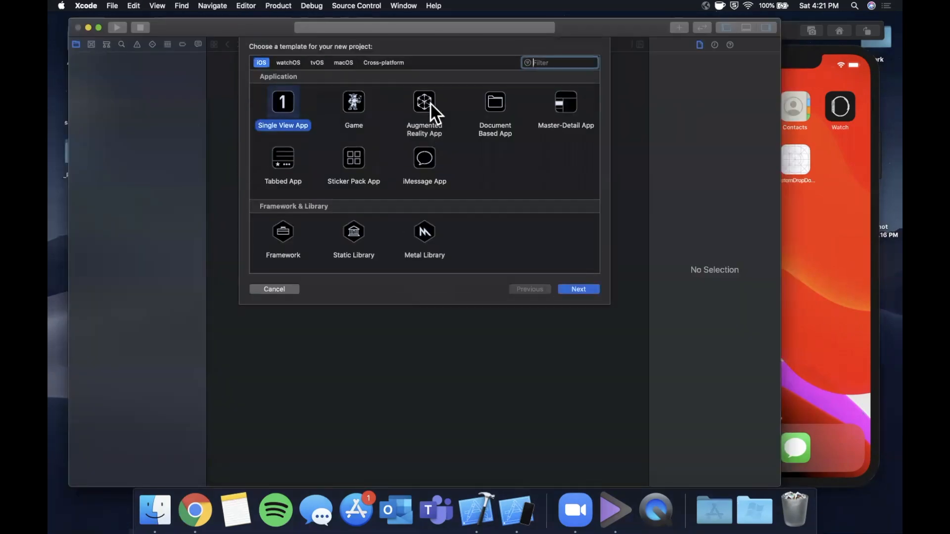
left_click(577, 289)
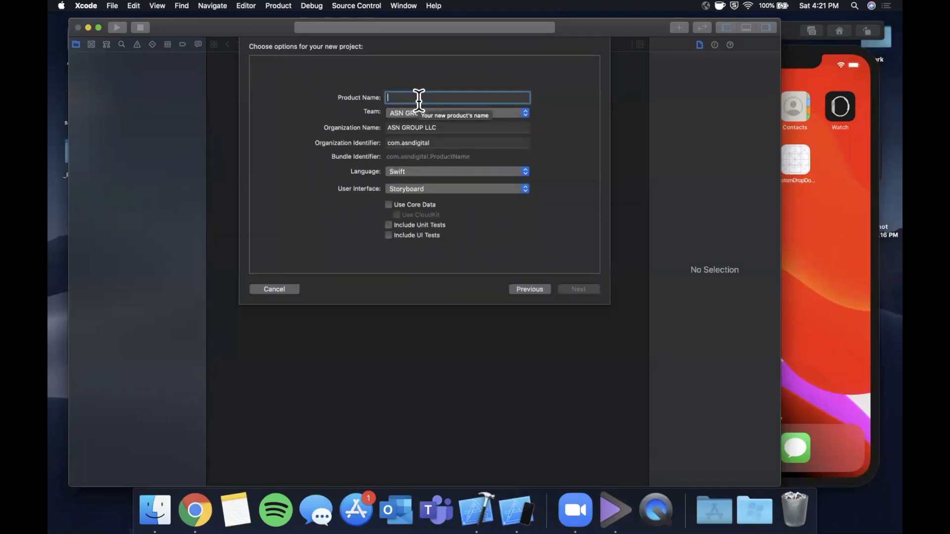
type("P")
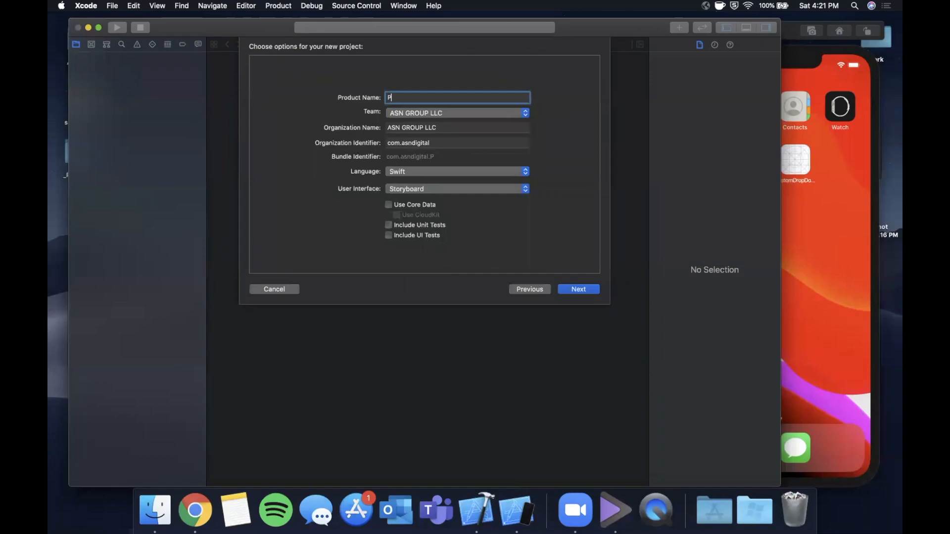
type("ableviewPassData")
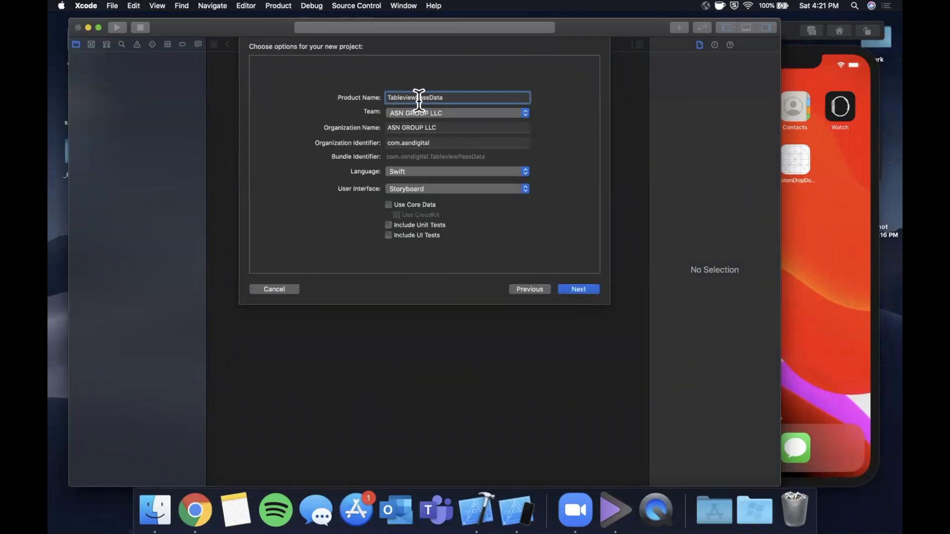
left_click(577, 289)
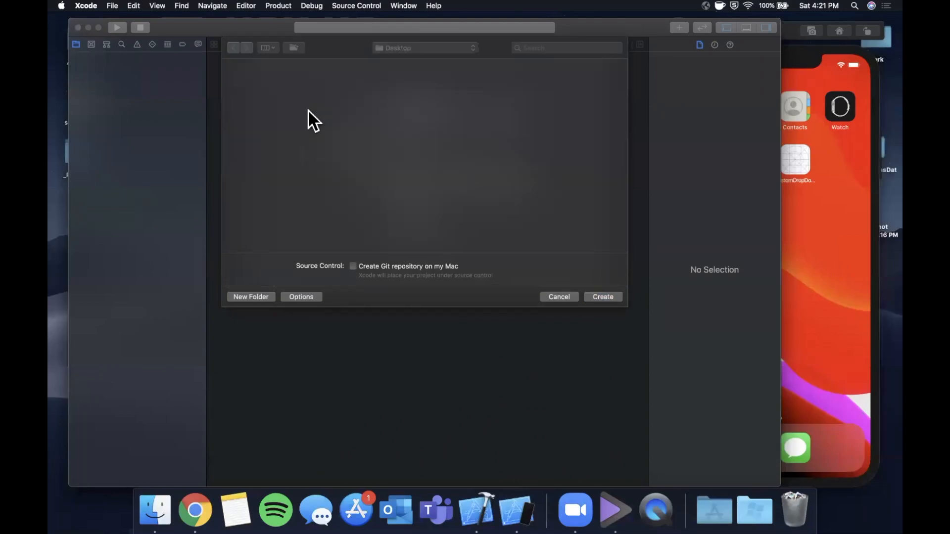
left_click(558, 296)
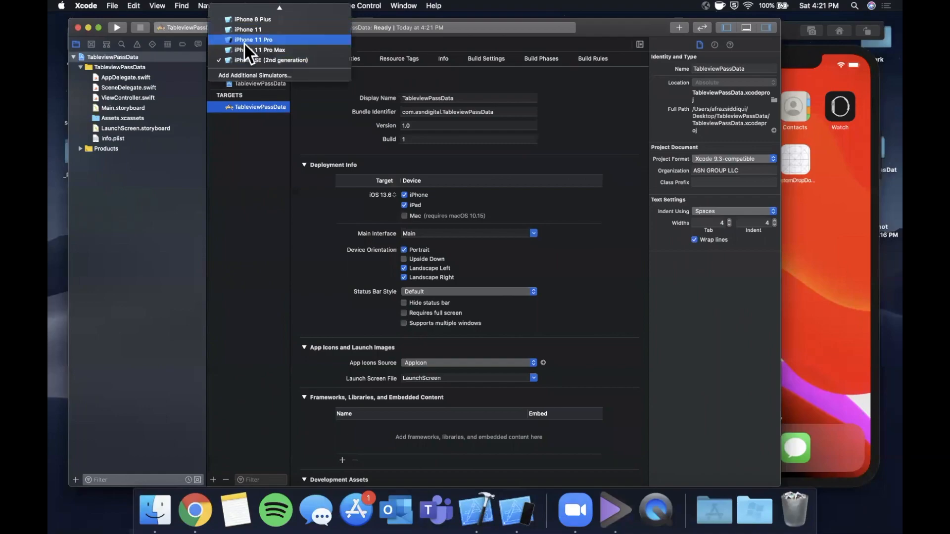
- Run the app on the iPhone 11 Pro Max simulator and open Main.storyboard
left_click(265, 50)
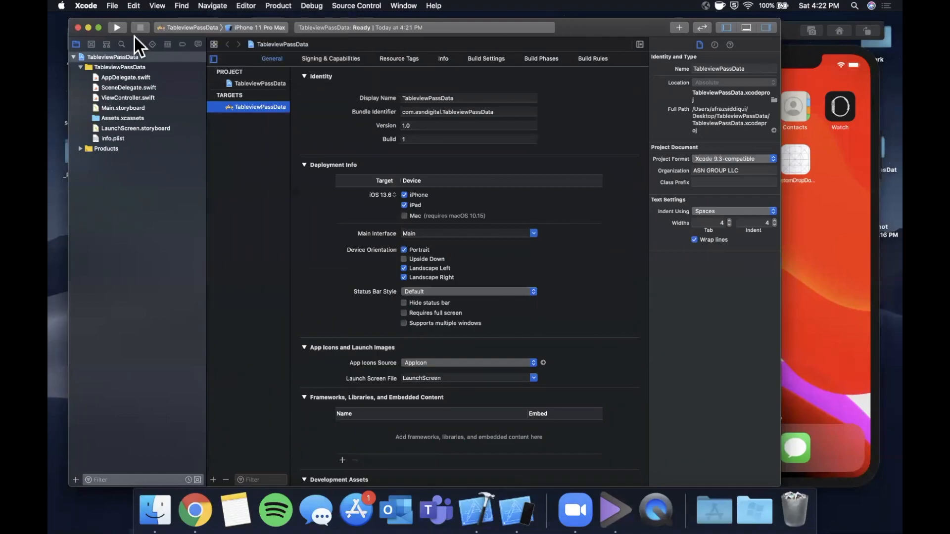
left_click(116, 28)
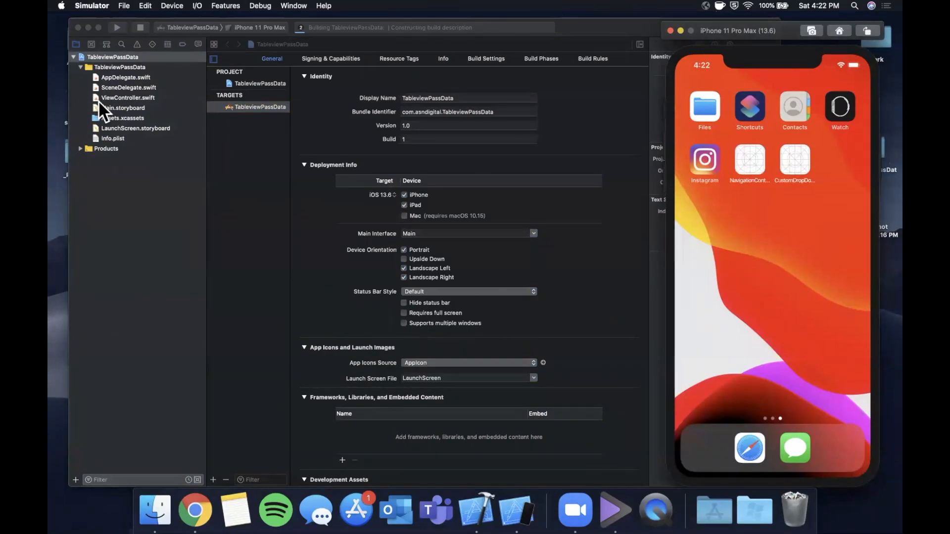
left_click(123, 108)
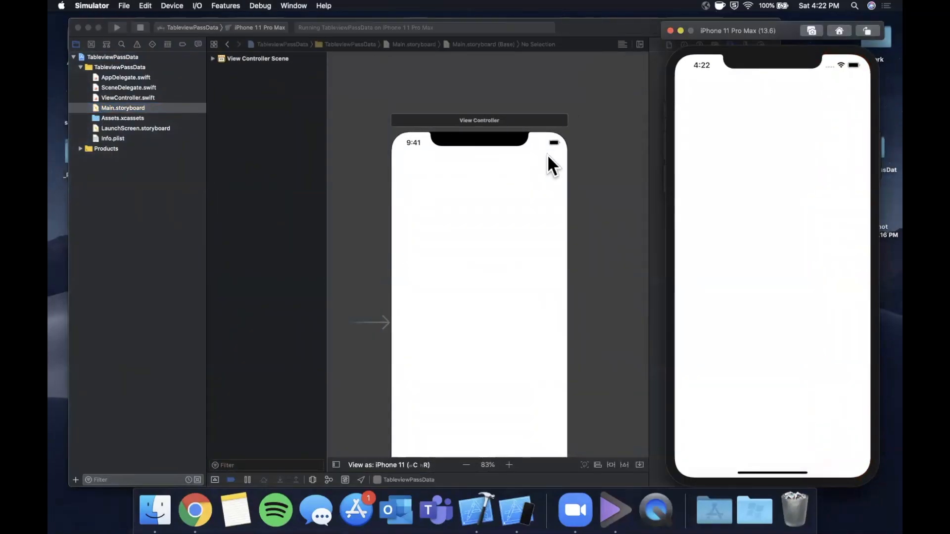
- Embed the view controller in a Navigation Controller titled 'Home', then open ViewController.swift
left_click(478, 120)
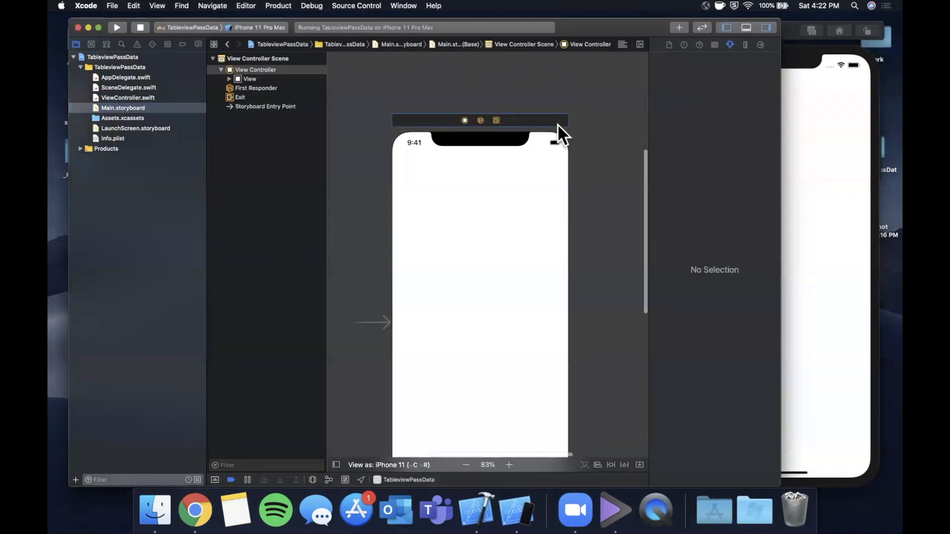
left_click(464, 119)
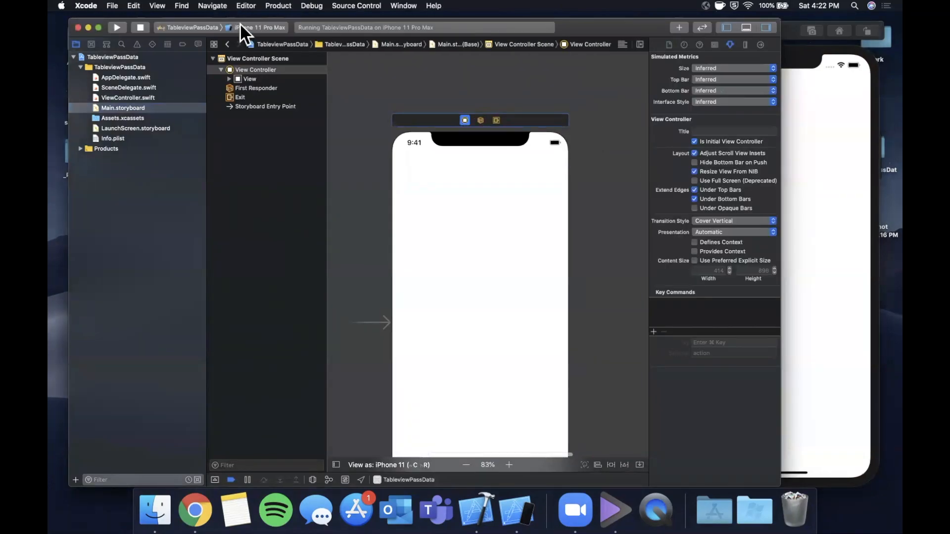
left_click(246, 5)
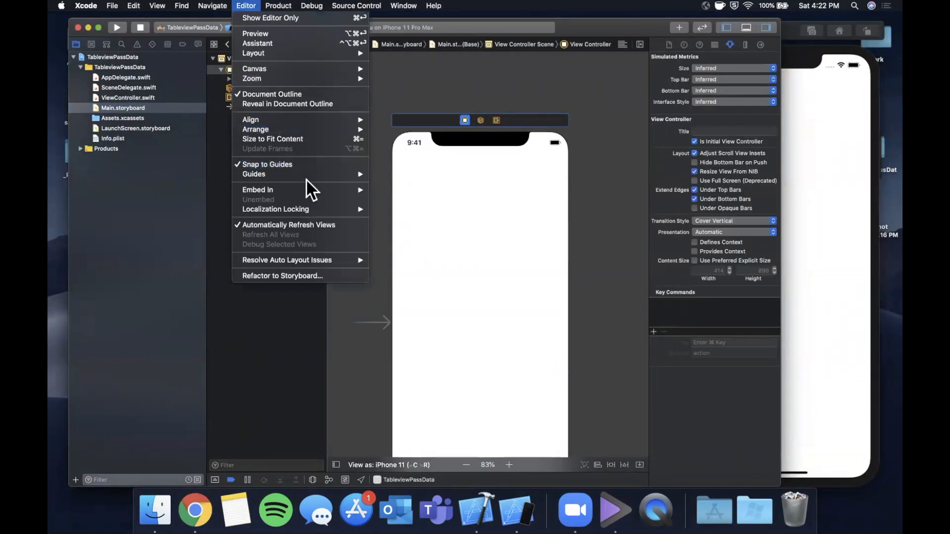
mouse_move(278, 189)
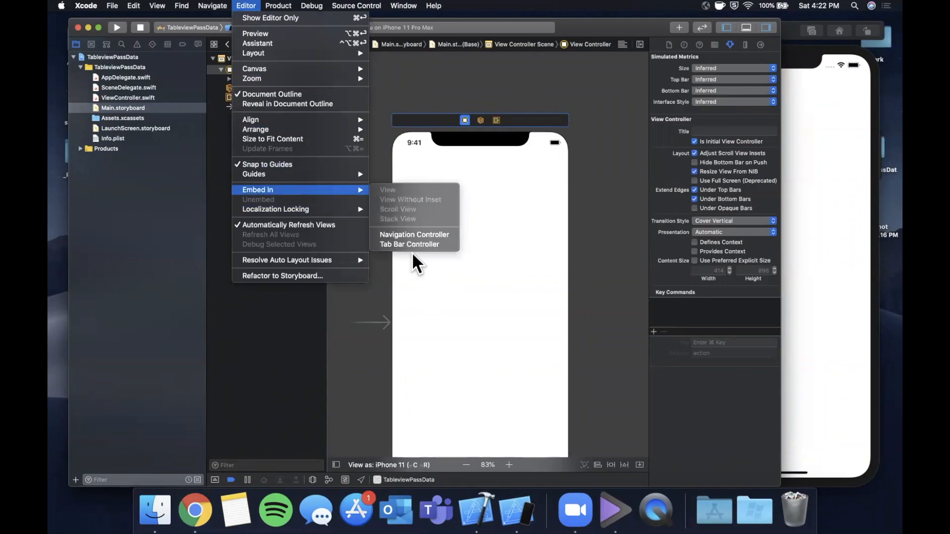
left_click(414, 235)
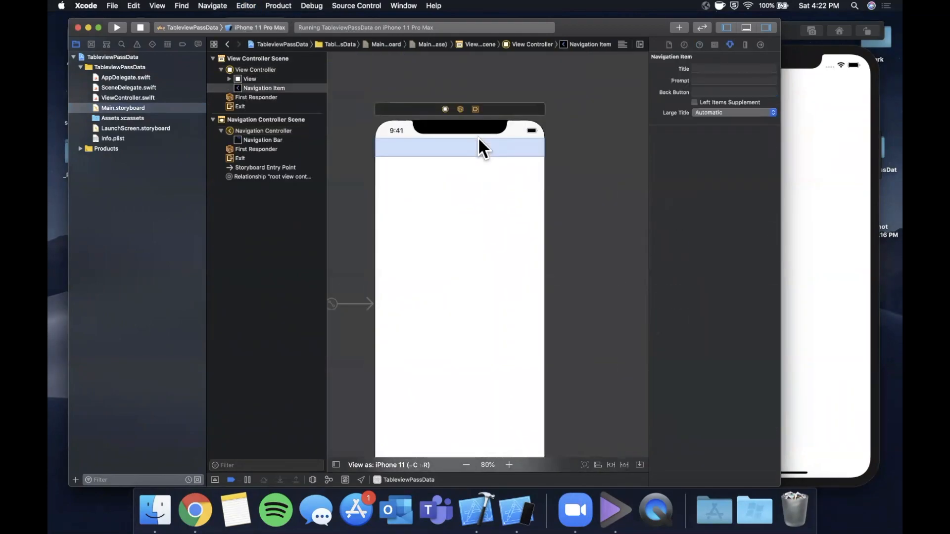
left_click(733, 68)
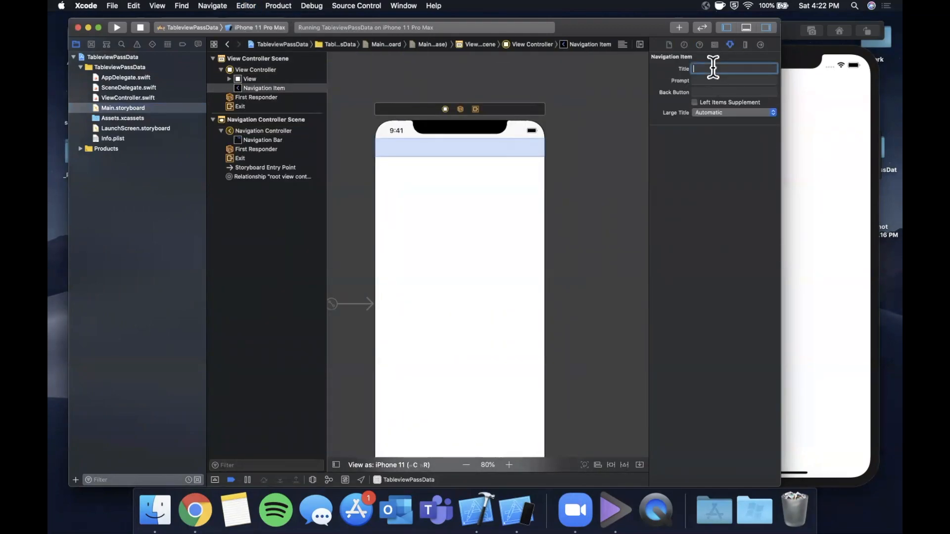
type("Home")
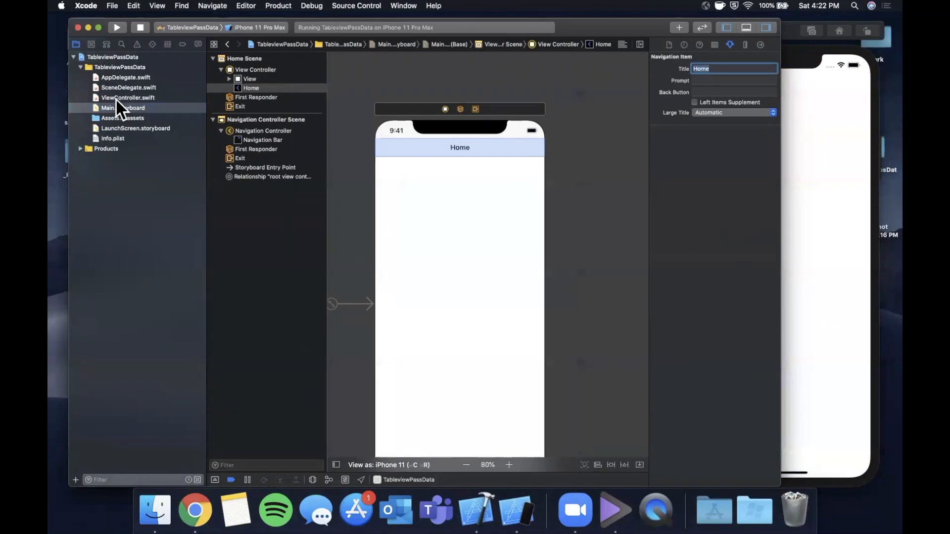
left_click(128, 97)
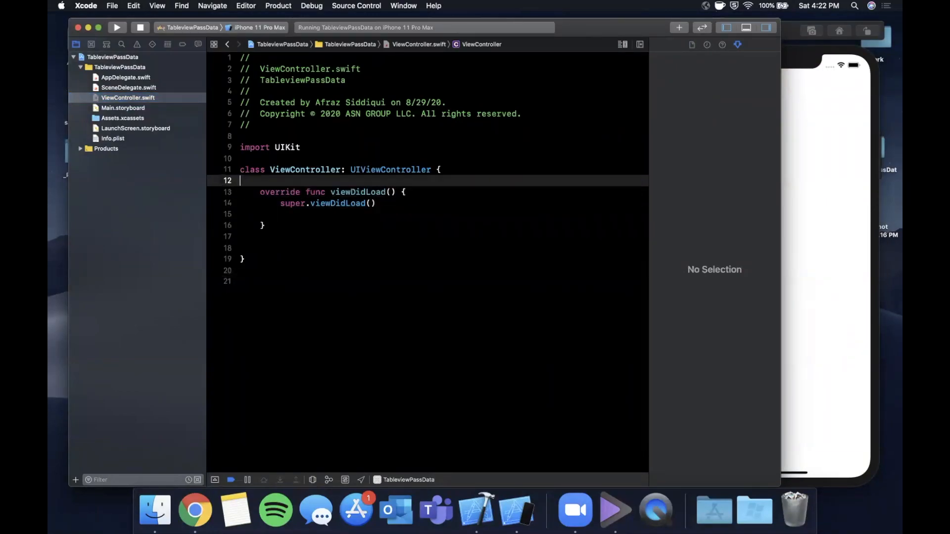
- Write the private tableView closure property and fix its type from UITableViewDataSource to UITableView
type("private")
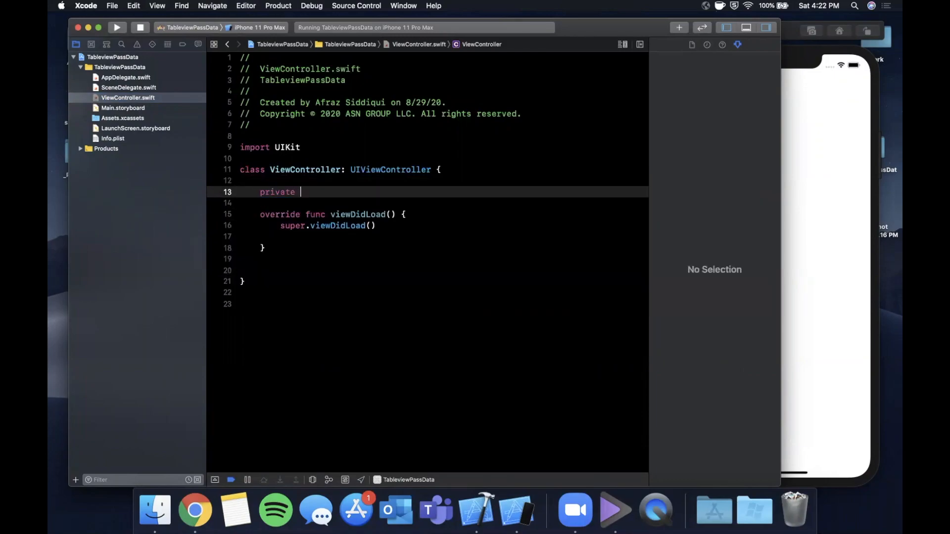
type("let t")
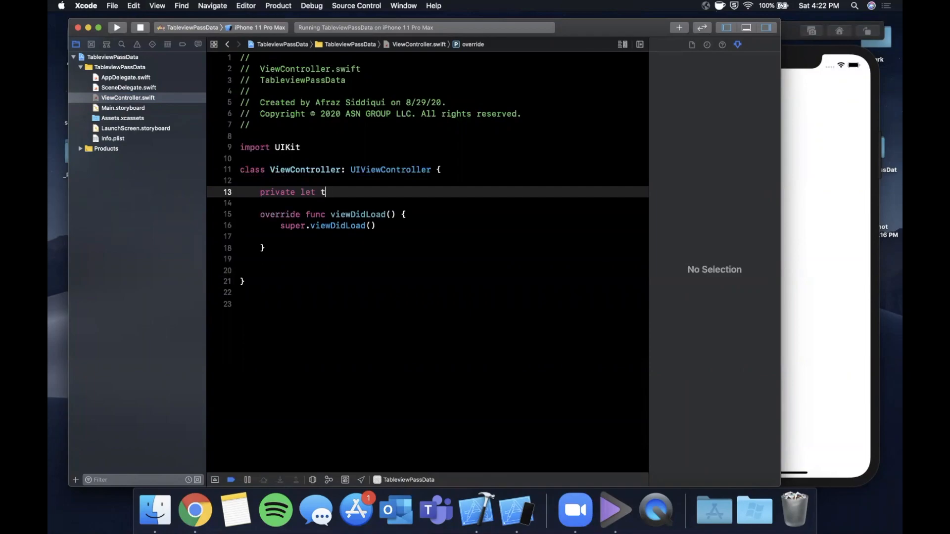
type("ableView")
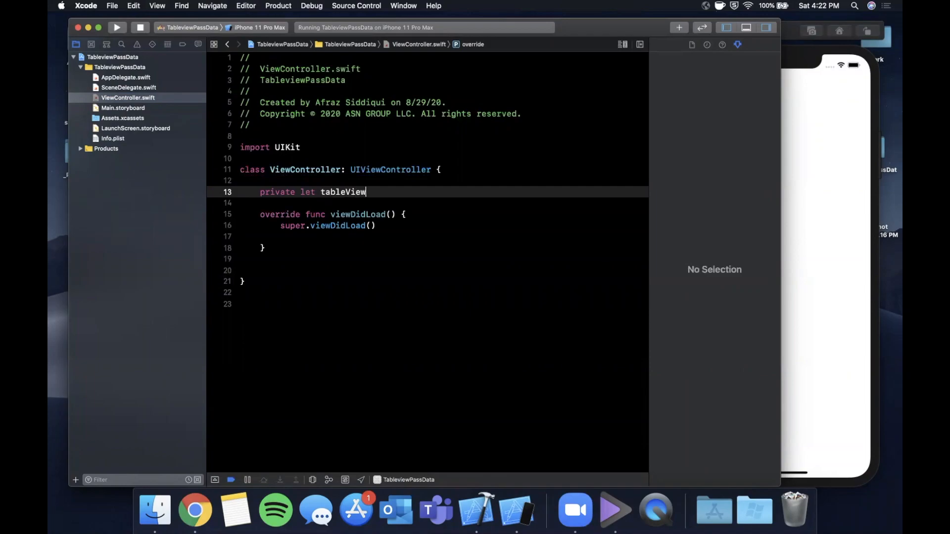
type(": UITableViewDataSource")
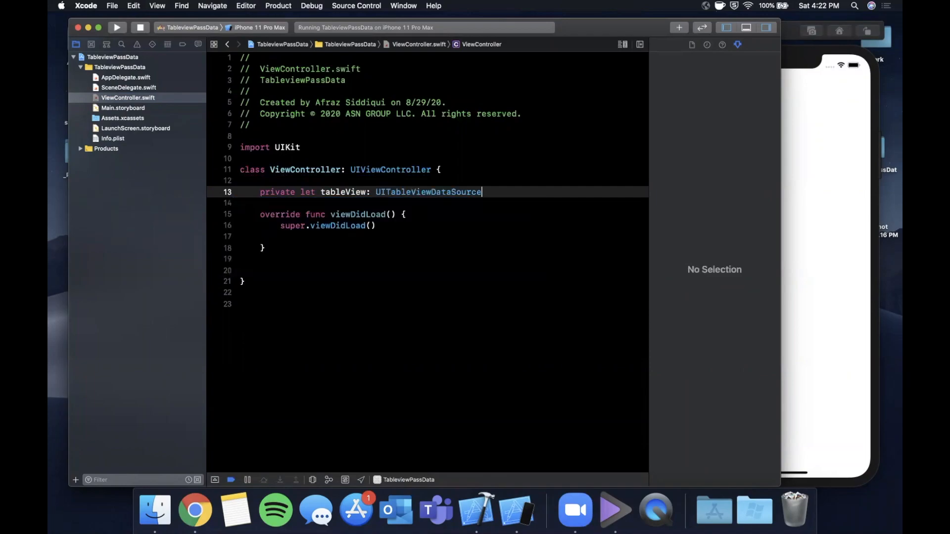
type("= {")
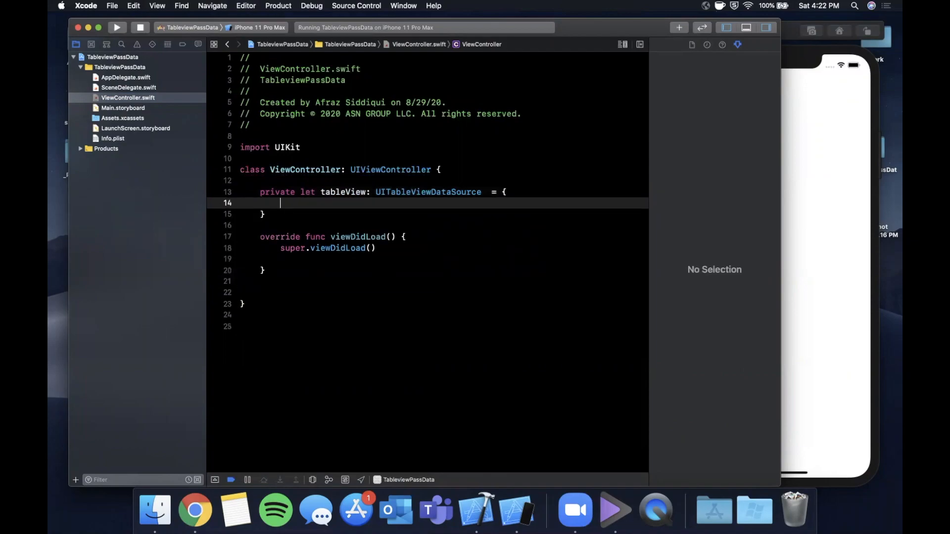
type("let table = ui")
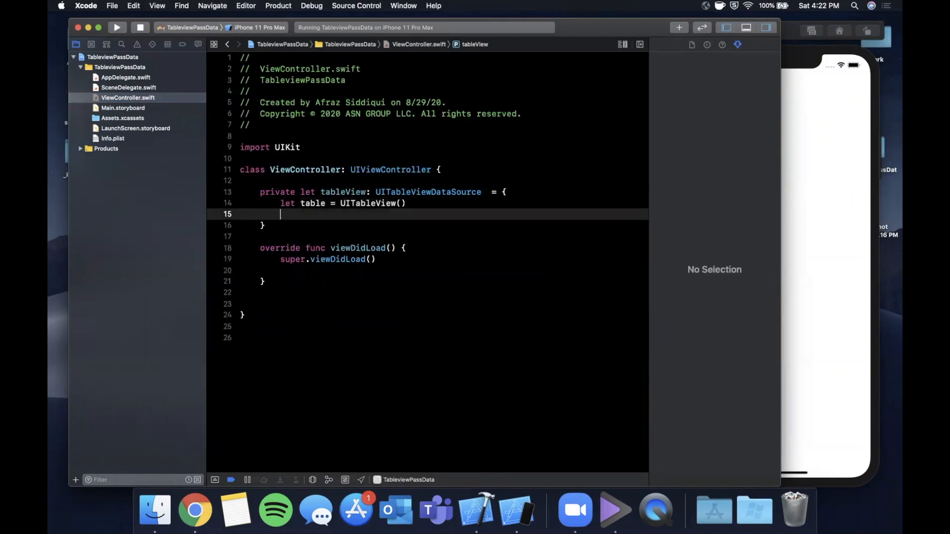
type("return table")
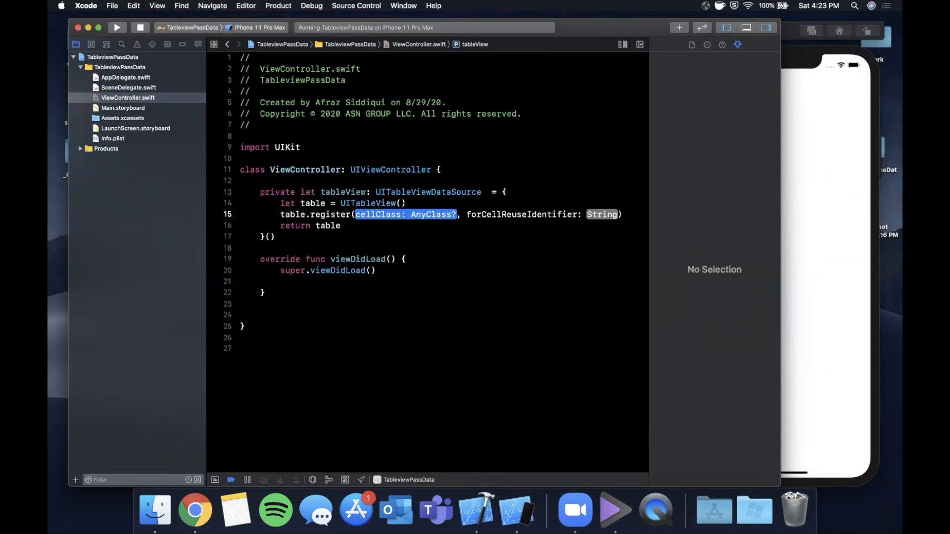
type("uitablevi")
type("tableView.fr")
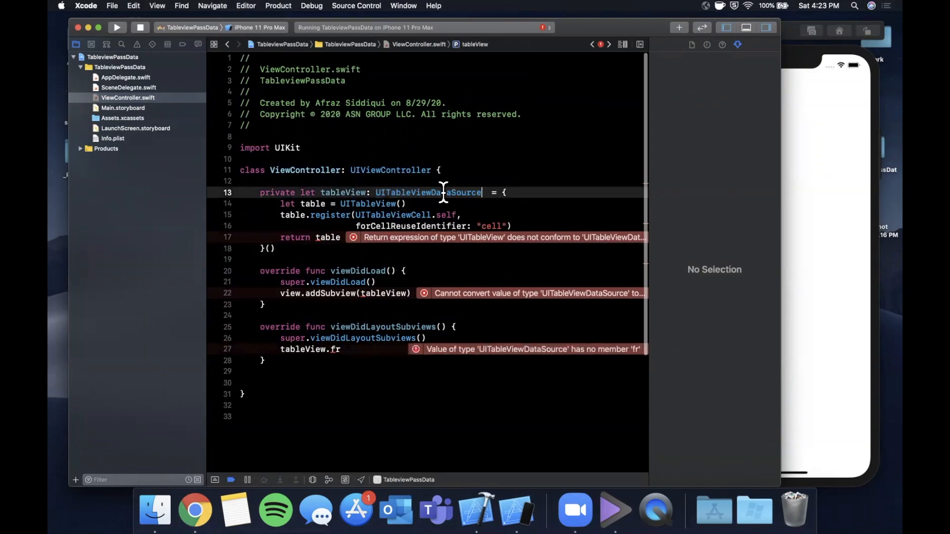
double_click(457, 193)
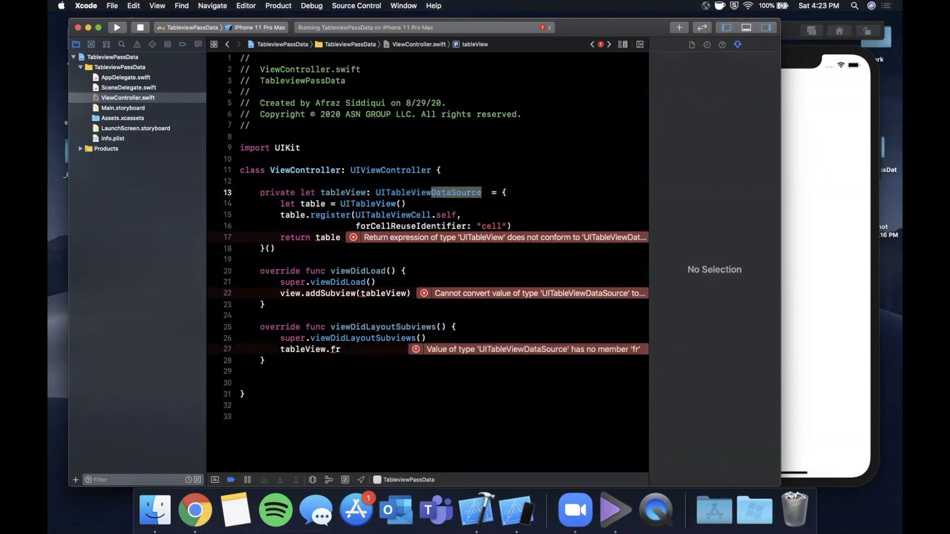
key("Backspace")
type("ame = vi")
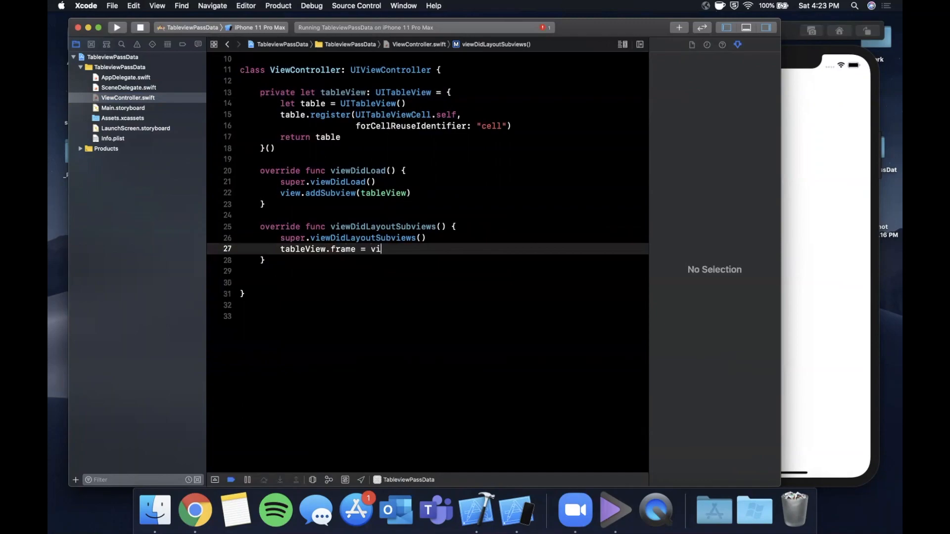
- Set tableView.frame to view.bounds and assign self as delegate and dataSource
type("ew.bounds")
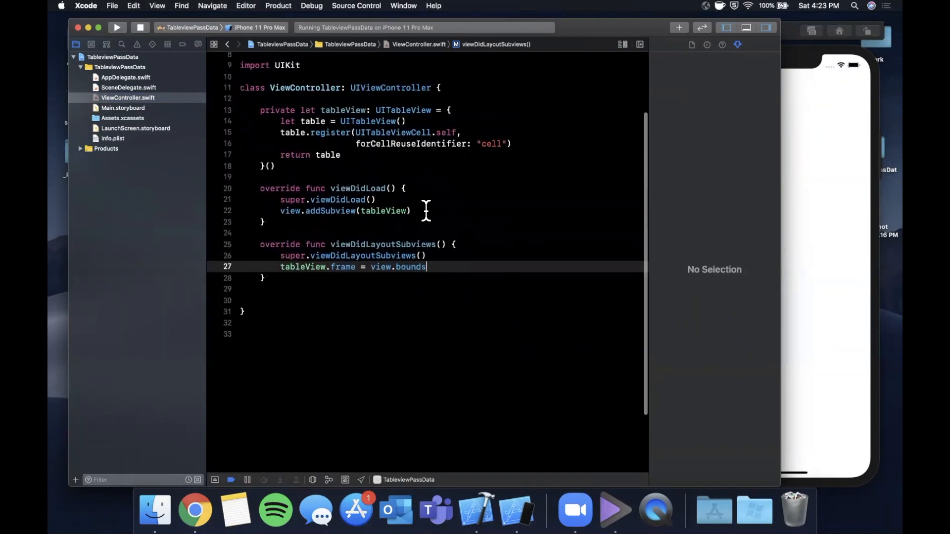
type("tableView.delegate =")
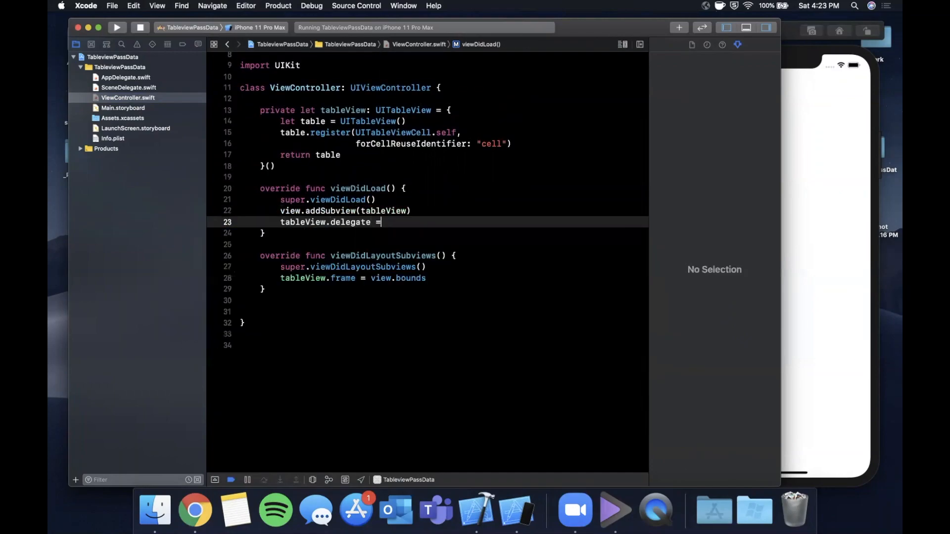
type("self")
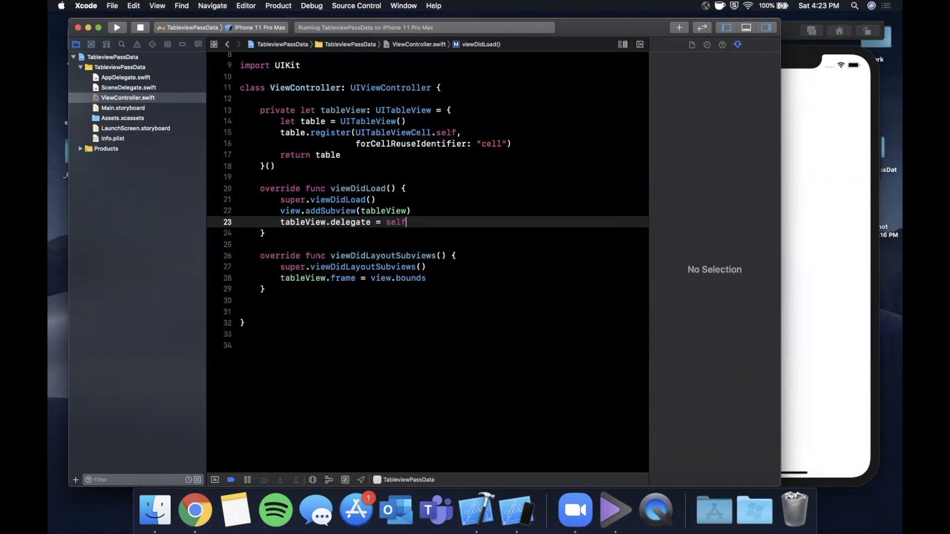
type("tableView.dataSource =")
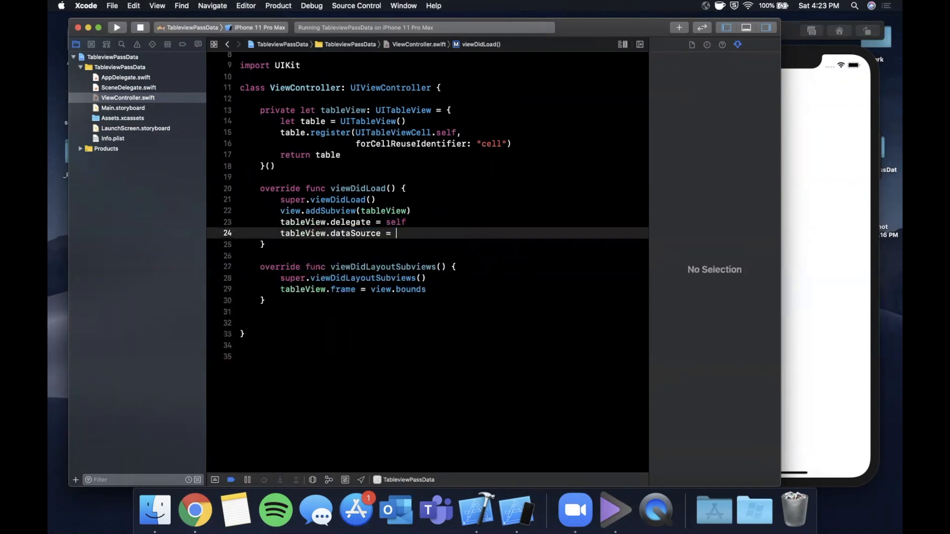
type("self")
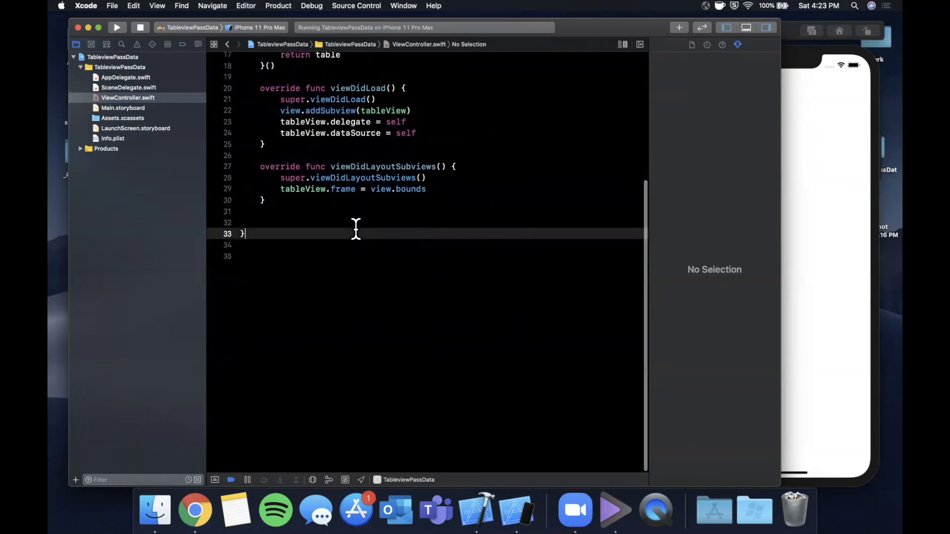
type("extension ViewController")
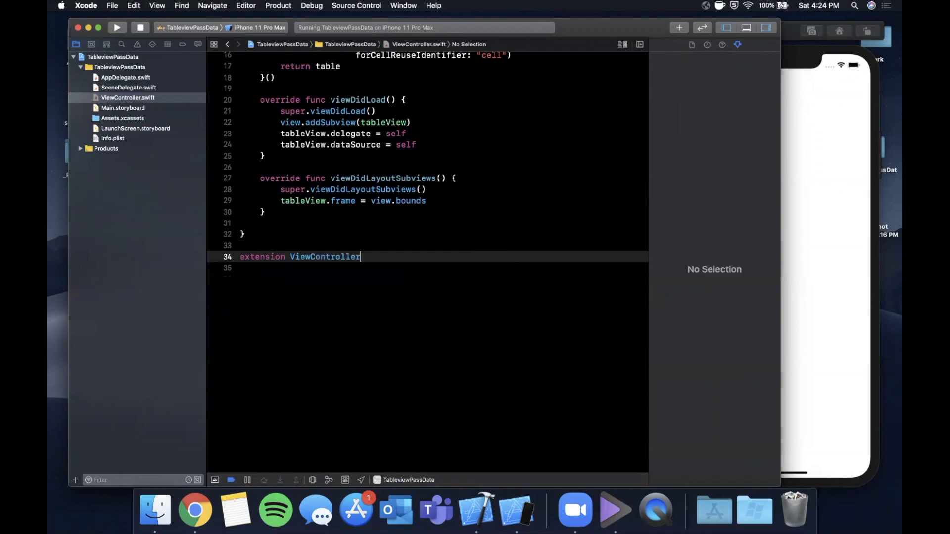
- Add a UITableViewDelegate extension whose didSelectRowAt deselects the row with animation
type(": UITableViewDelegate")
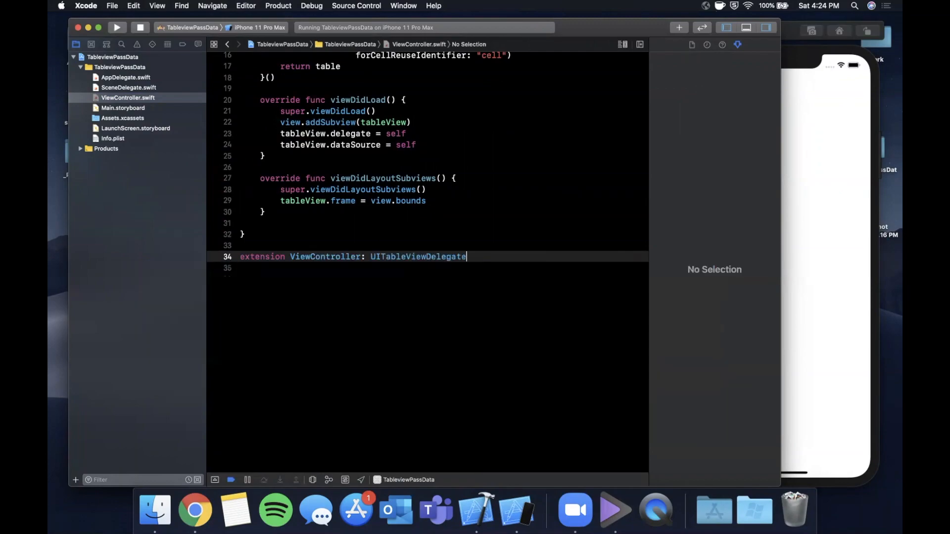
type("{")
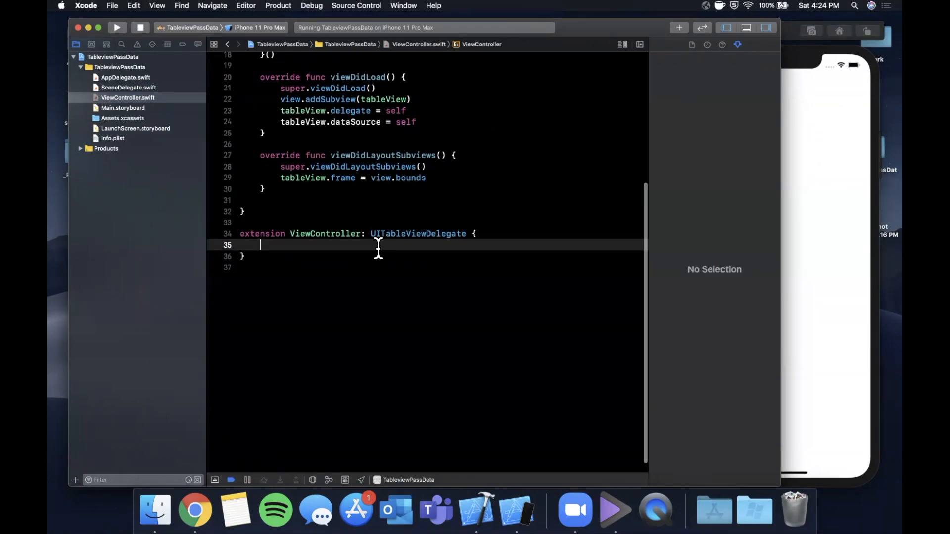
type("dids")
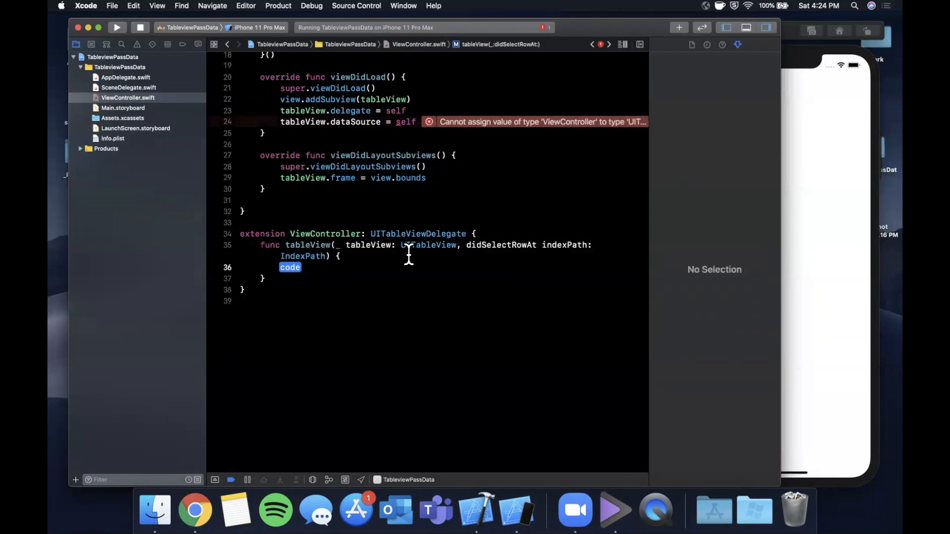
type("d")
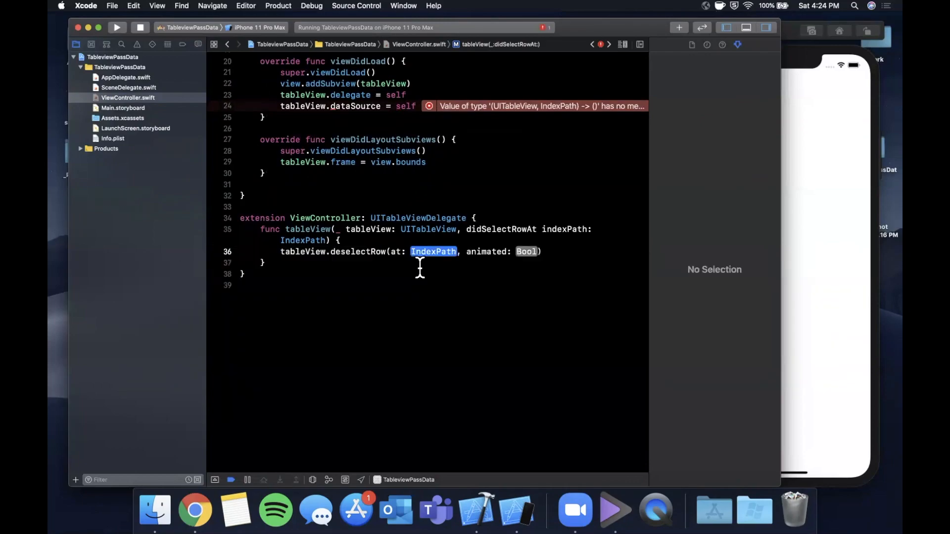
type("t")
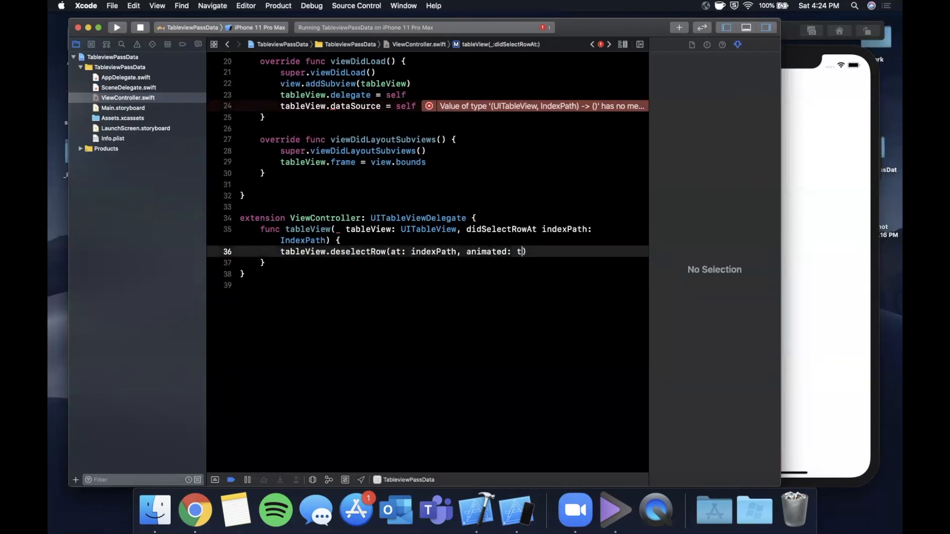
type("rue")
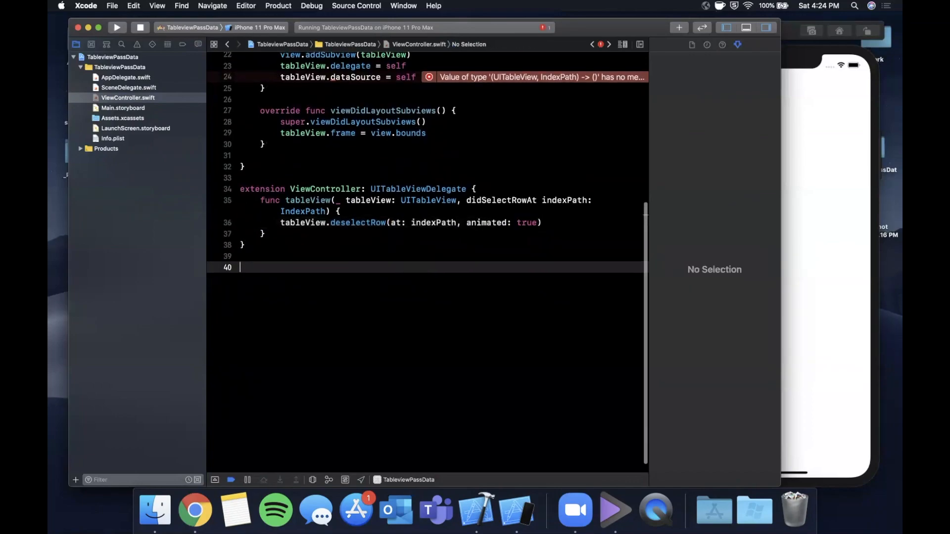
- Start a UITableViewDataSource extension with numberOfRowsInSection and cellForRowAt stubs
type("extension vi")
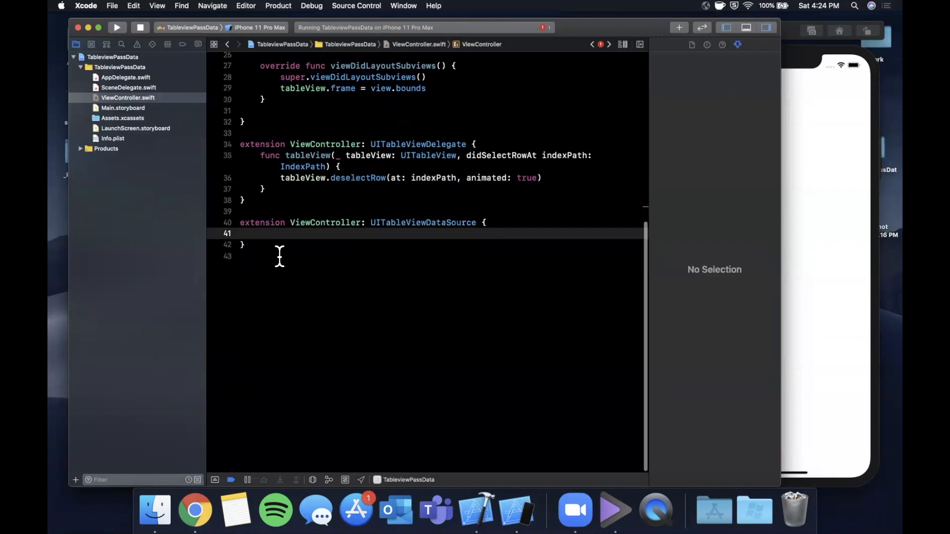
type("number")
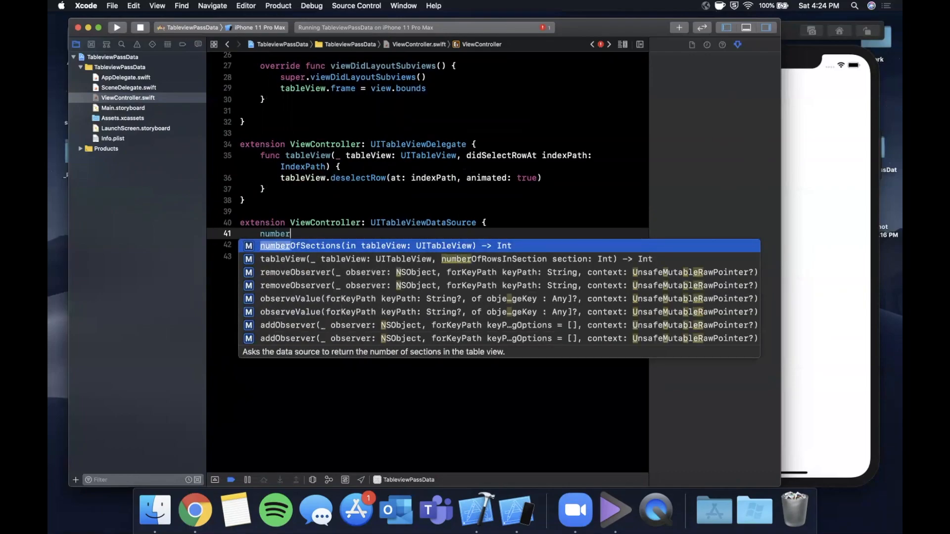
type("ofrow")
type("ce")
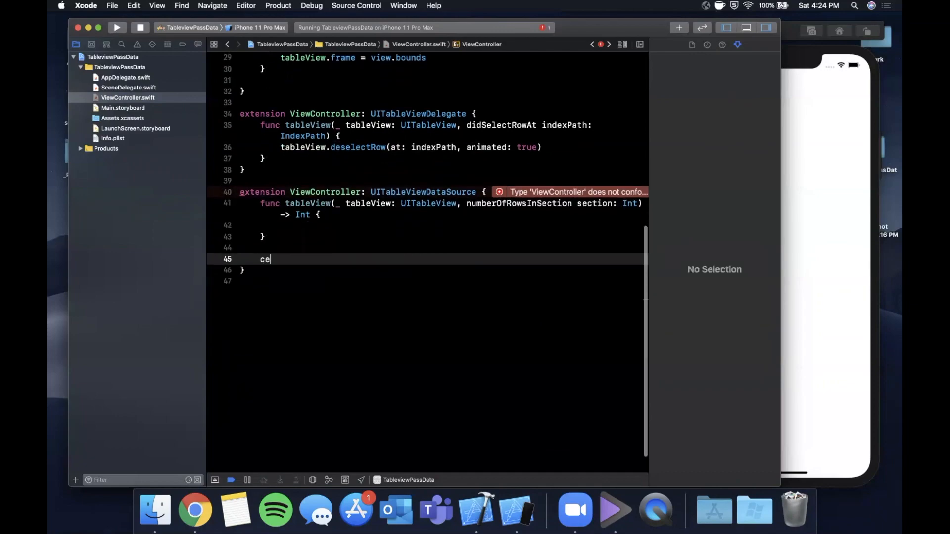
type("llforr")
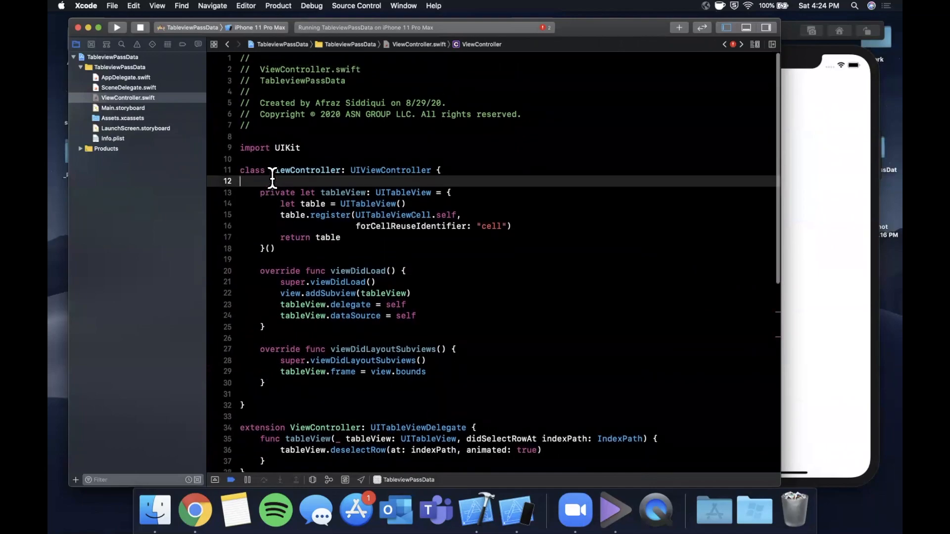
- Declare struct Category with 'let title: String' and 'let items: [String]' below import UIKit
key("Return")
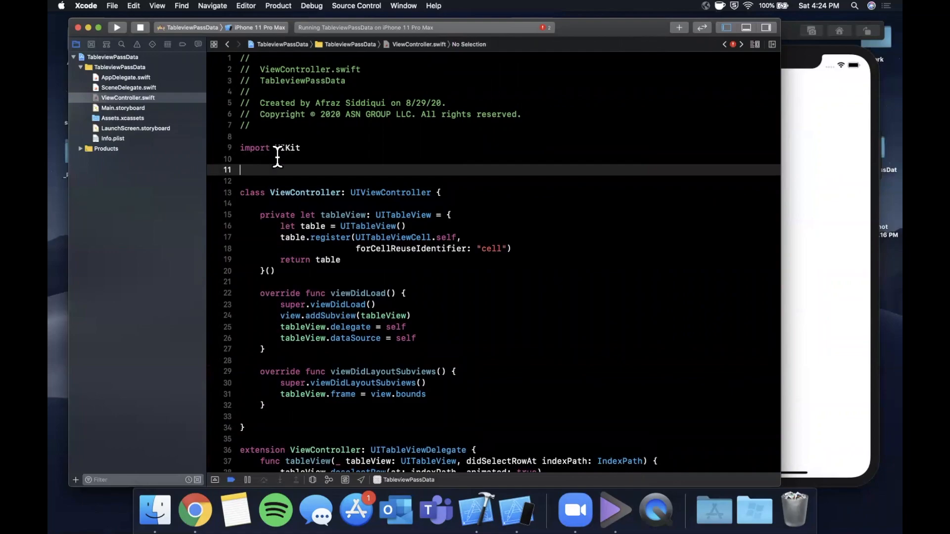
type("struct")
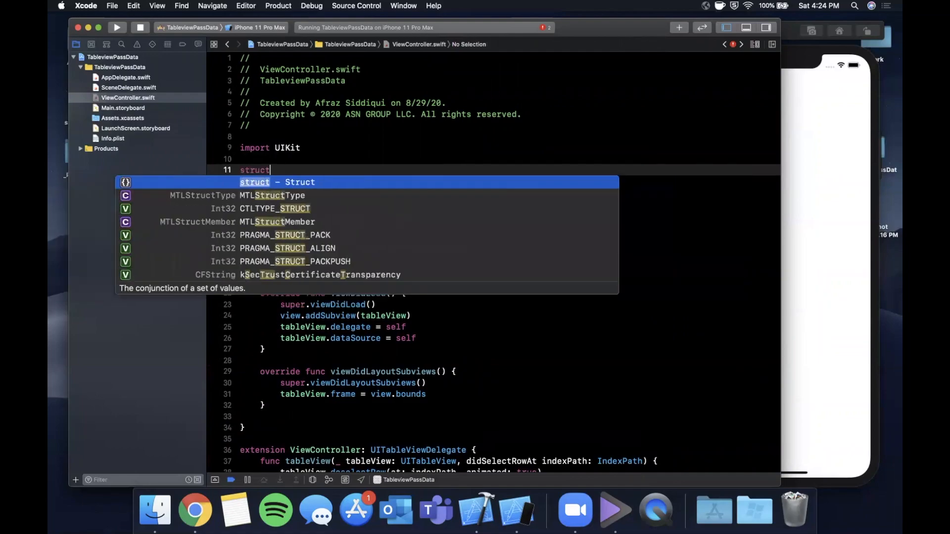
type("Category {")
type("let titl")
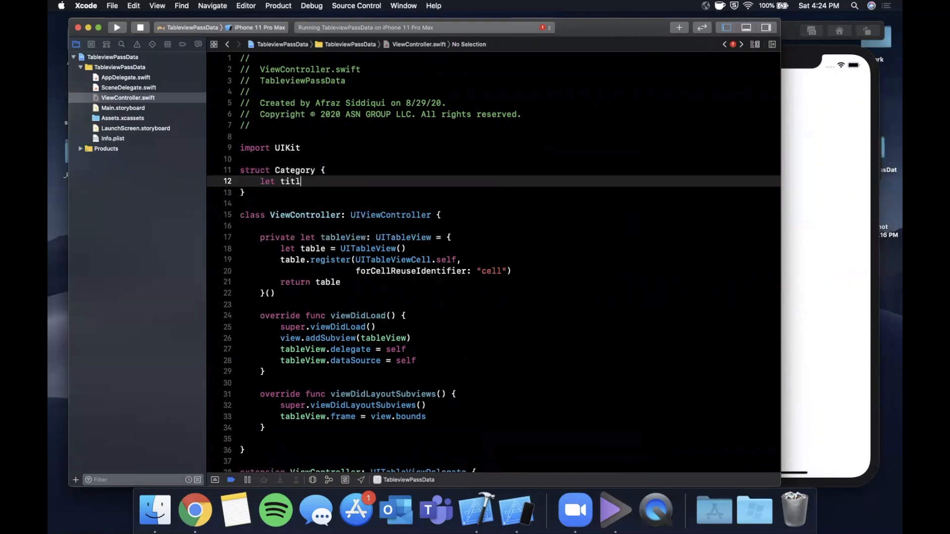
type("e: String")
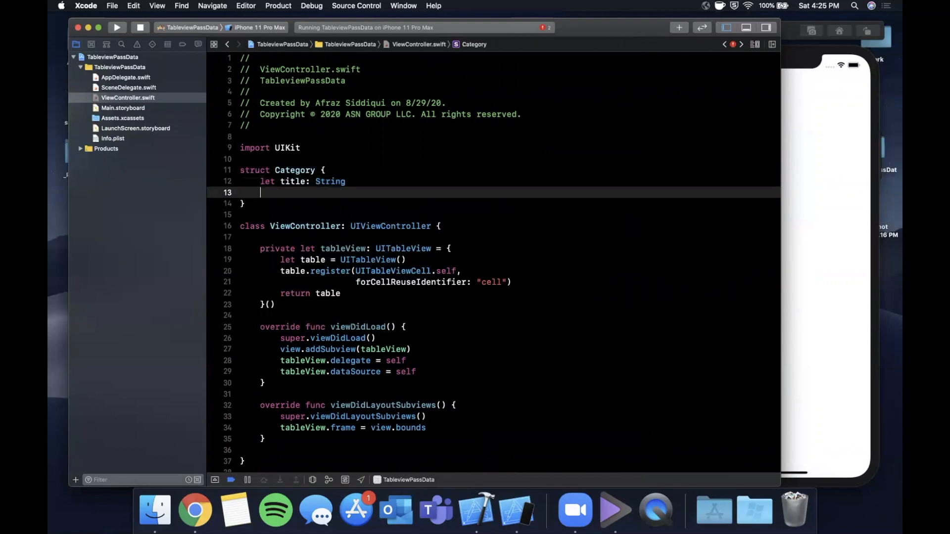
type("let it")
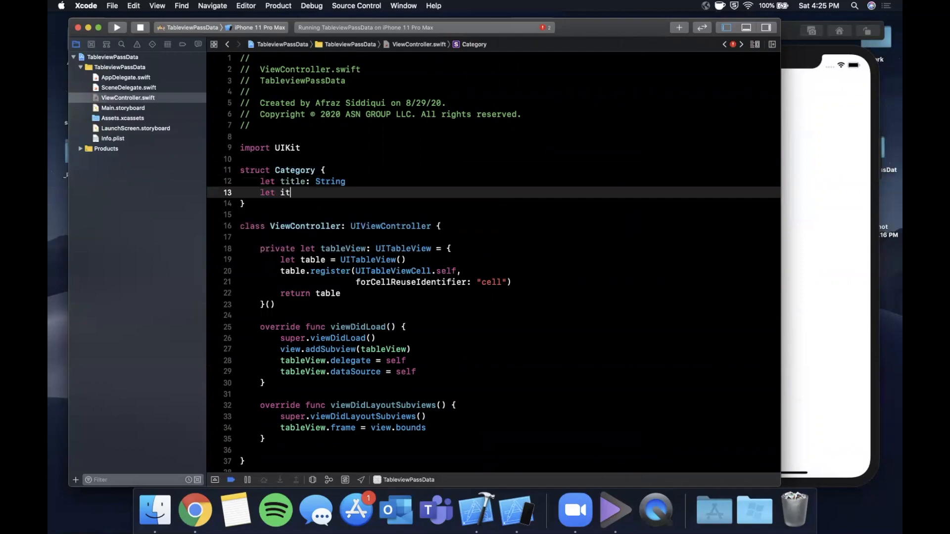
type("ems: [String]")
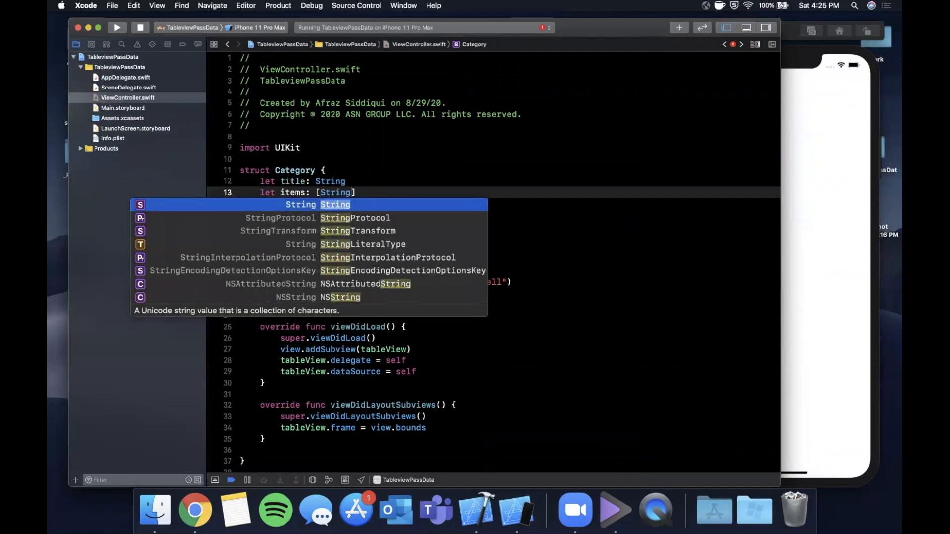
double_click(295, 170)
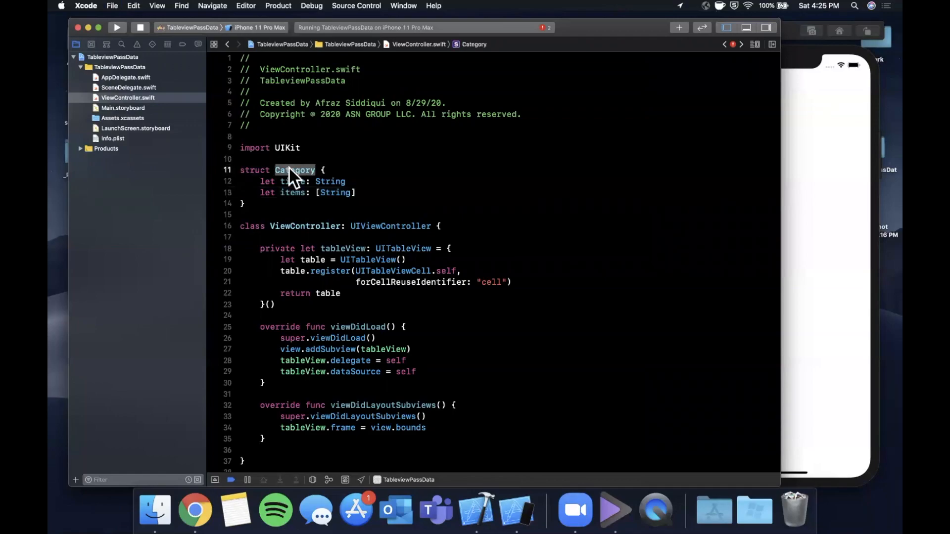
scroll("down", 3)
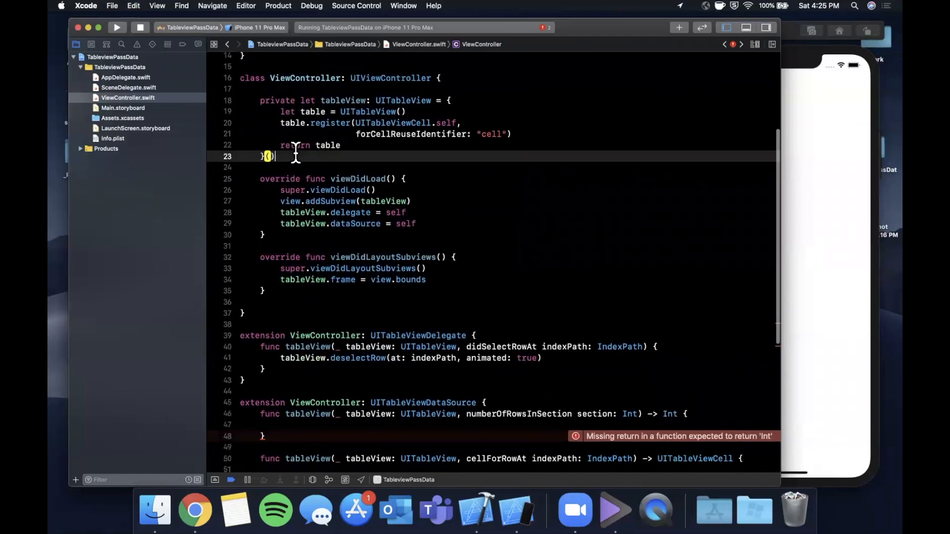
- Add 'private let data: [Category]' starting with a Fruits category of Apple, Banana items
type("private let")
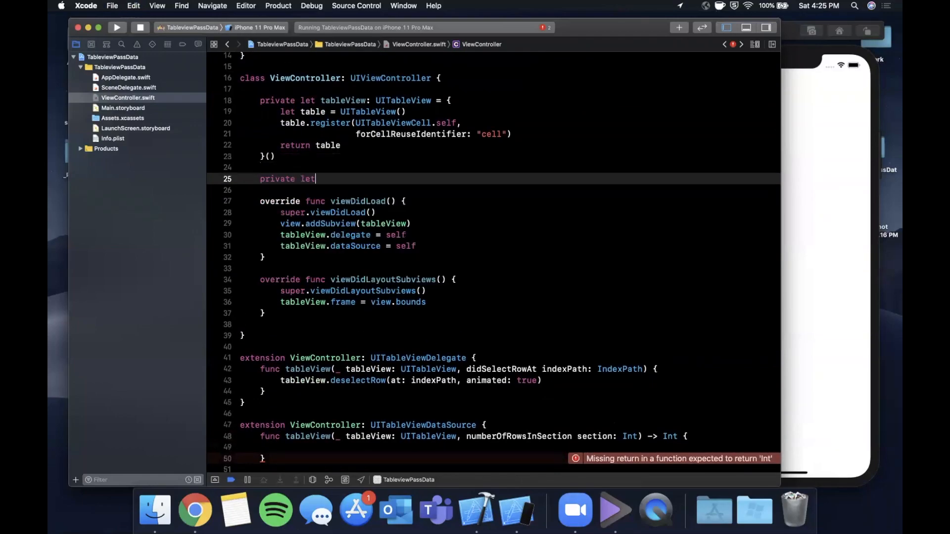
type("data")
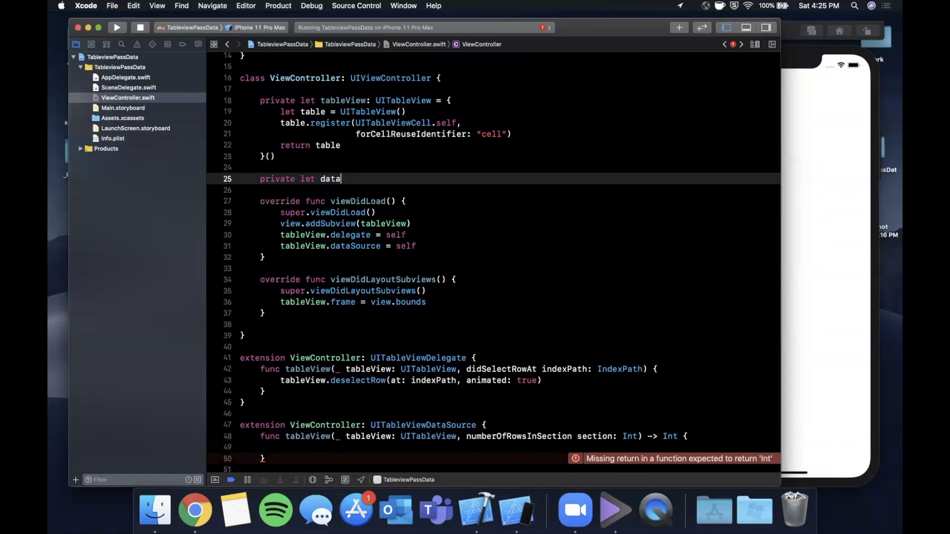
type(": [Category] = [")
type("Category(title: \"\", items: [String")
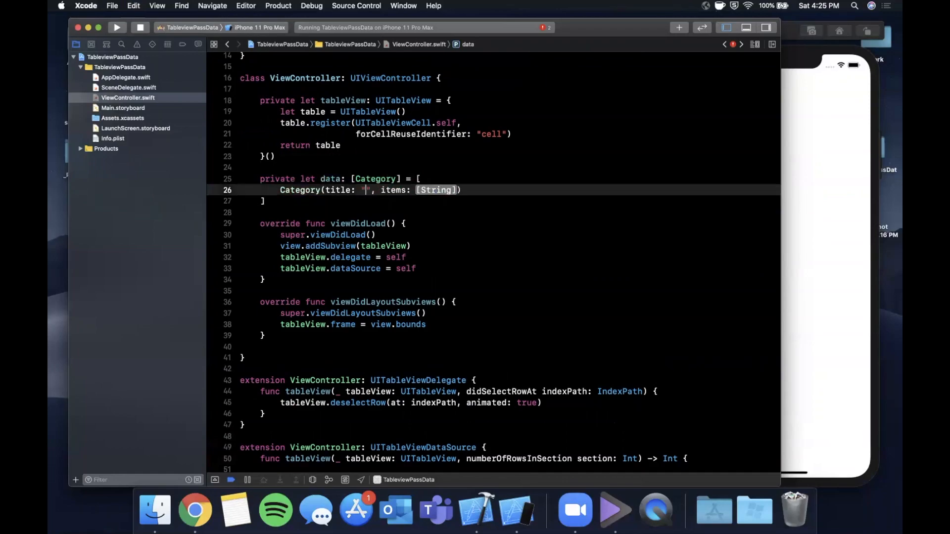
type("Fruits")
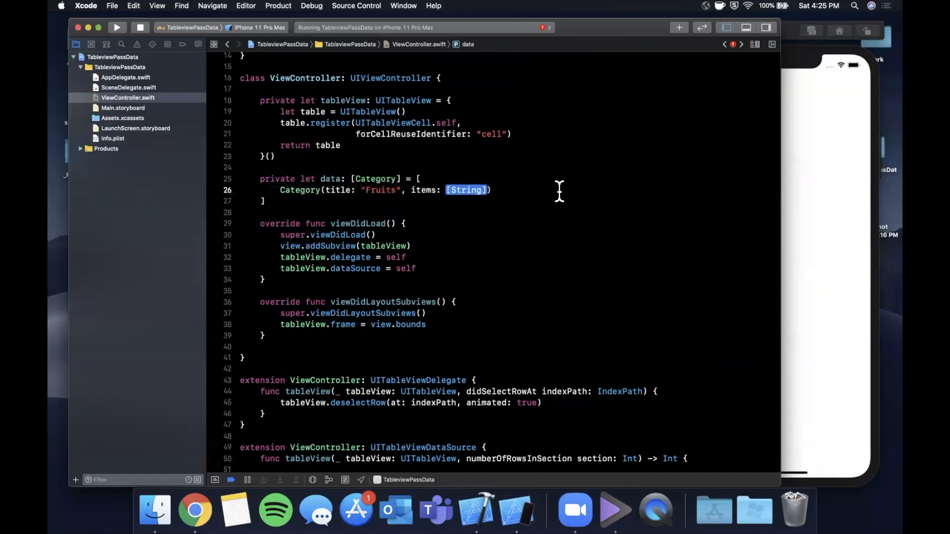
type("\"APp")
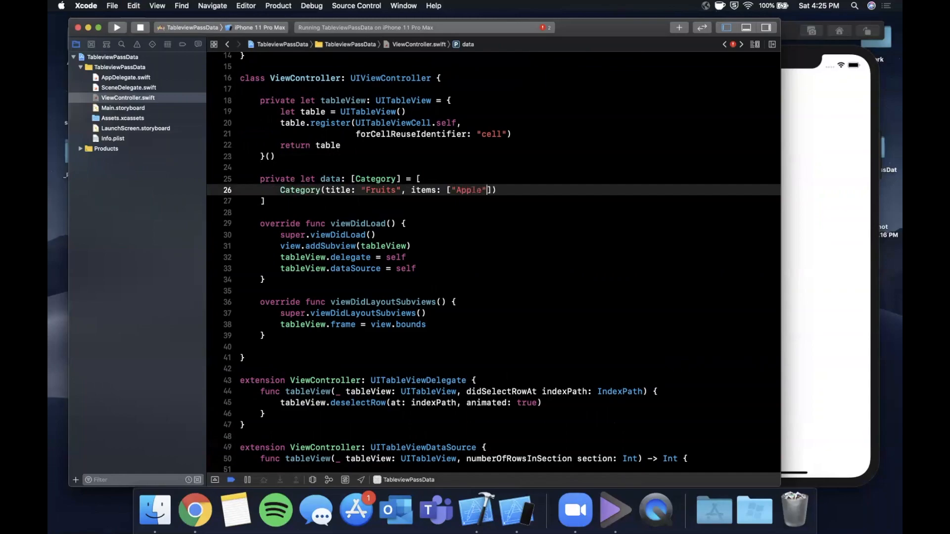
type(", \"Banana\", \"Orange\", \"Grape\"")
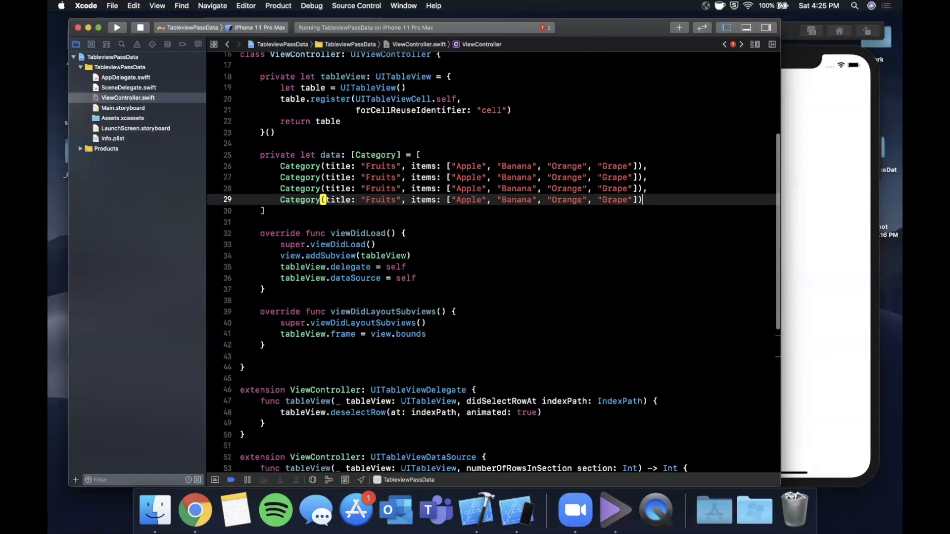
- Duplicate category entries, rename them Car Models and Weather, with Sunny, Cloudy, Overcast items
key("Return")
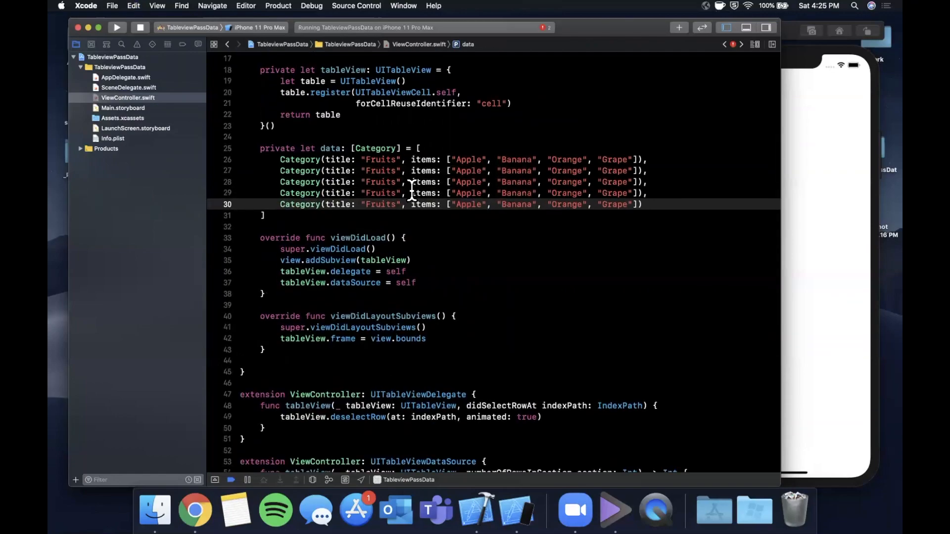
type("C")
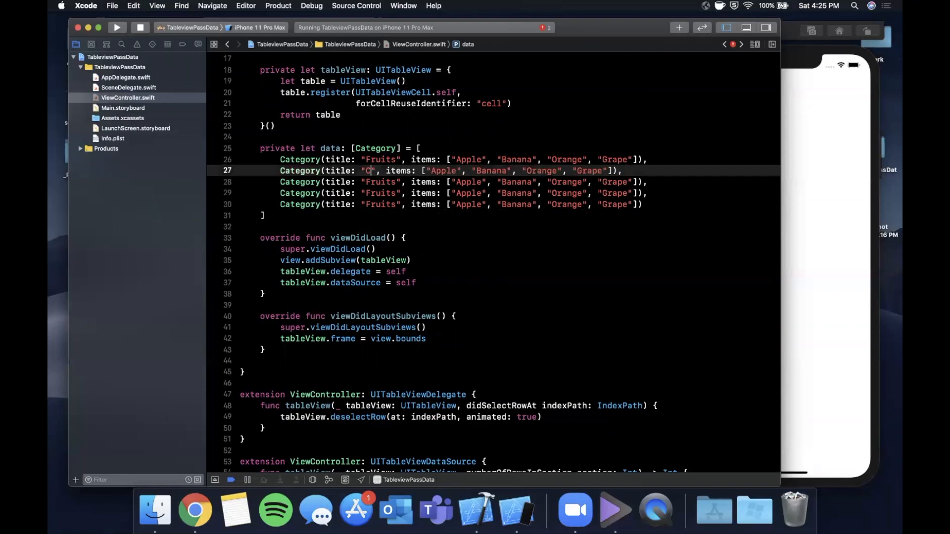
type("ar Models")
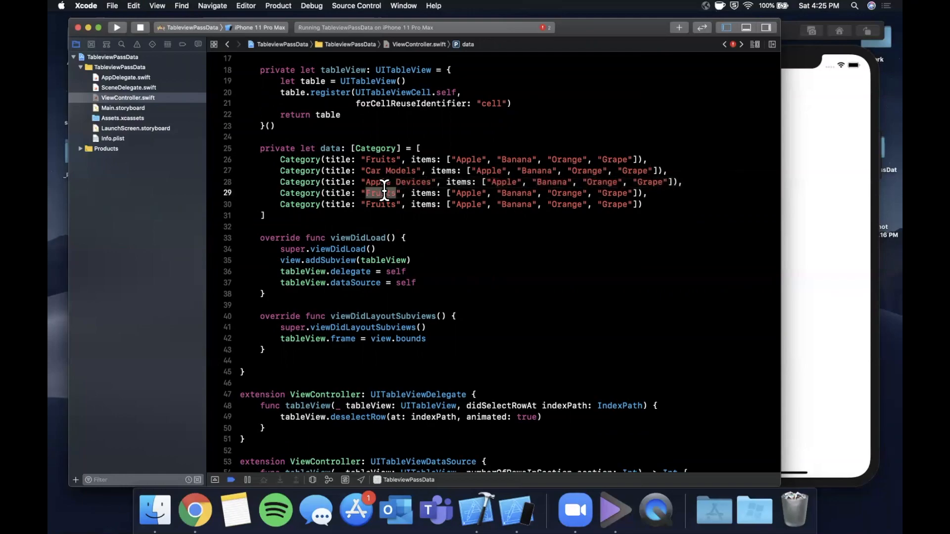
type("Weathe")
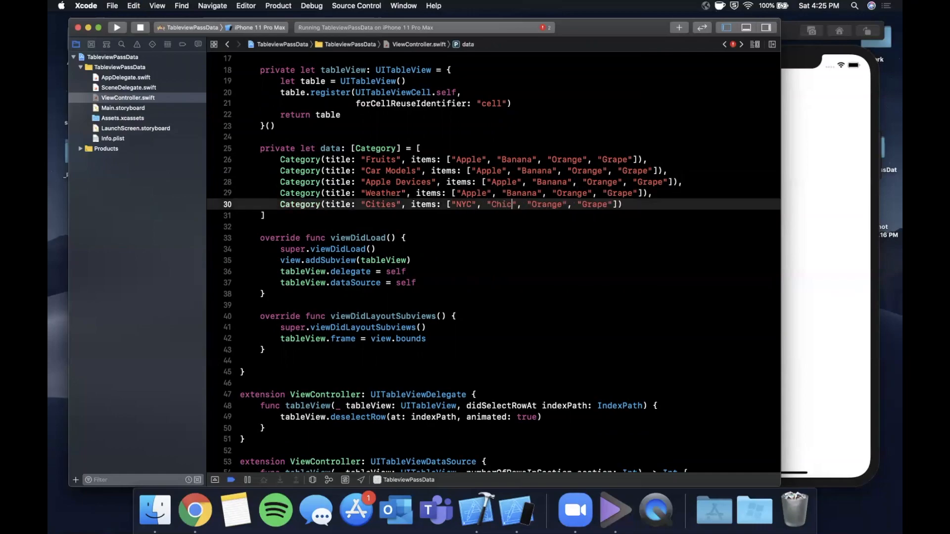
type("ago")
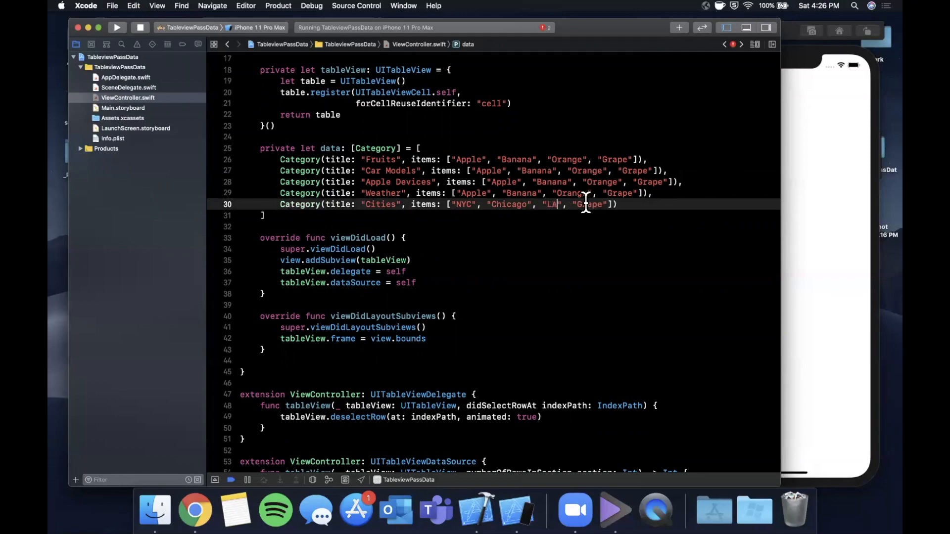
type("SF")
left_click(466, 193)
type("Sunny")
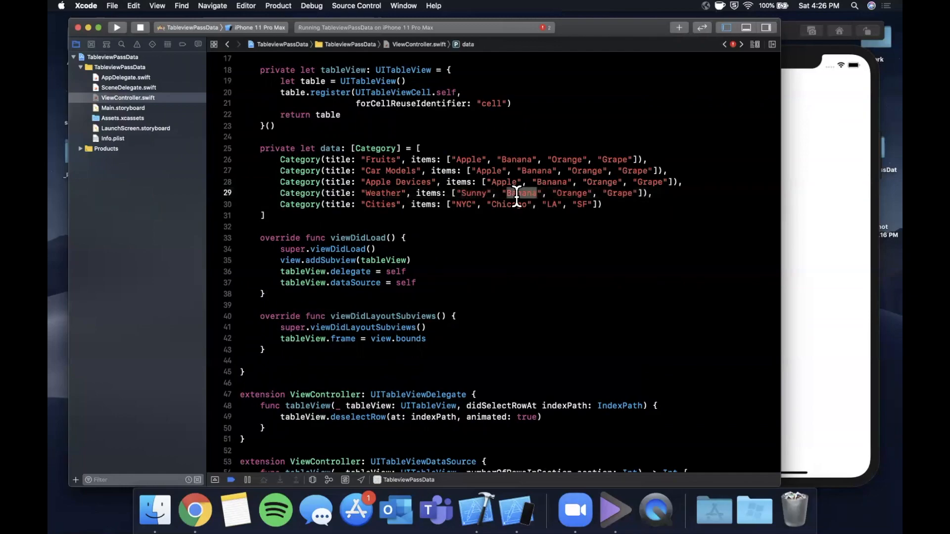
type("Cloudy\", \"Rai")
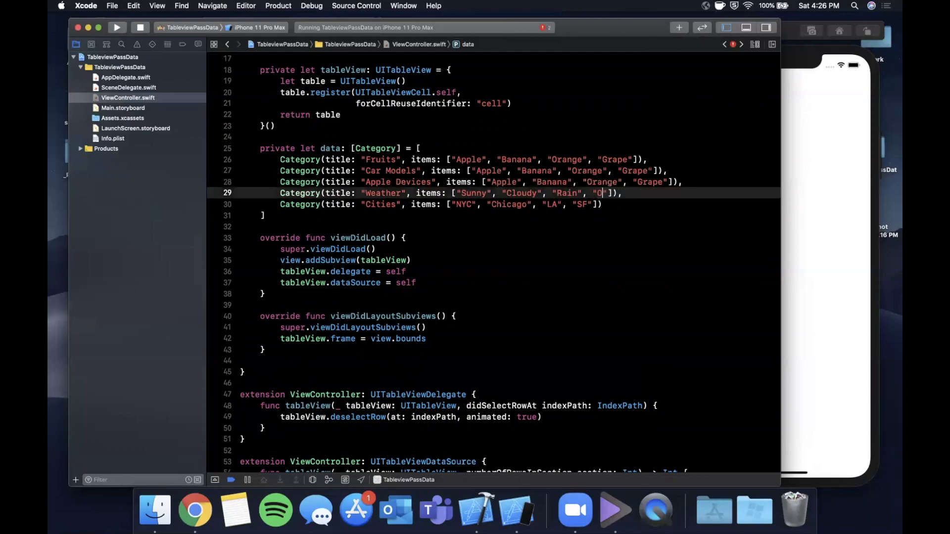
type("vercaset")
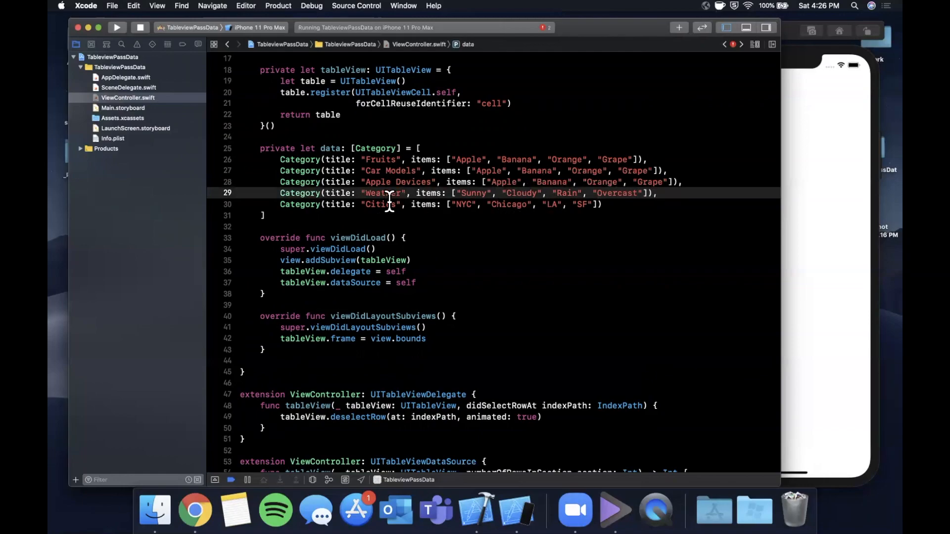
- Replace Apple Devices items with Apple Watch and iPhone, and car items with Benz and Ferrari
double_click(503, 182)
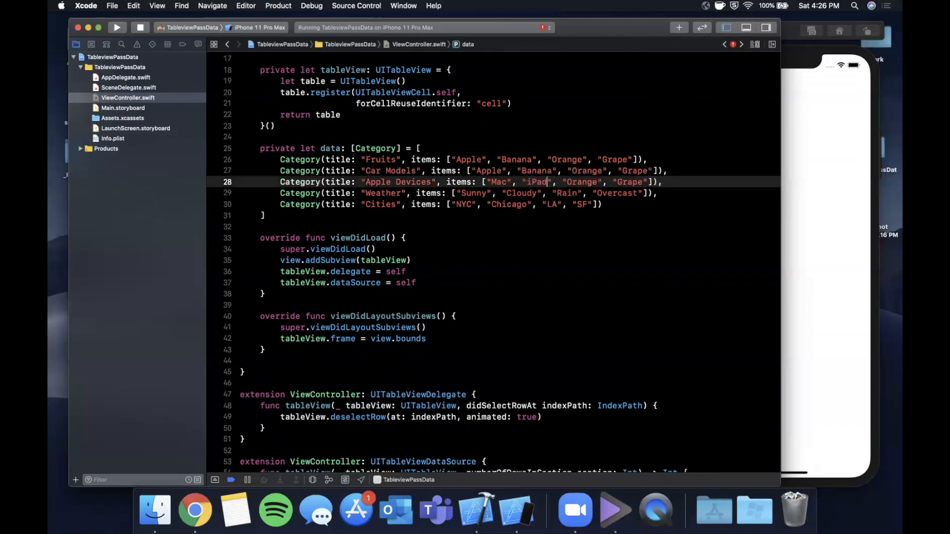
double_click(581, 182)
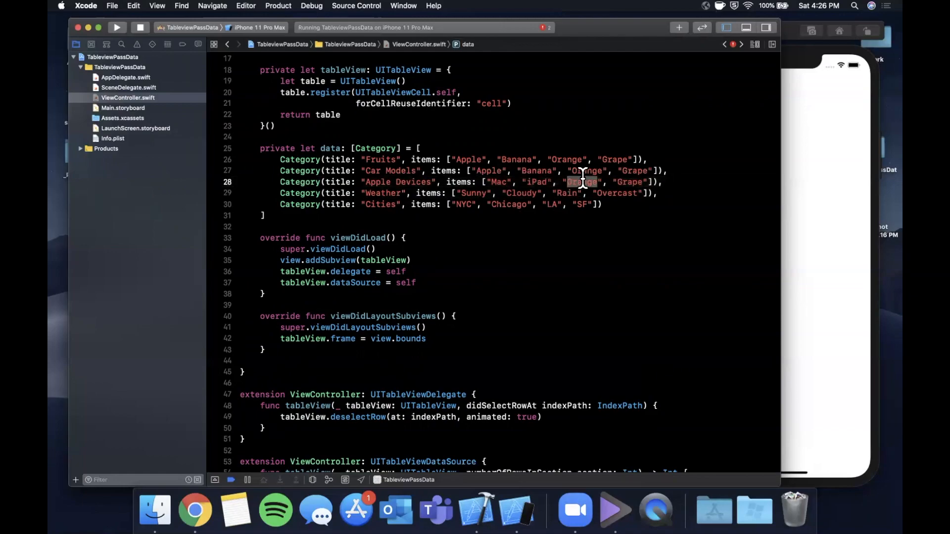
type("Apple Watch")
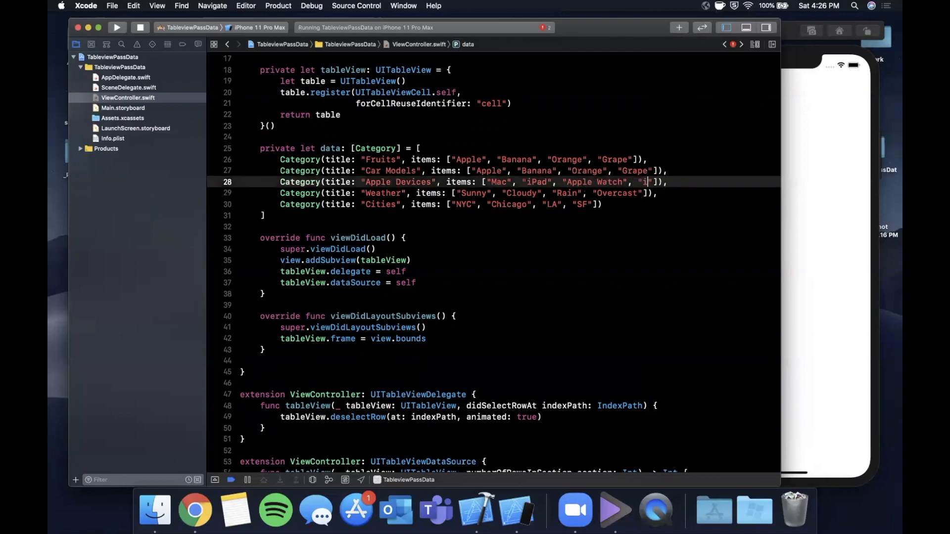
type("Phone")
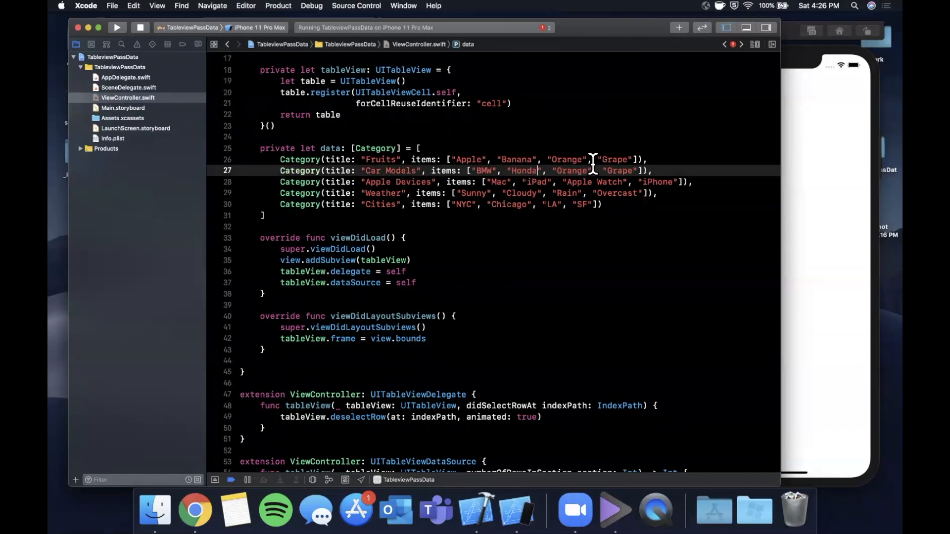
type("Benz")
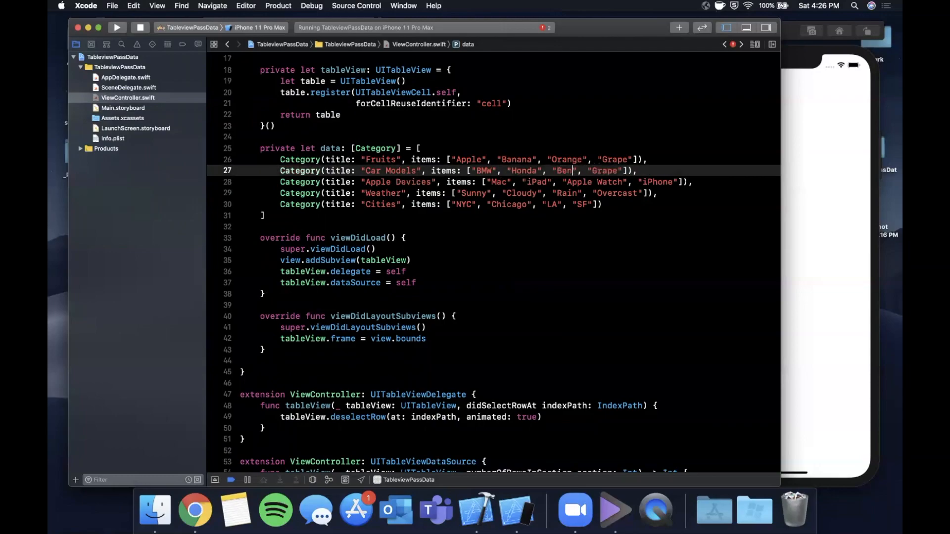
type("Benz\", \"Faer")
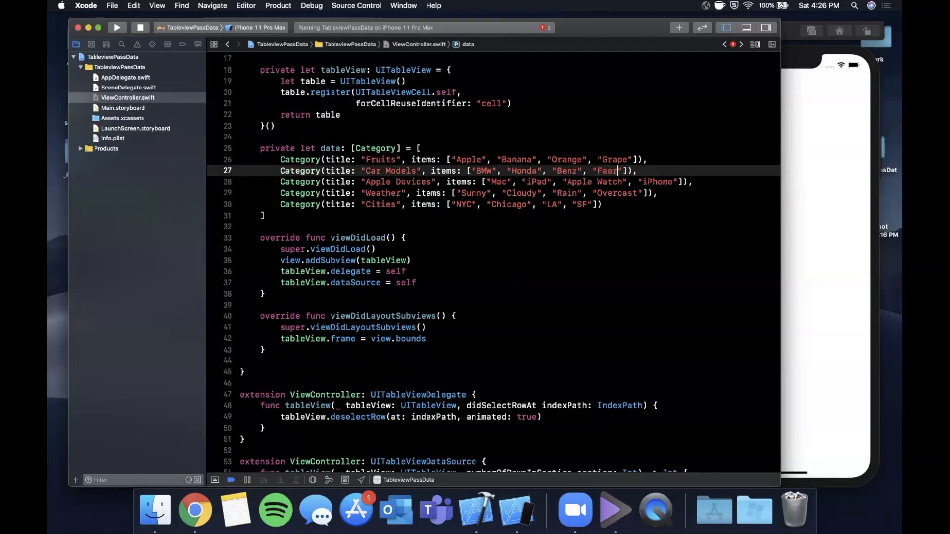
key("Backspace")
type("rari")
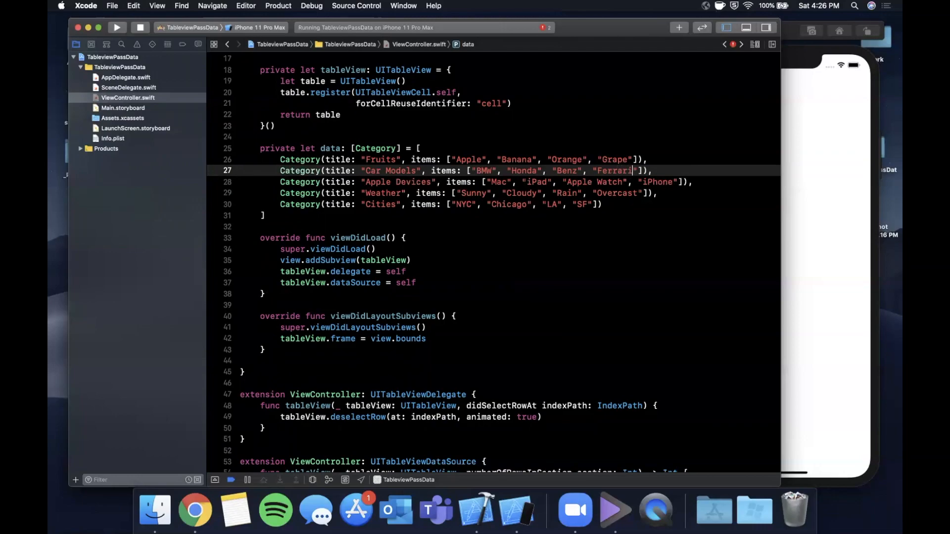
left_click(602, 204)
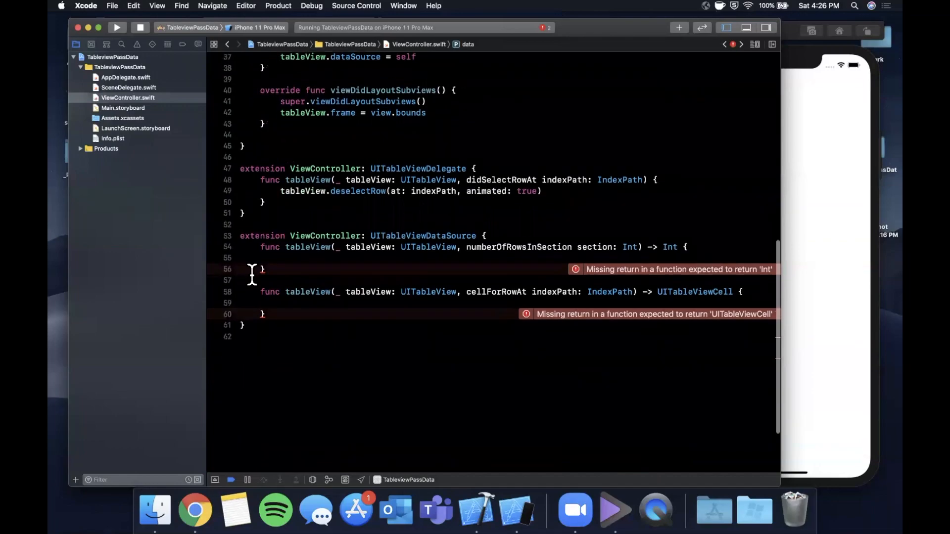
- Return data.count rows and label each dequeued "cell" with data[indexPath.row].title
type("return")
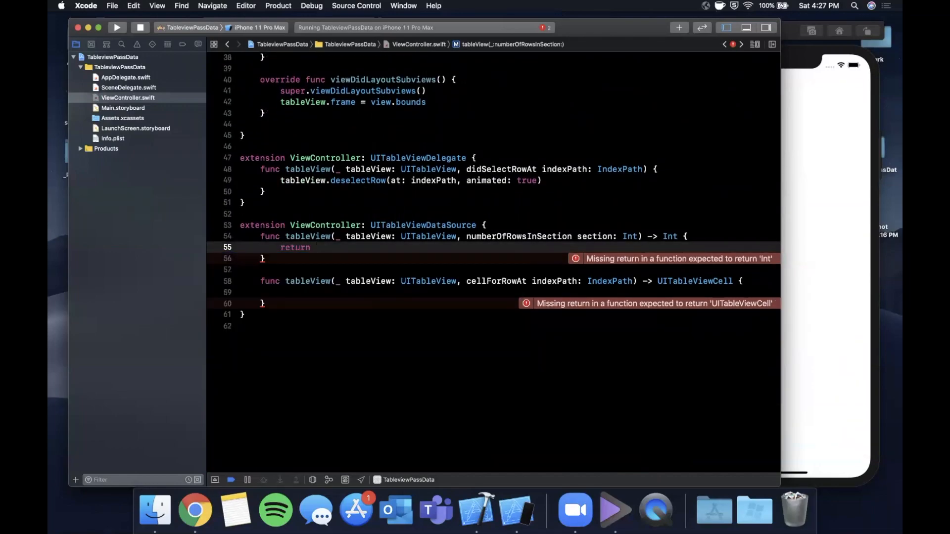
type("ca")
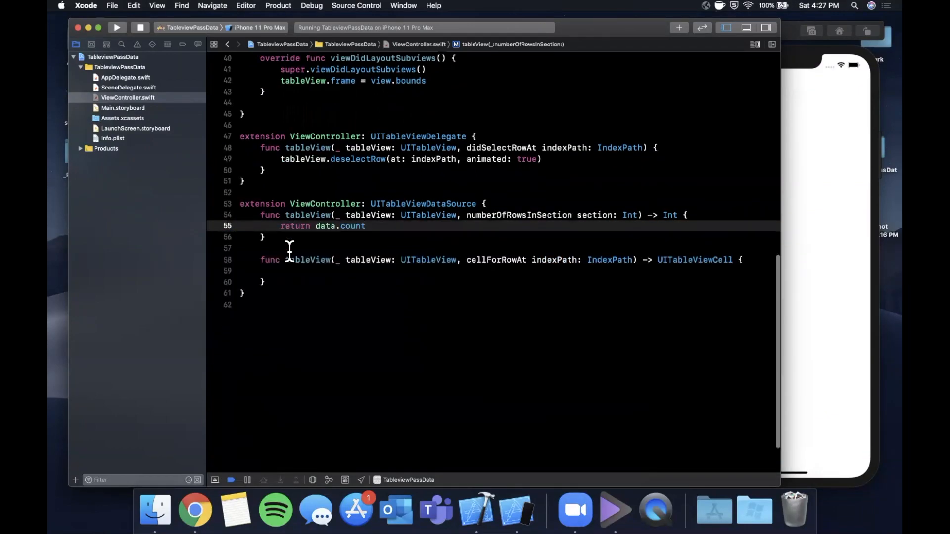
type("let cell =")
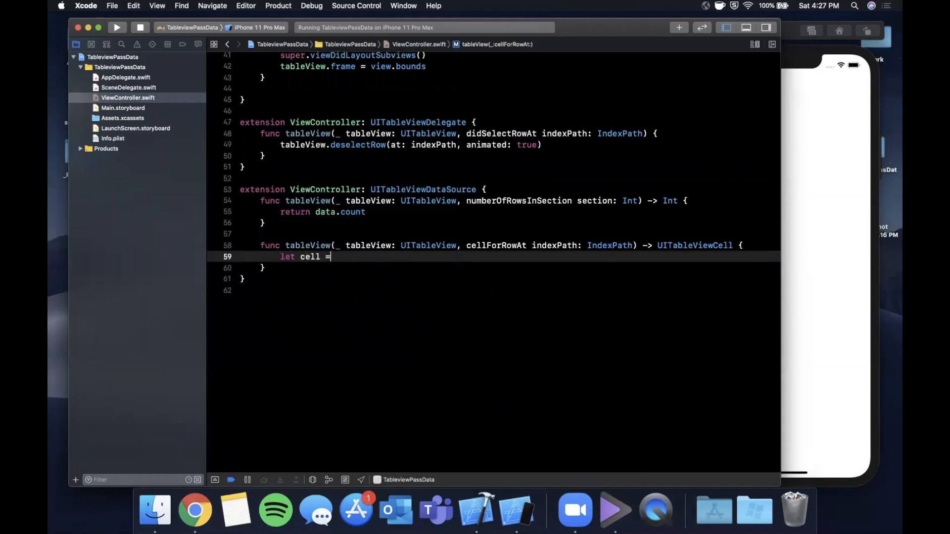
type("tableView.dequeueReusableCell(withIdentifier: \"cell\", for: i")
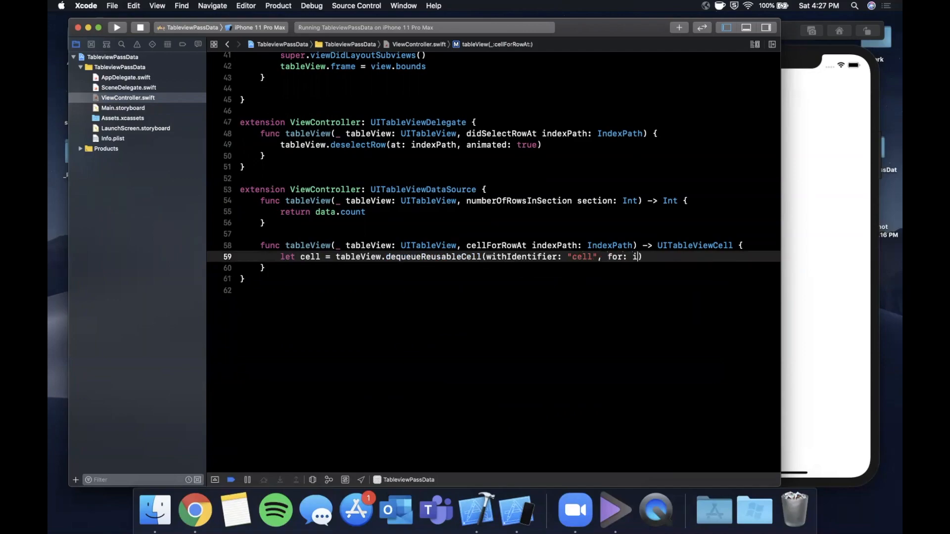
type("ndexPath)")
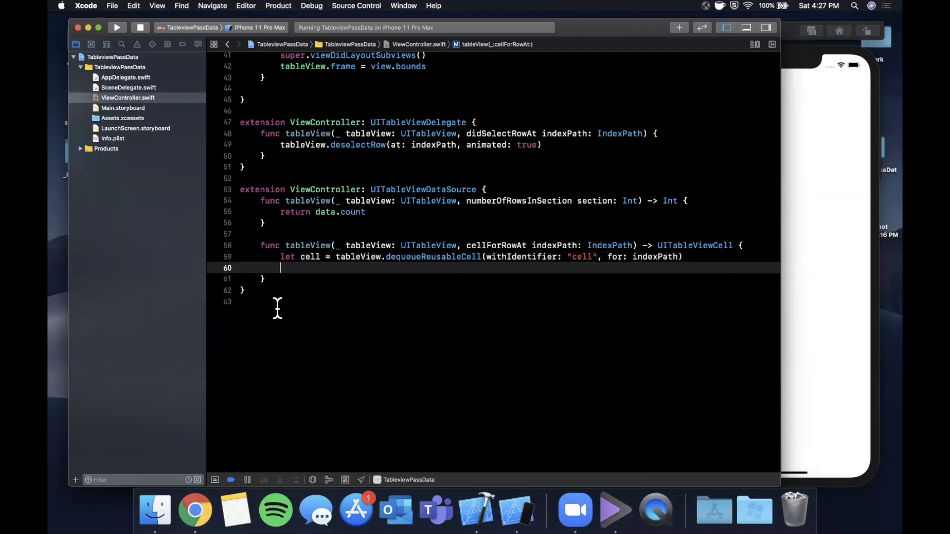
type("return cell")
type("cell.")
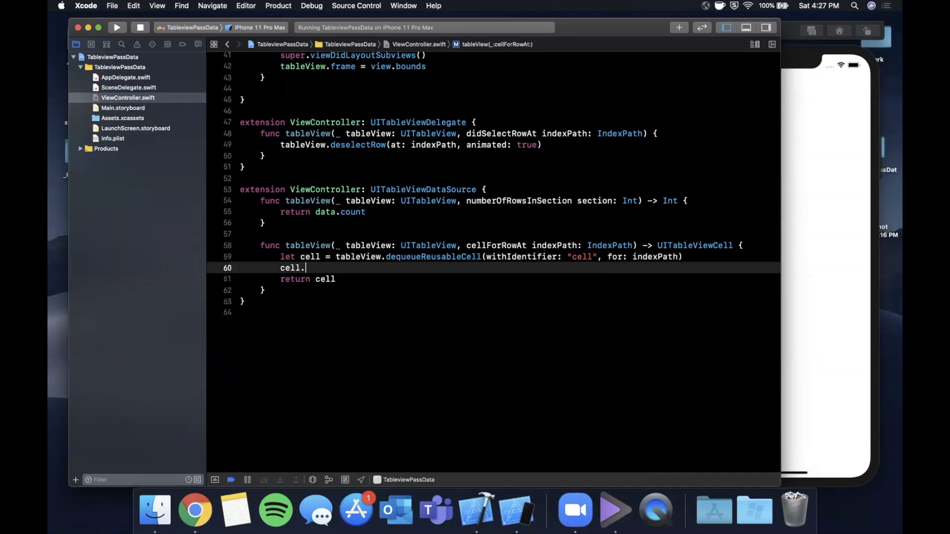
type("textLabel?.text =")
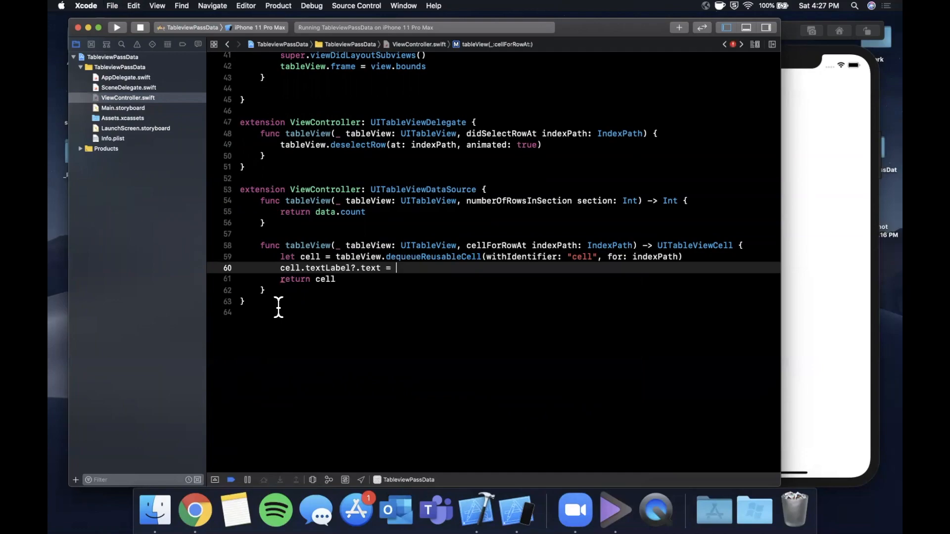
type("data[ind]")
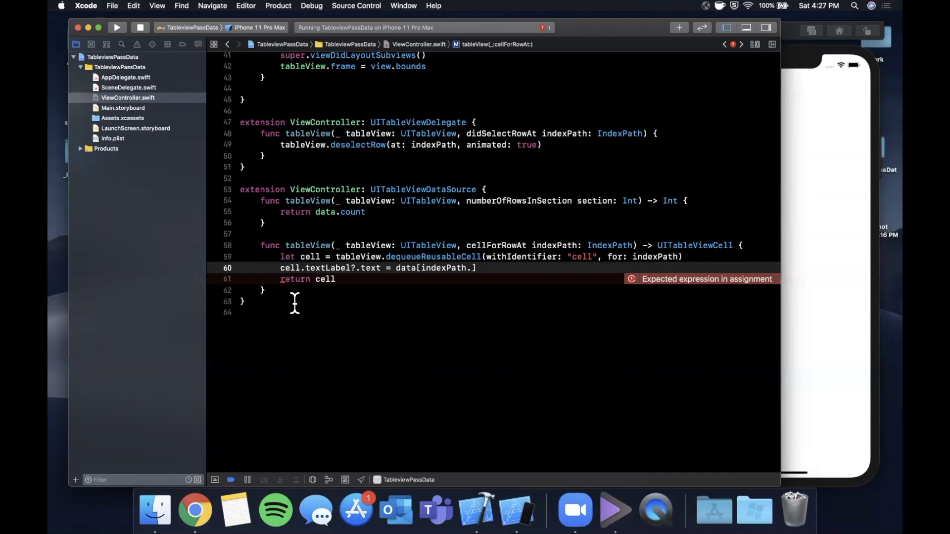
type("row")
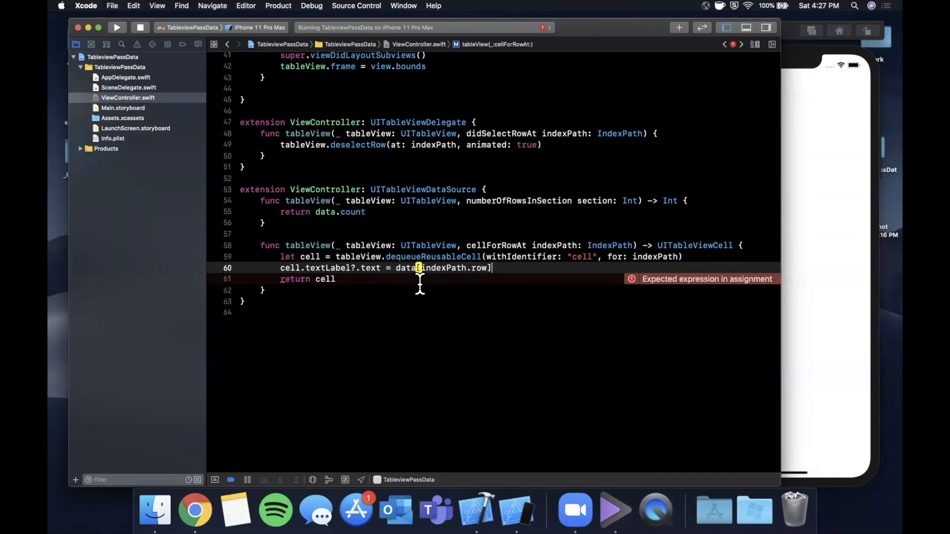
type(".title")
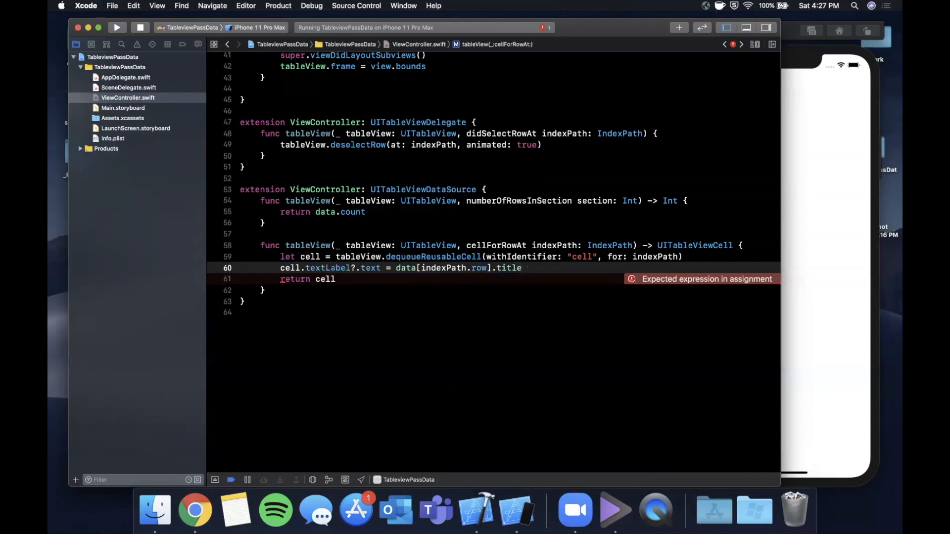
left_click(521, 270)
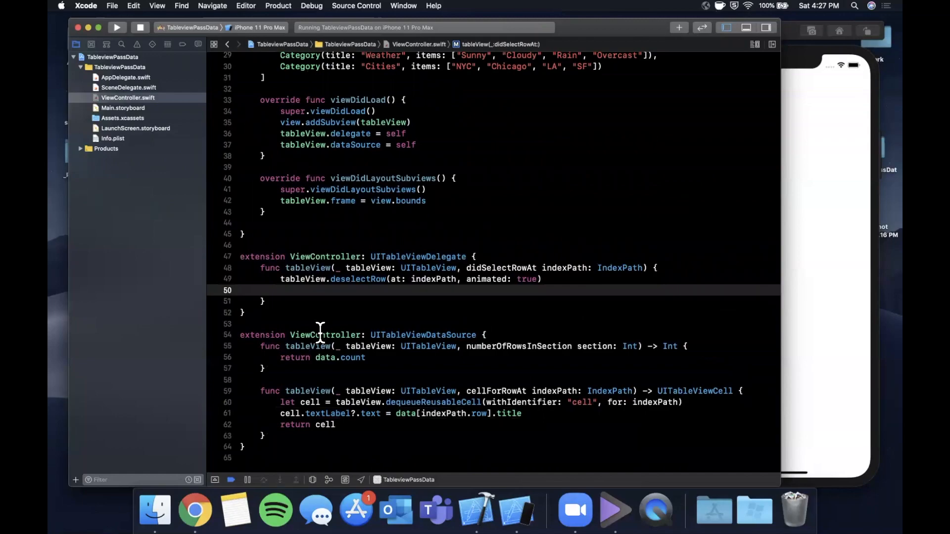
- Store the tapped category as data[indexPath.row] and view the running app's five Home categories
type("let category = data[indexPath.row")
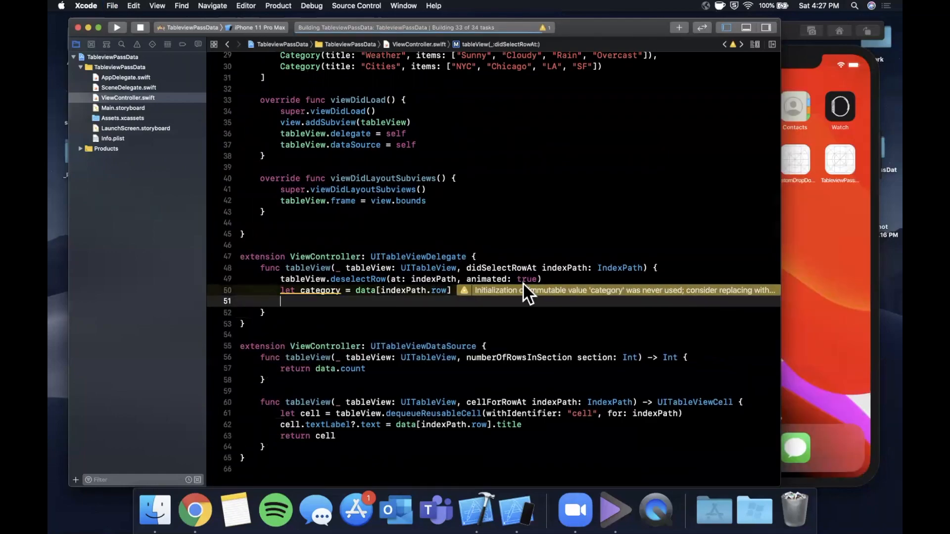
left_click(116, 27)
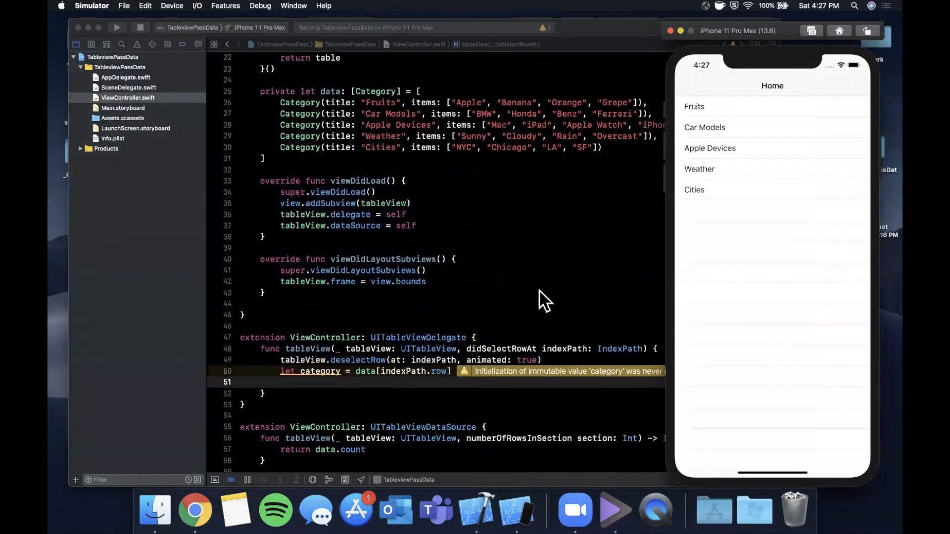
scroll("down", 3)
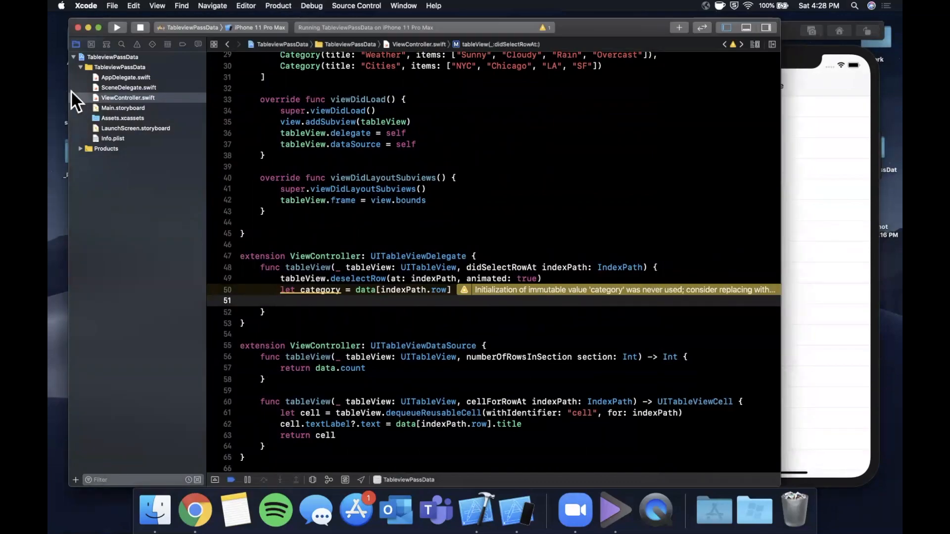
left_click(121, 66)
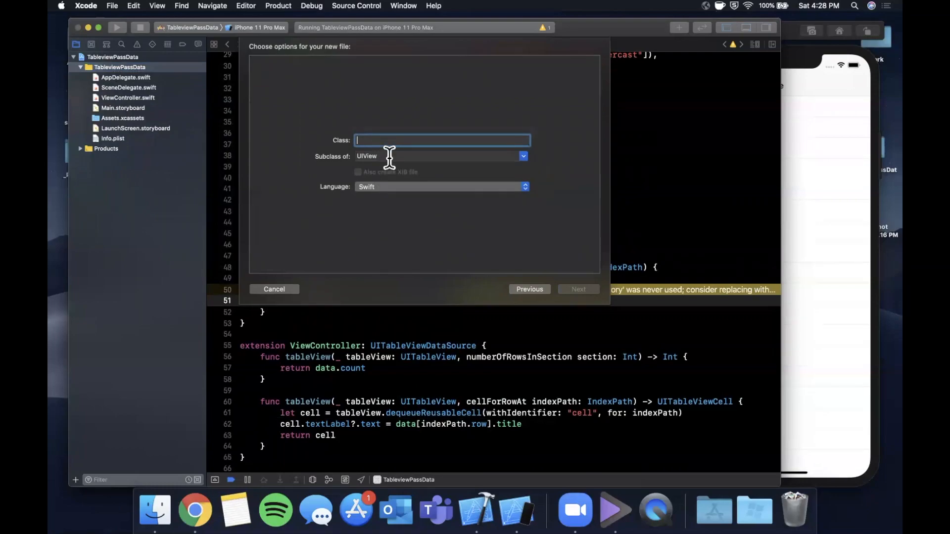
- Create ListViewController.swift as a Swift class subclassing UIViewController
left_click(440, 156)
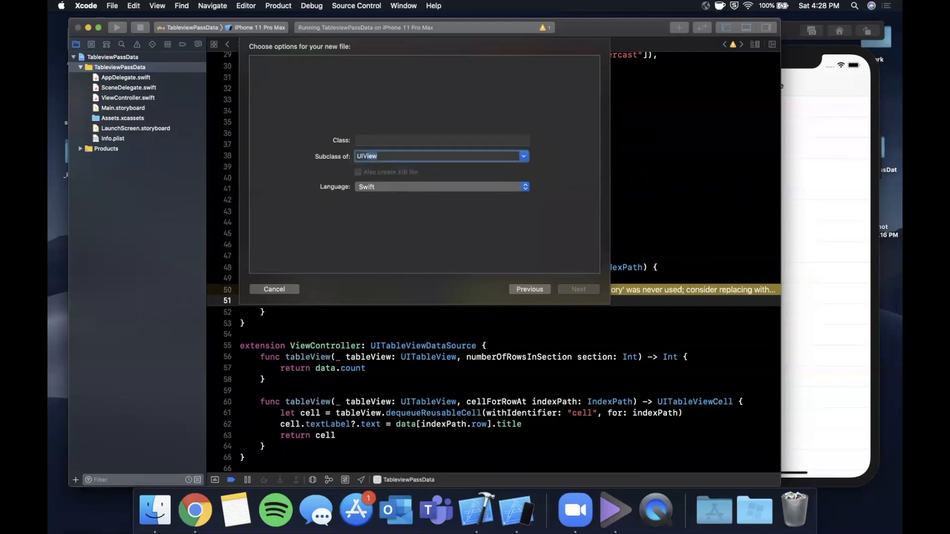
type("UIVu")
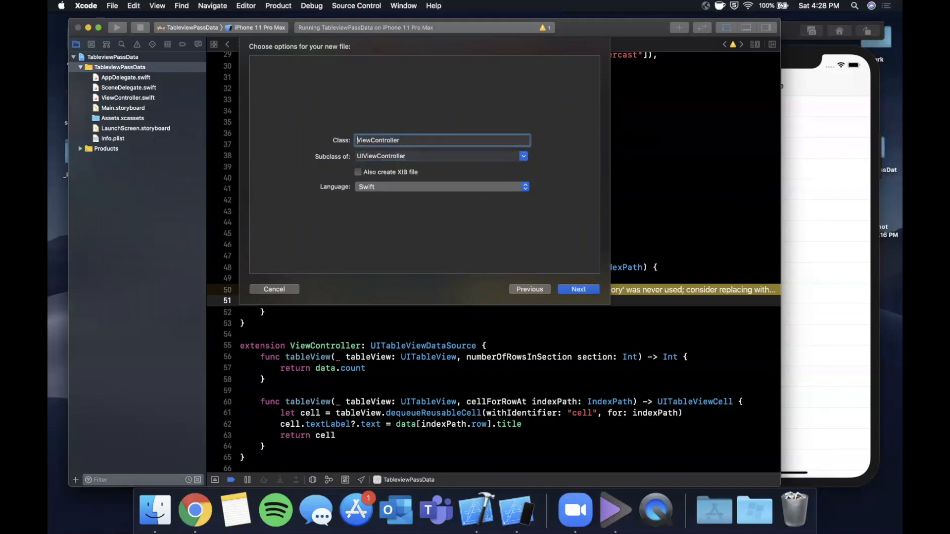
type("c")
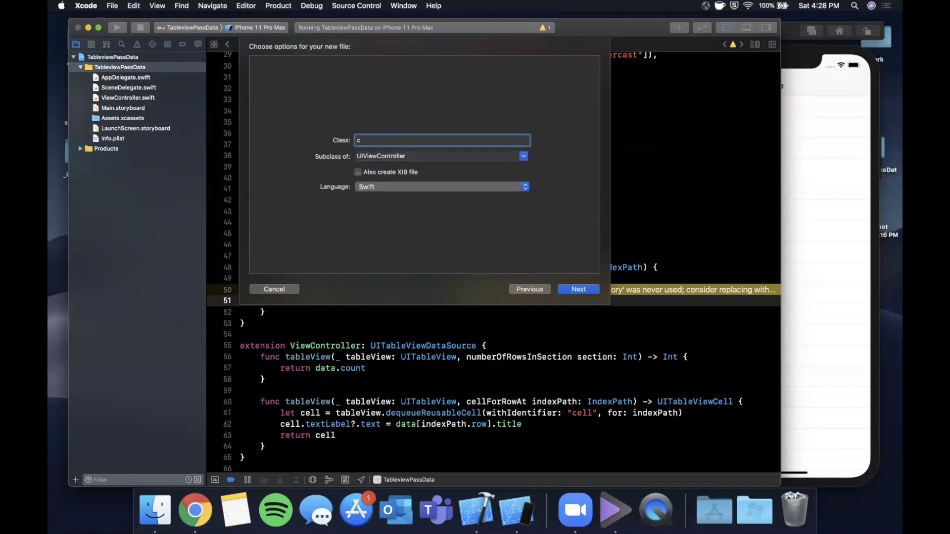
type("ListViewController")
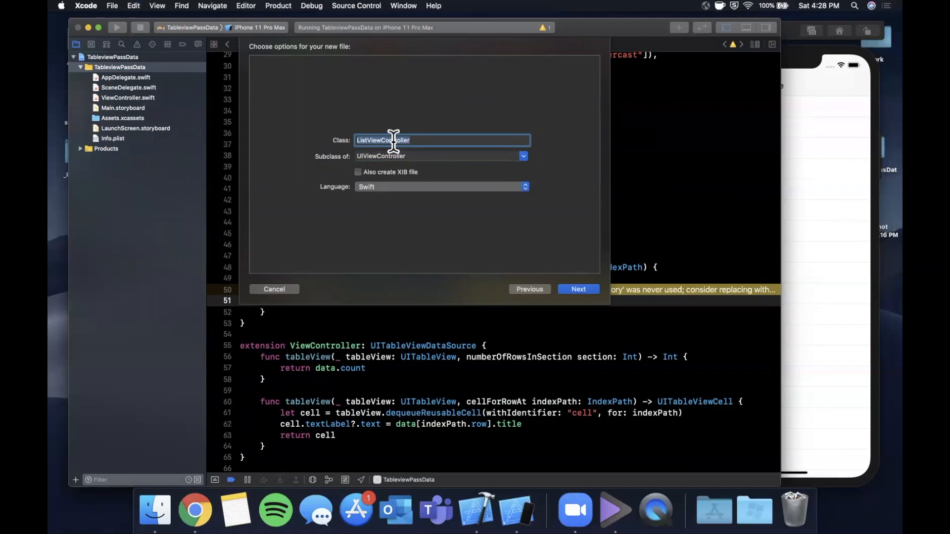
left_click(577, 289)
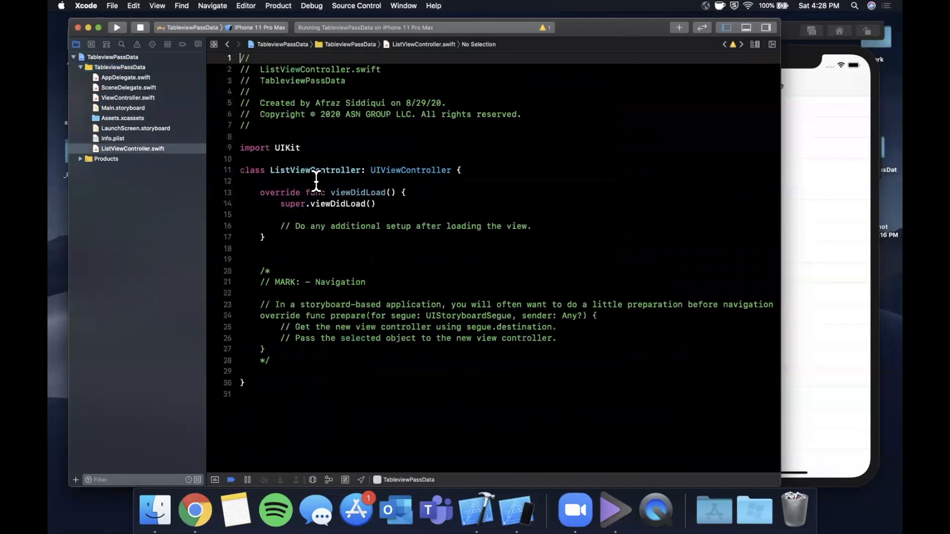
- Delete the navigation comment block and declare init(items: [String])
left_click_drag(261, 248, 261, 361)
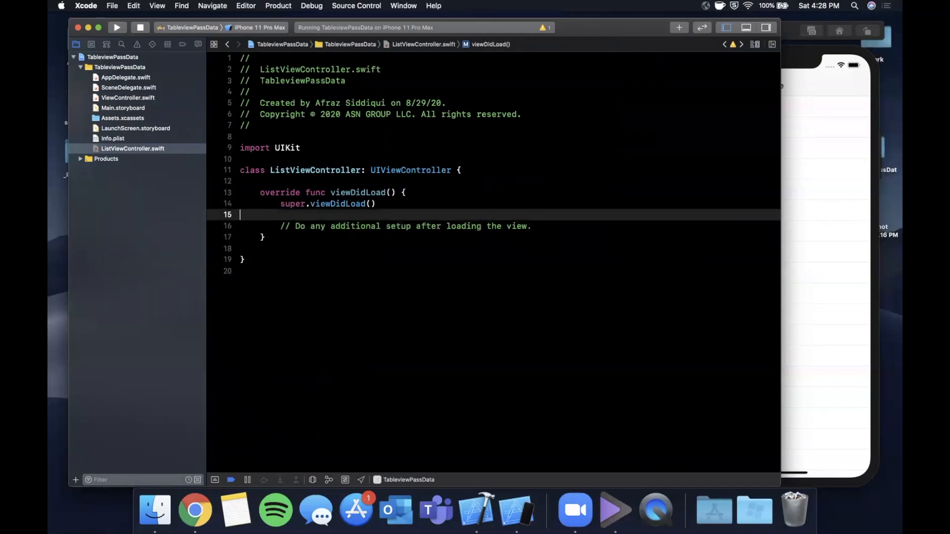
type("init()")
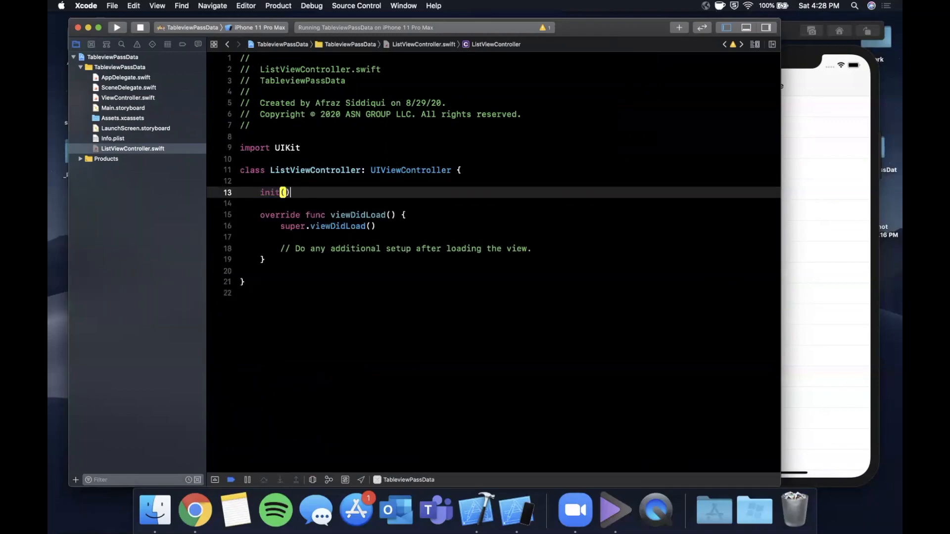
type("itemms: []")
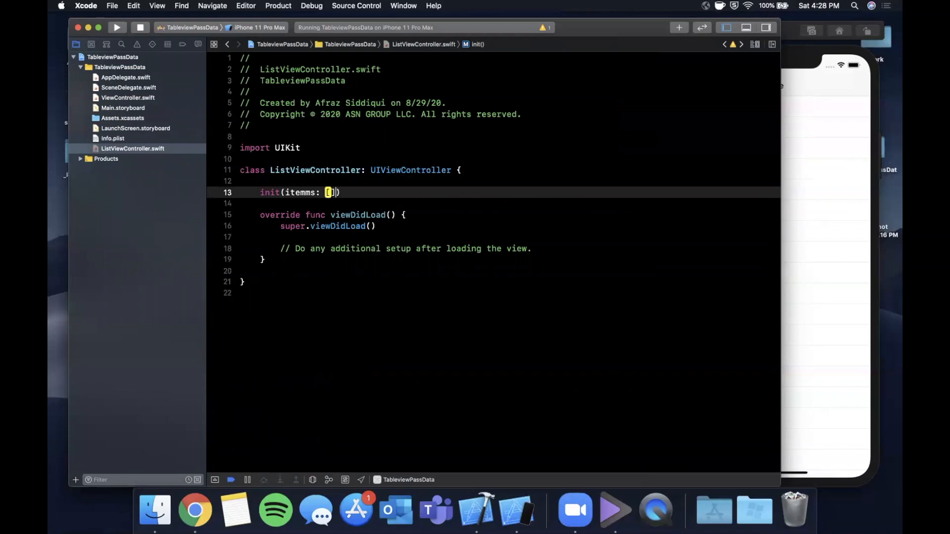
type("String]) {")
type("self.")
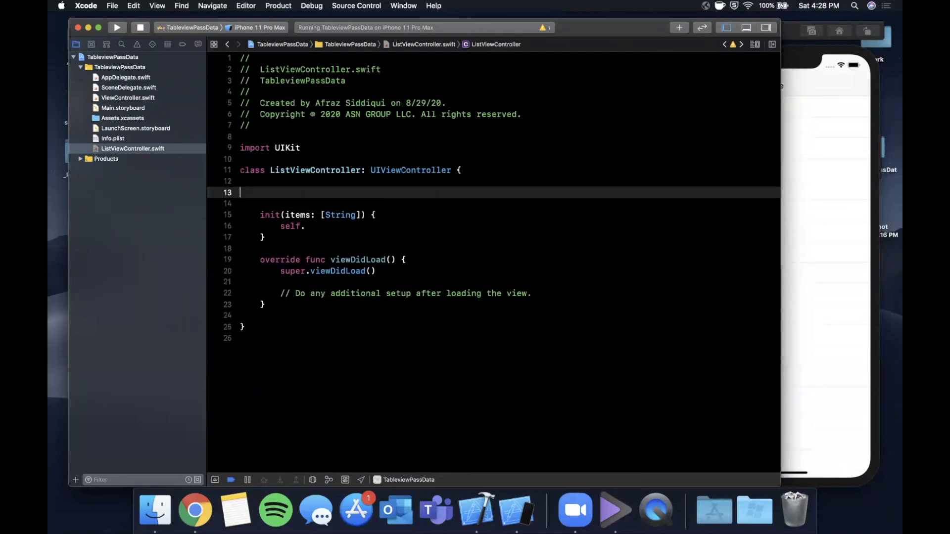
- Add a private items array, assign it and call super.init, then add the init(coder:) stub via Fix-it
type("private let")
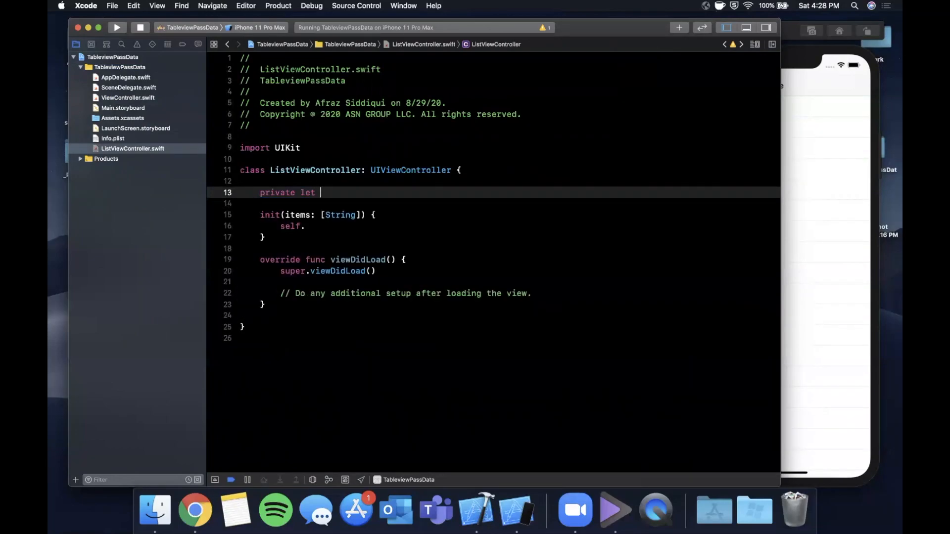
type("items: [String]")
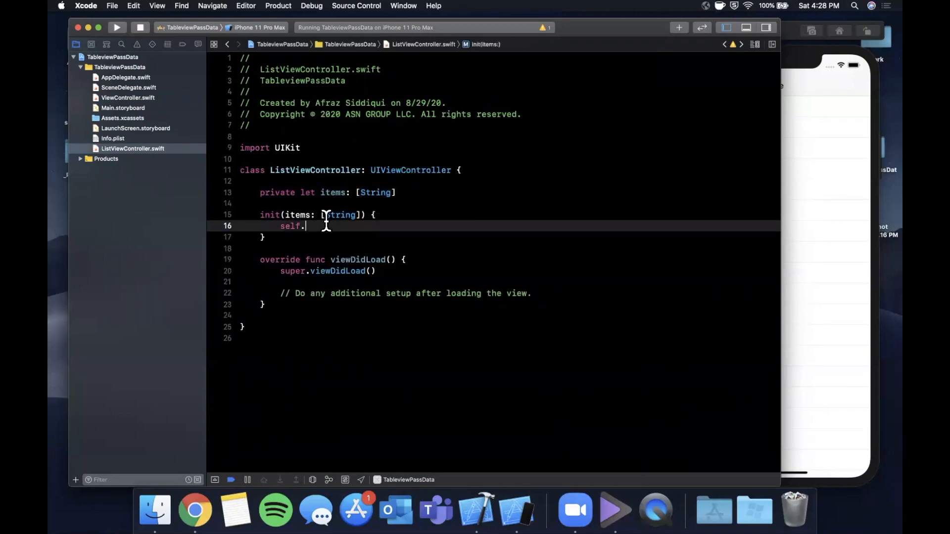
type("items = ite")
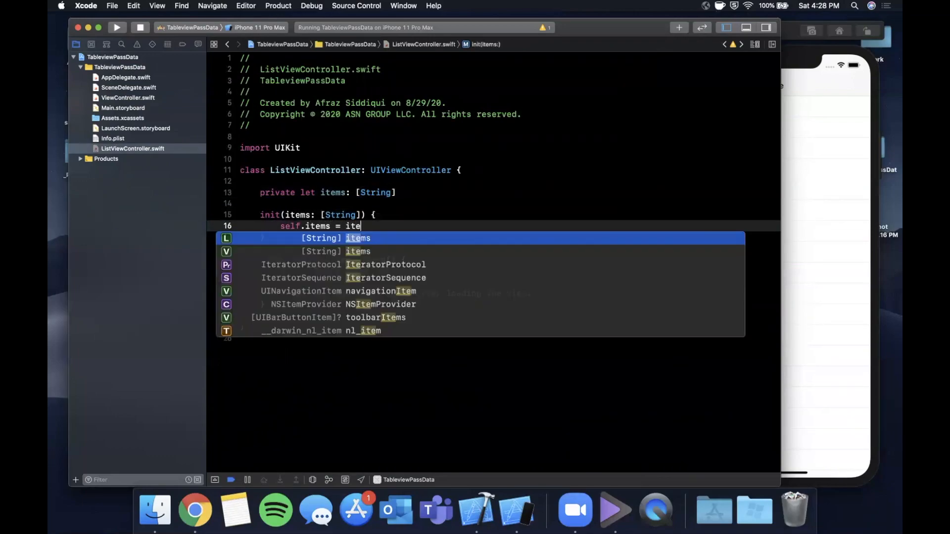
type("super.init(nibName: n")
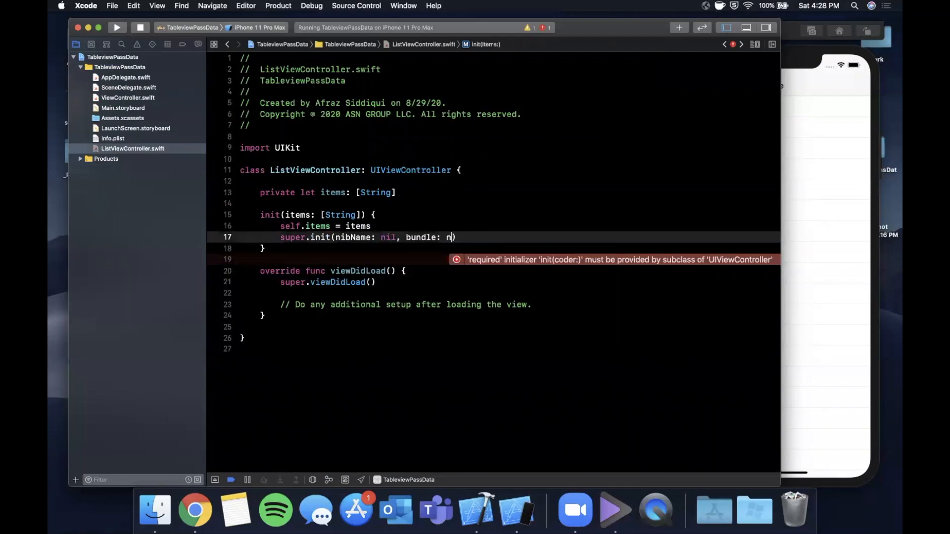
type("il")
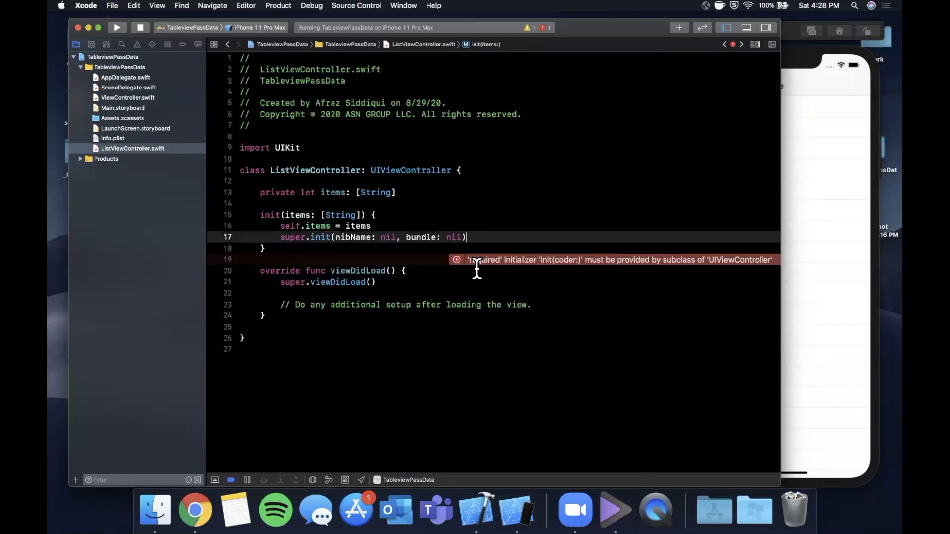
left_click(456, 260)
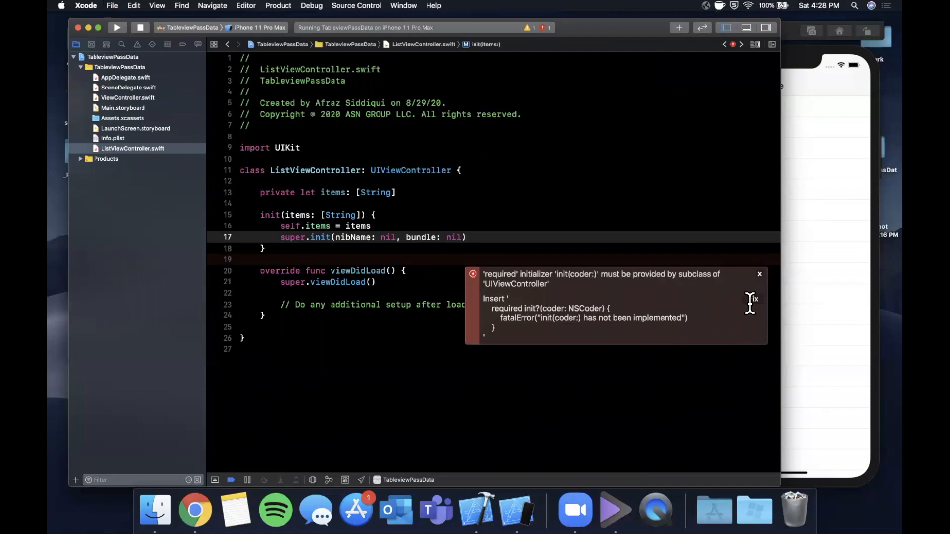
left_click(751, 299)
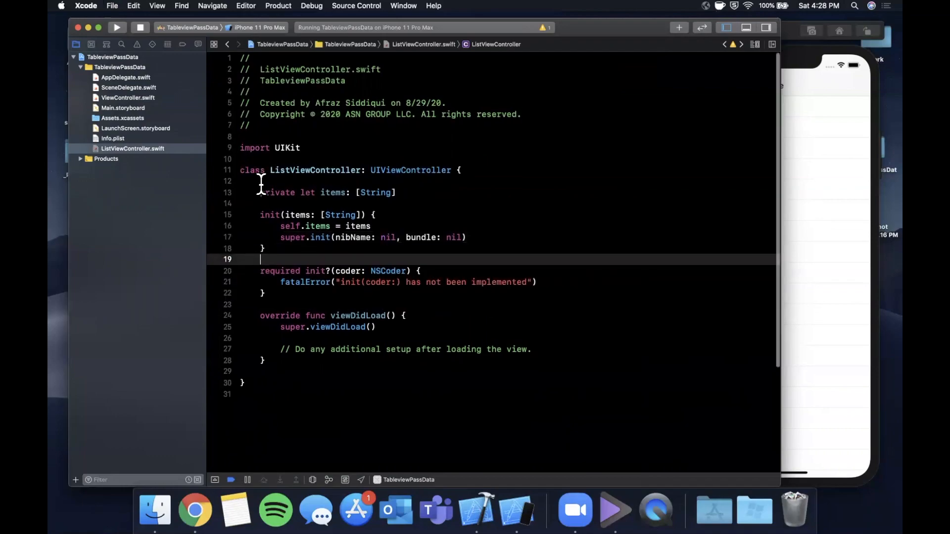
mouse_move(275, 193)
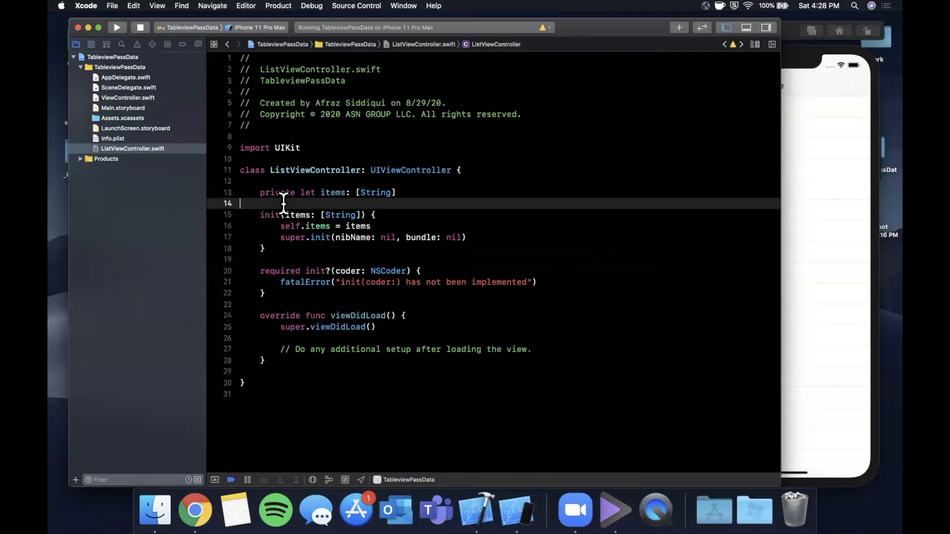
- Add a section comment and a private tableView closure registering UITableViewCell as "cell"
key("return")
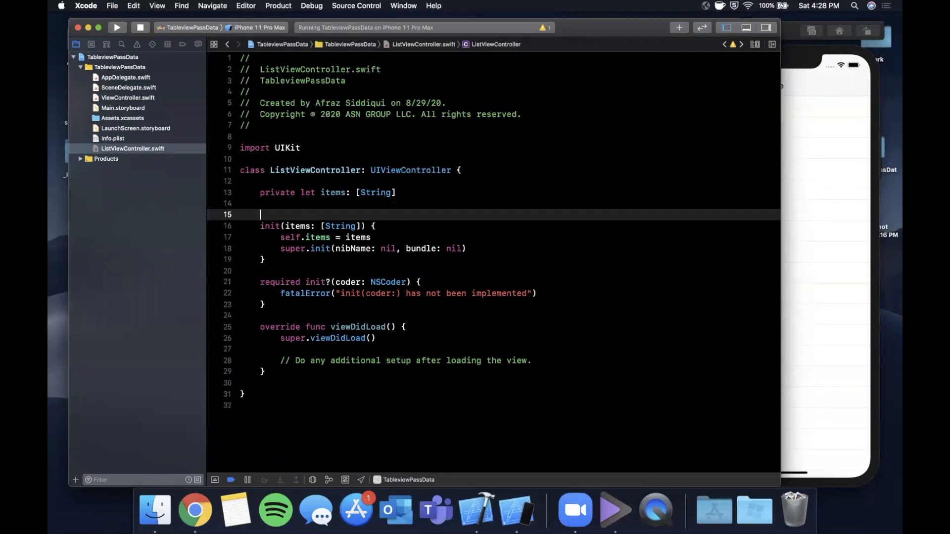
type("// MAK")
type("private let tableView: ")
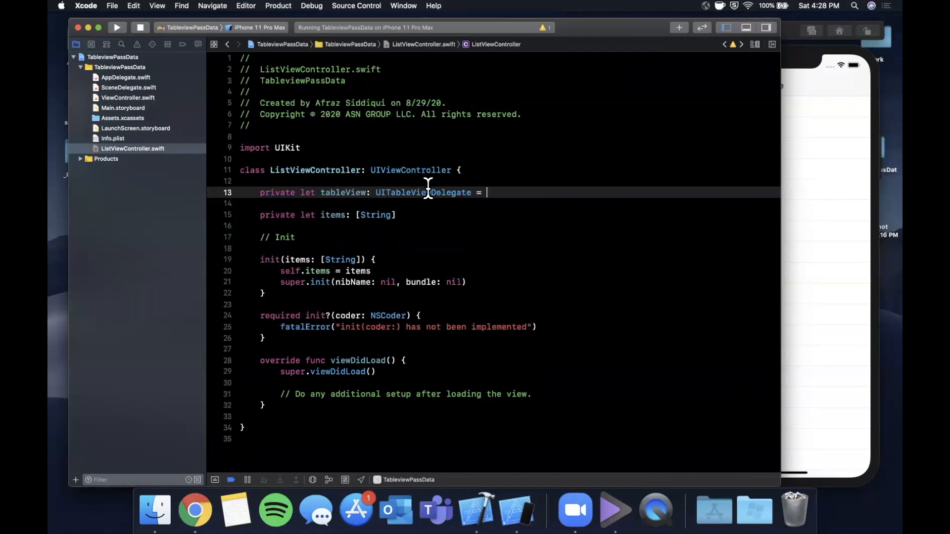
type("UITableView = {}")
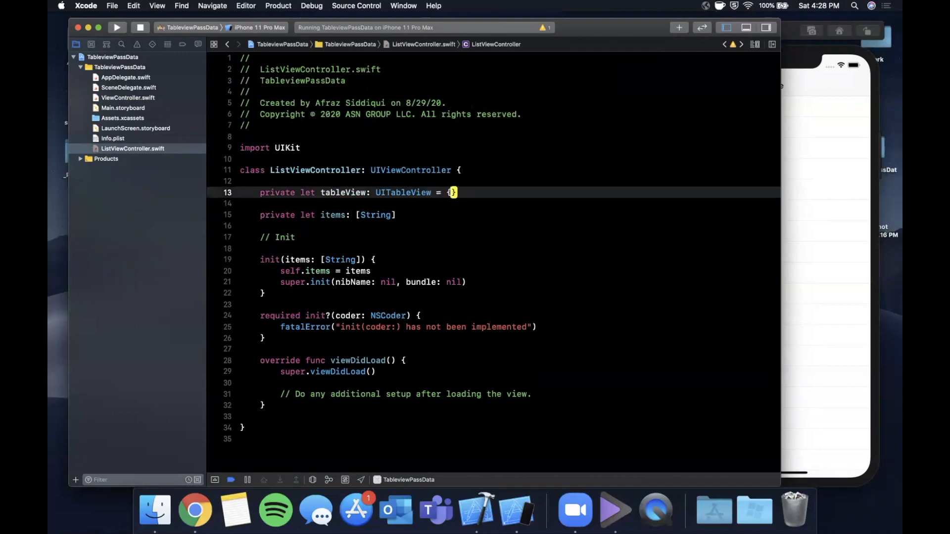
type("let table = ui")
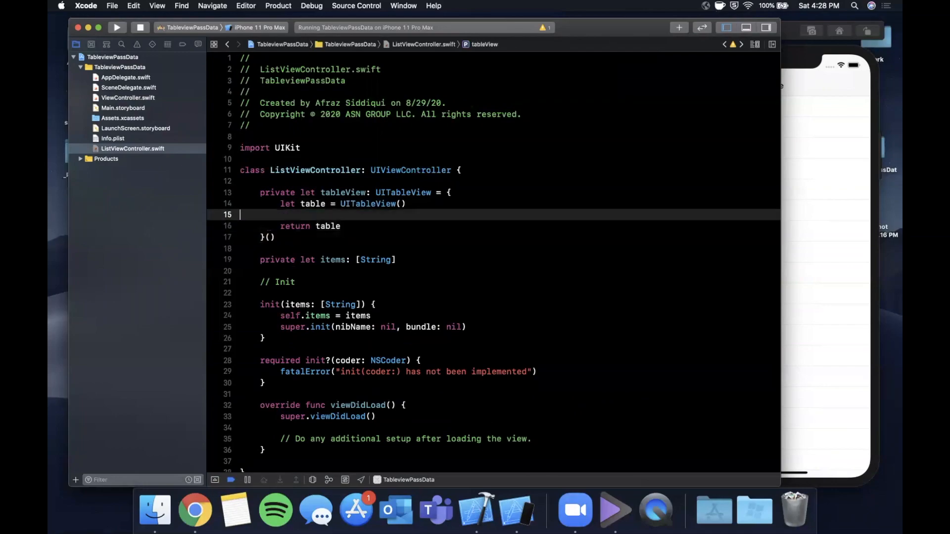
type("table.register(\"\", forCellReuseIdentifier: String)")
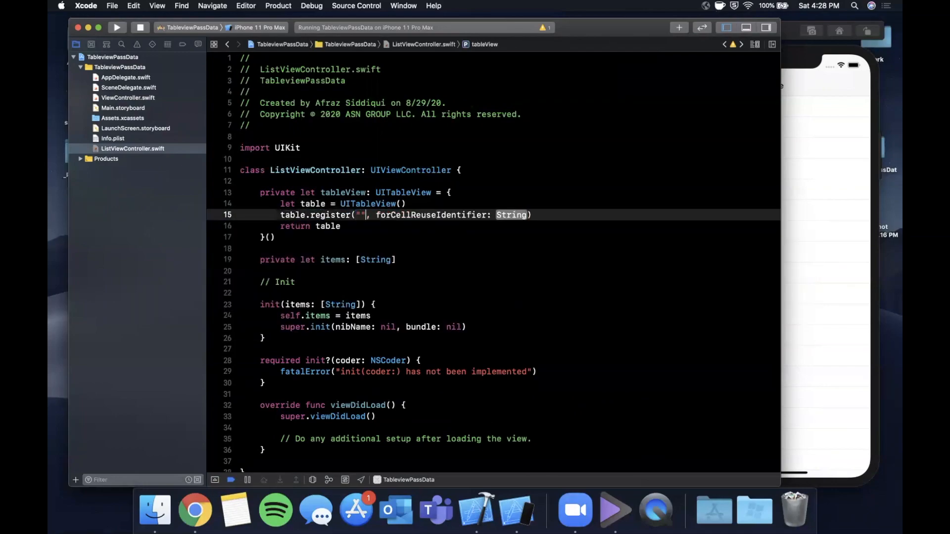
type("uitable")
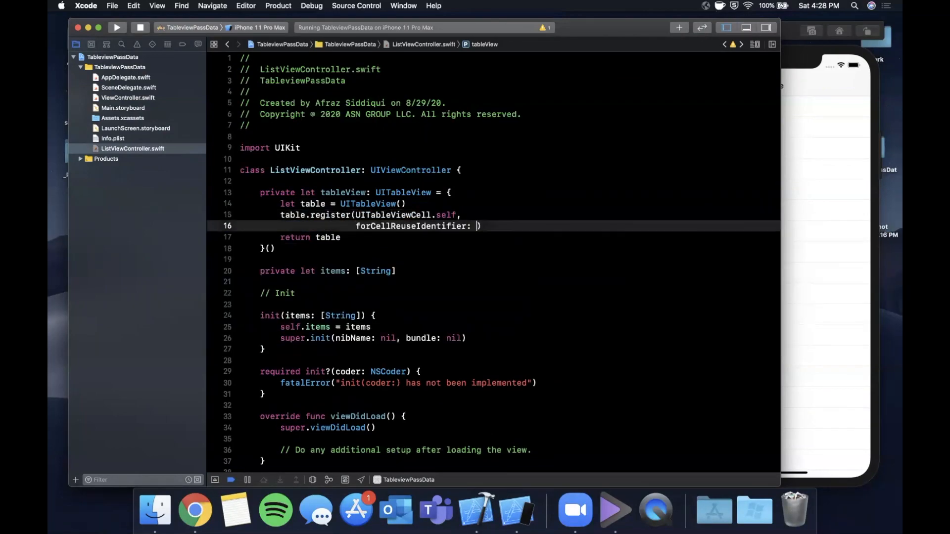
type("\"cellB\"")
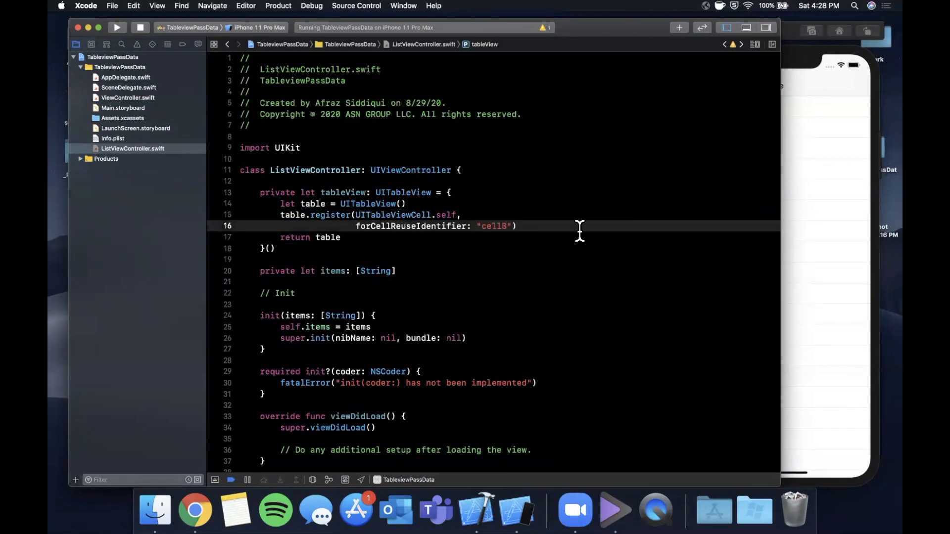
key("Backspace")
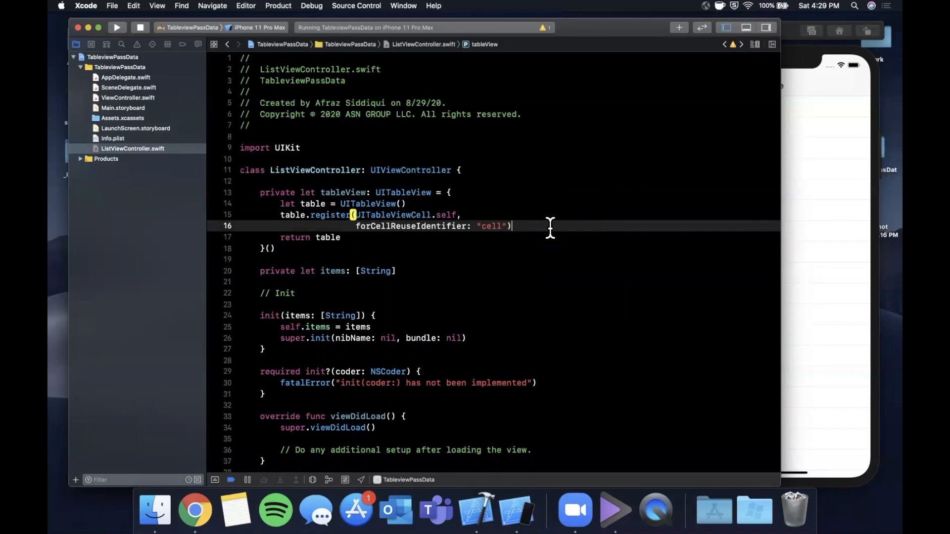
scroll("down", 3)
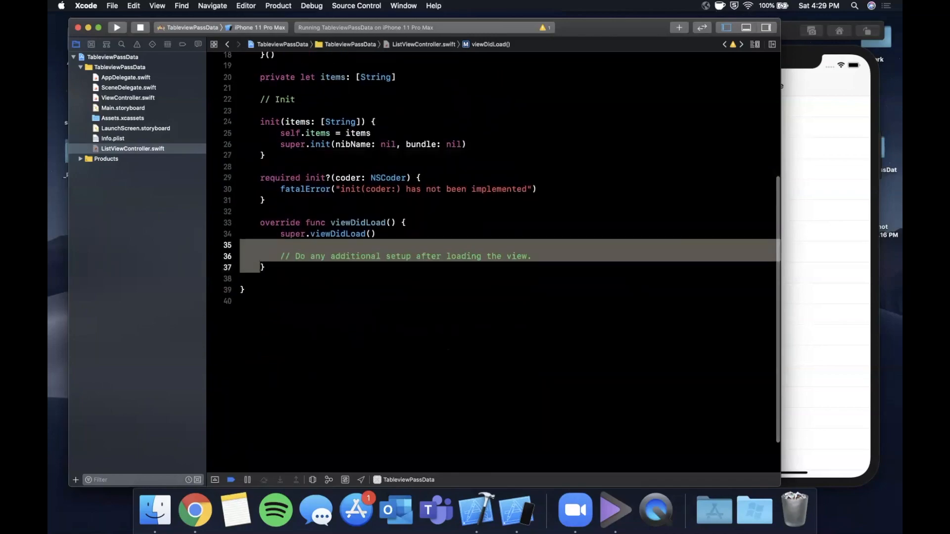
- In viewDidLoad add tableView as a subview, set delegate and dataSource to self, adopt UITableViewDataSource
type("v")
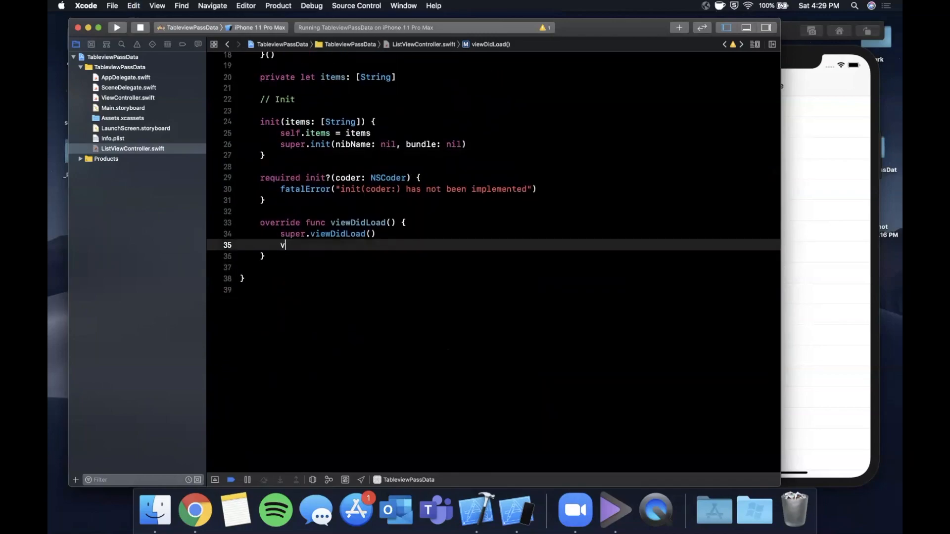
type("iew.addSubview(tableView)")
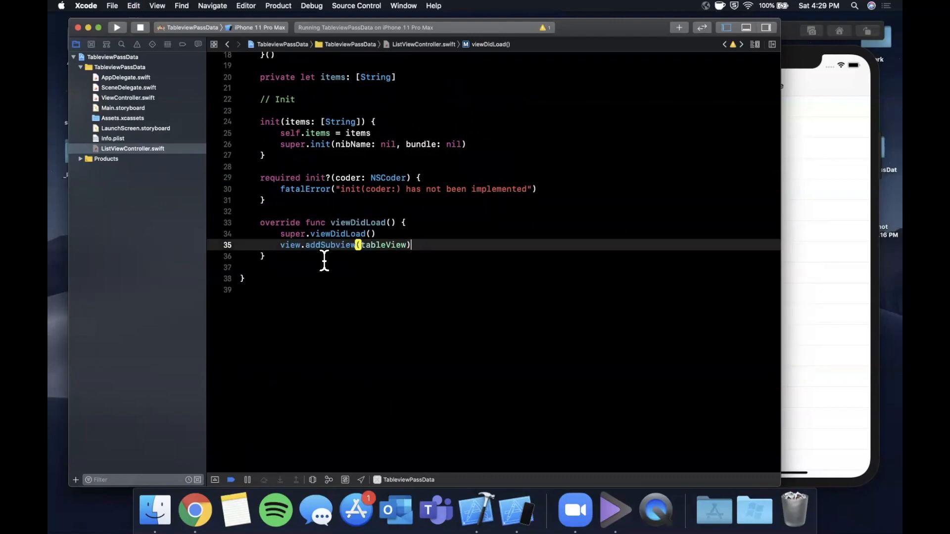
type("tableView.delegate =")
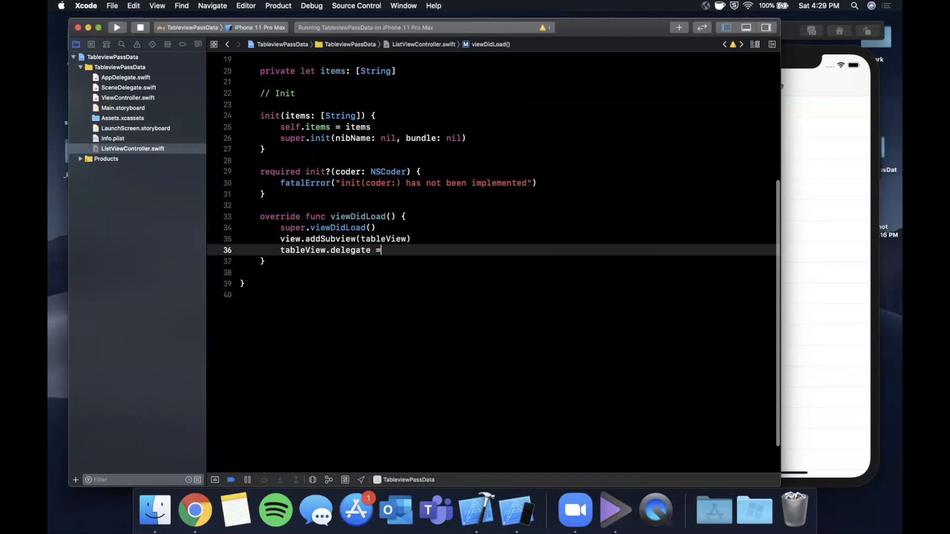
type("self")
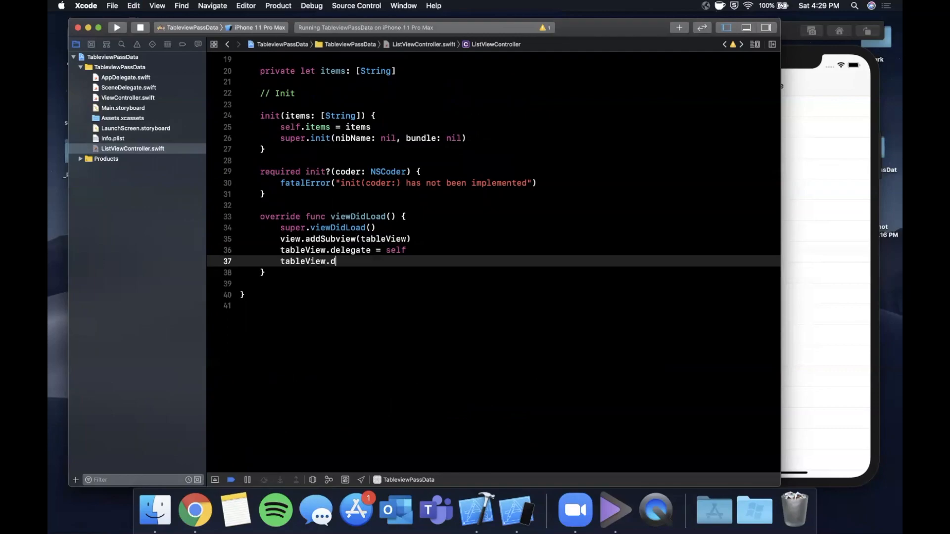
type("ataSource = e")
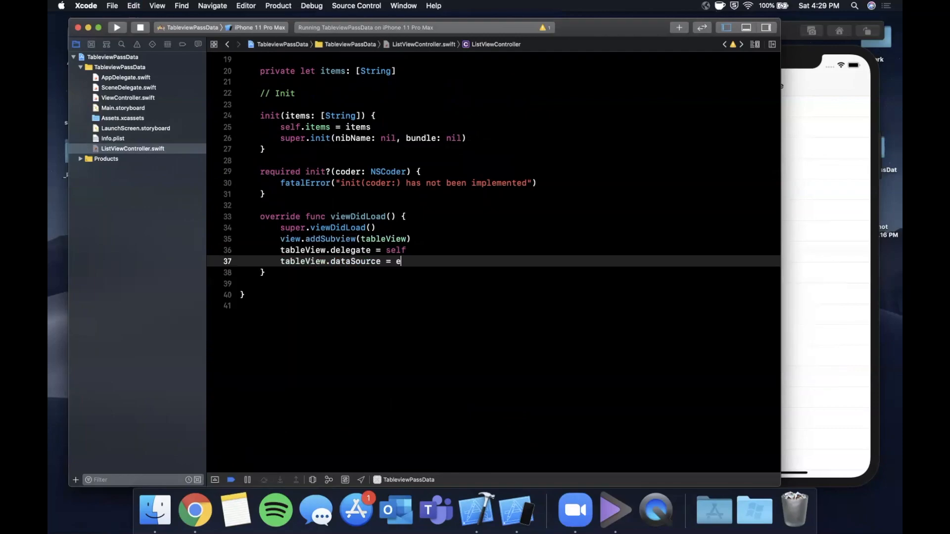
type("self")
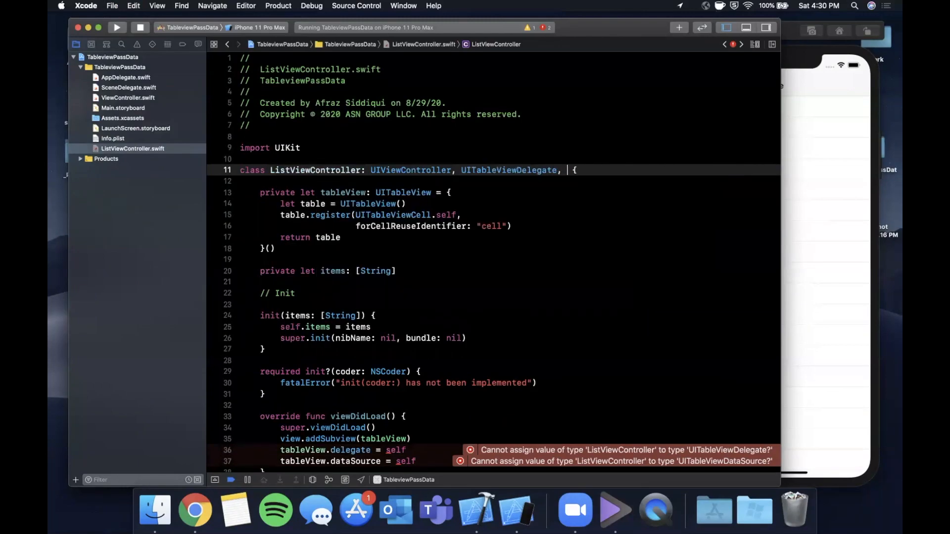
type("UITableViewDataSource")
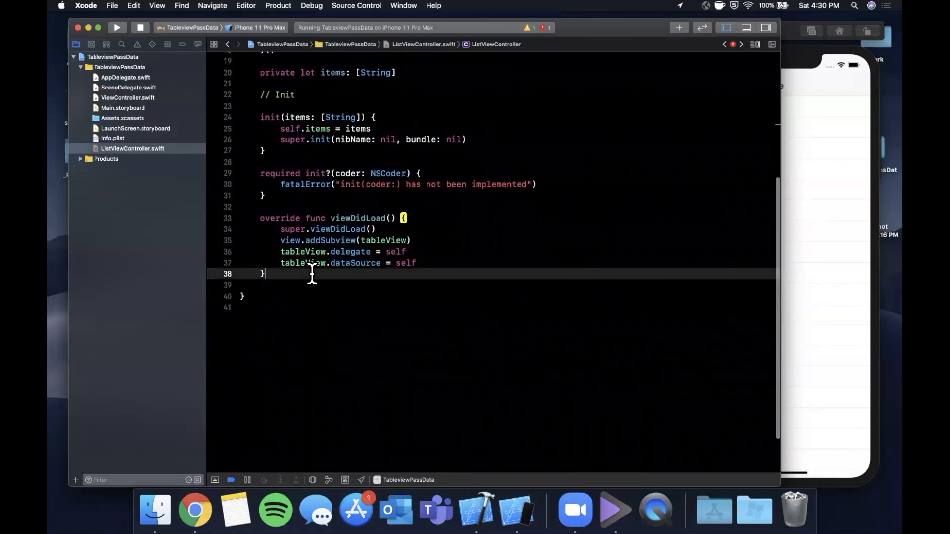
- Add numberOfRowsInSection returning items.count
type("numbe")
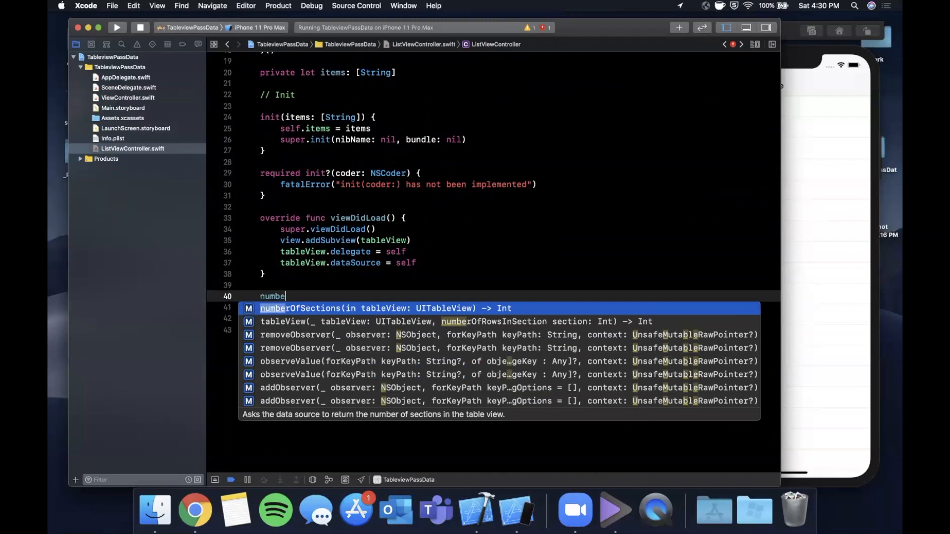
type("of")
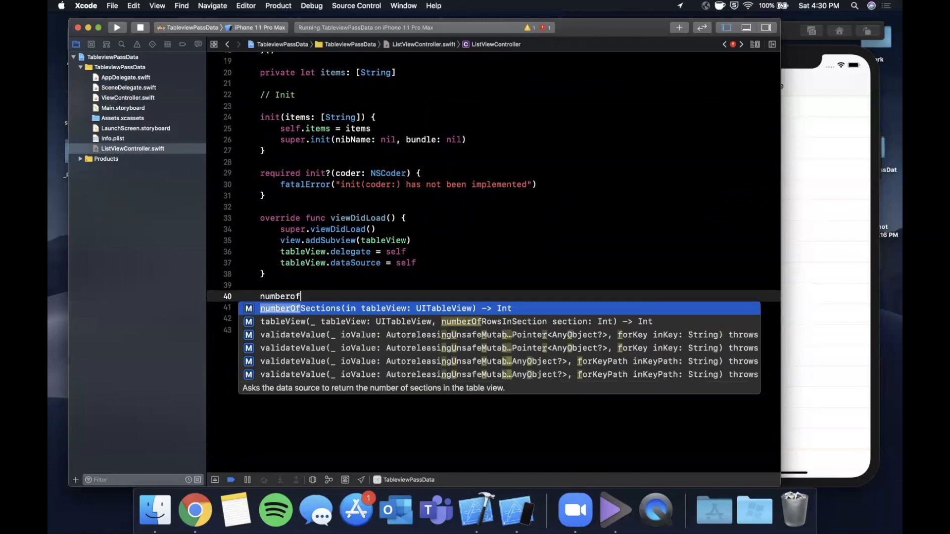
type("r")
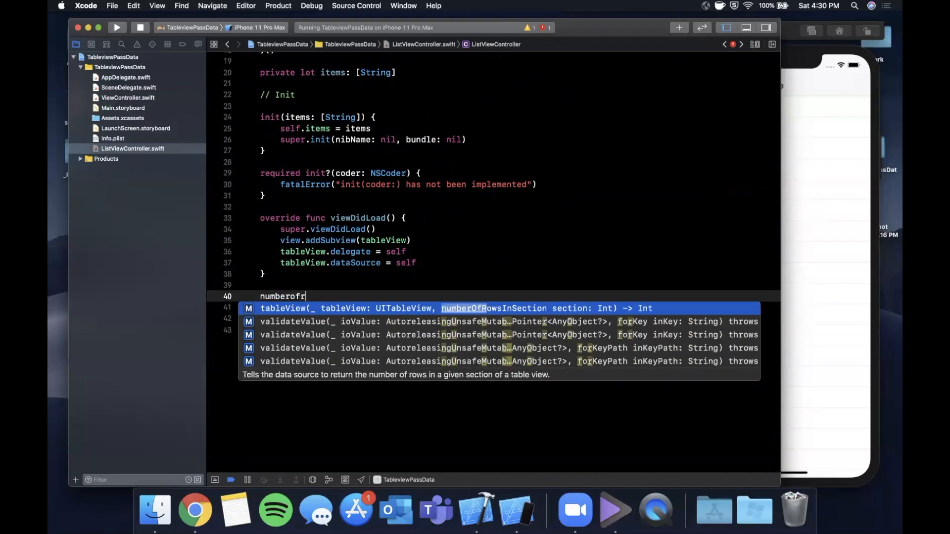
type("retr")
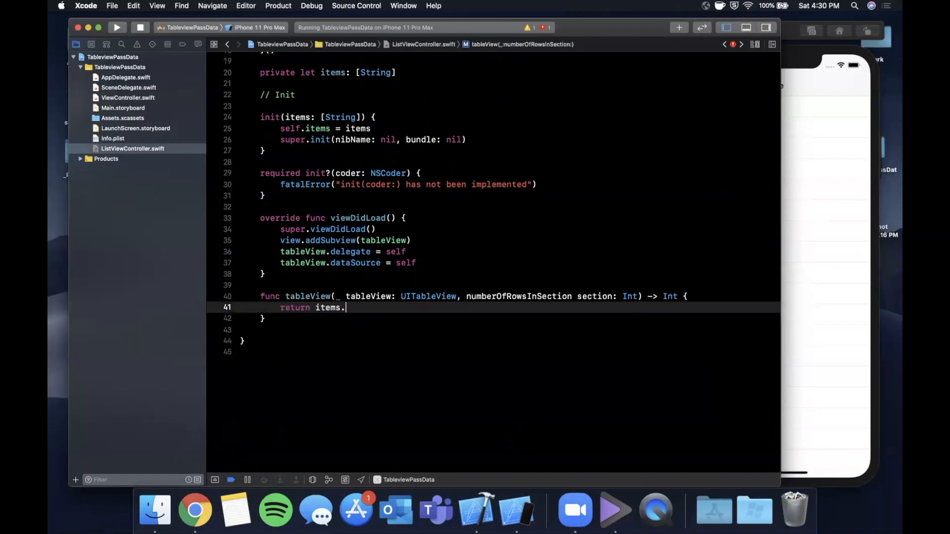
type("count")
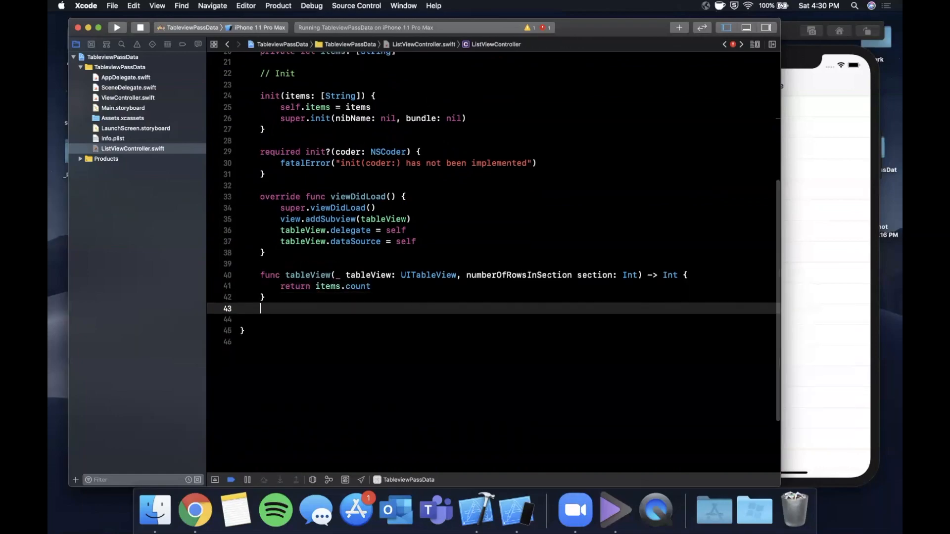
- Add cellForRowAt dequeuing "cell" and setting its text to items[indexPath.row]
type("cellf")
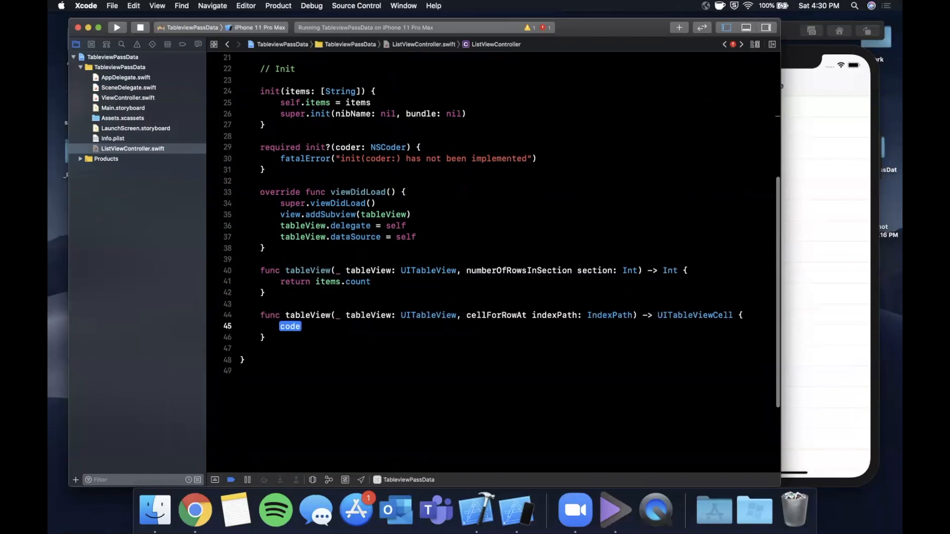
type("let cell = tableView.dequeueReusableCell(withIdentifier: \"cell")
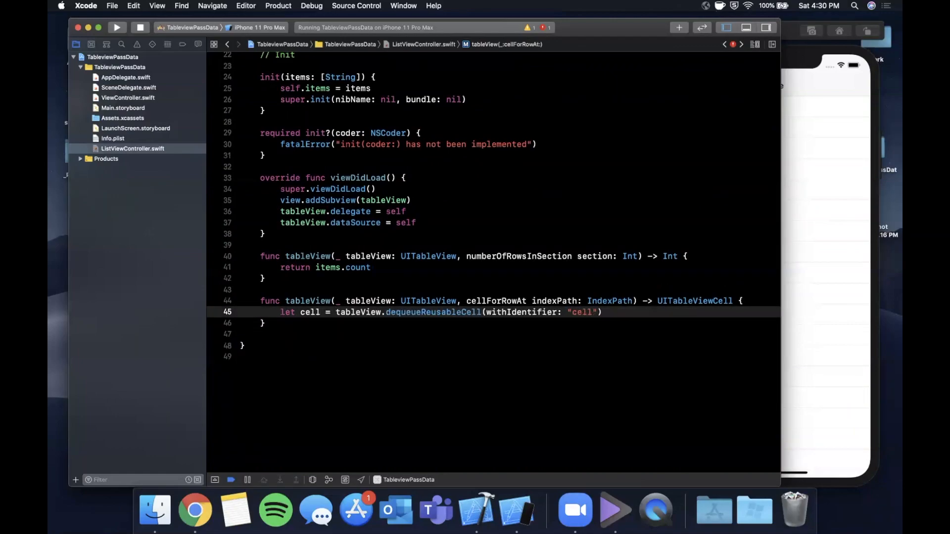
type(", for: indexPath")
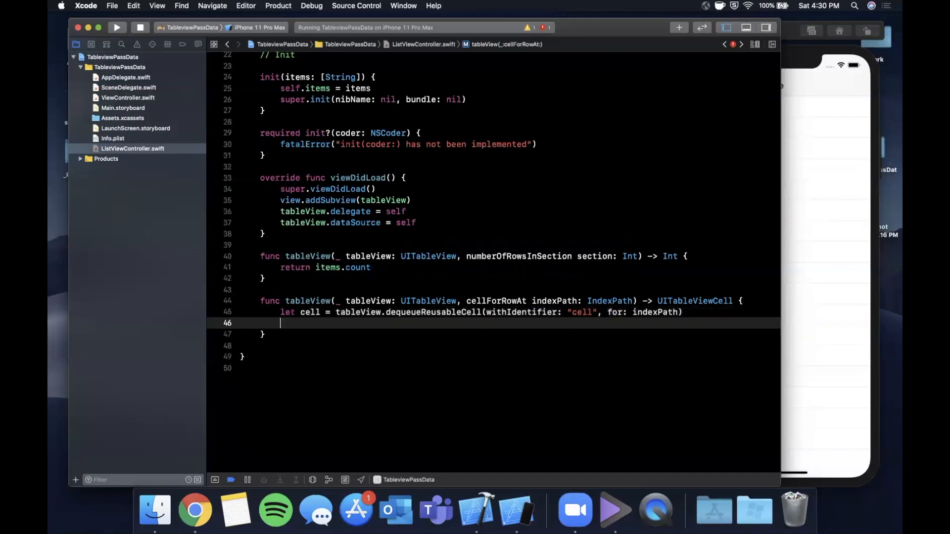
type("cell.textLabel.te")
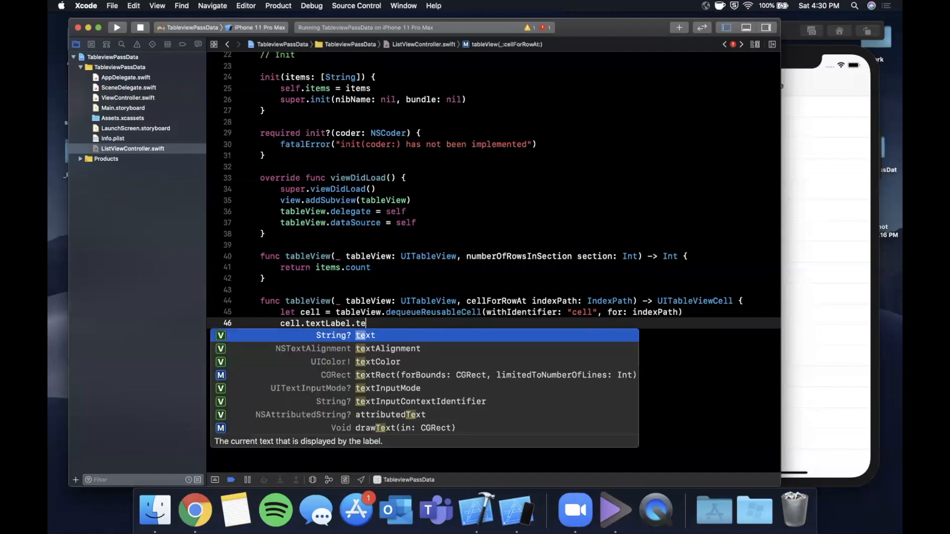
type("?.text = items")
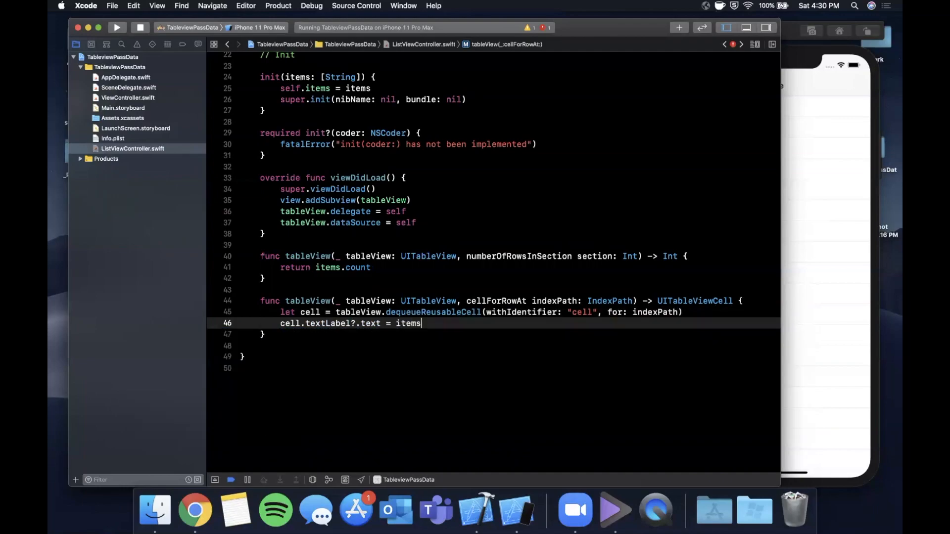
type("[indexPath]")
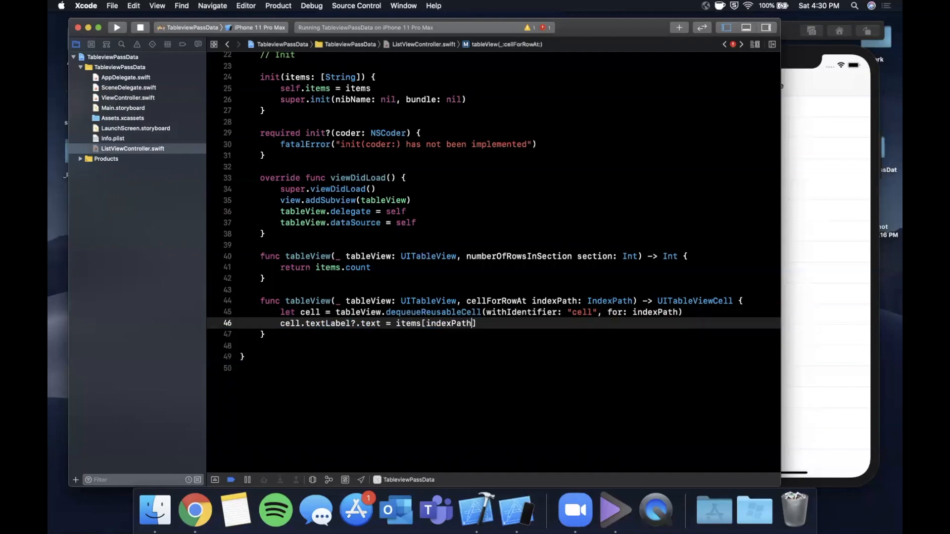
type("retr")
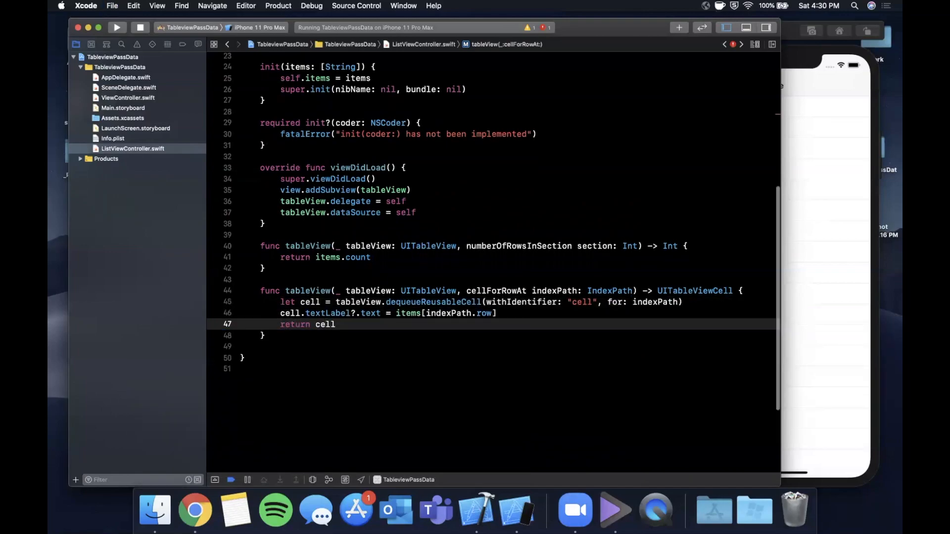
type("did")
type("print(")
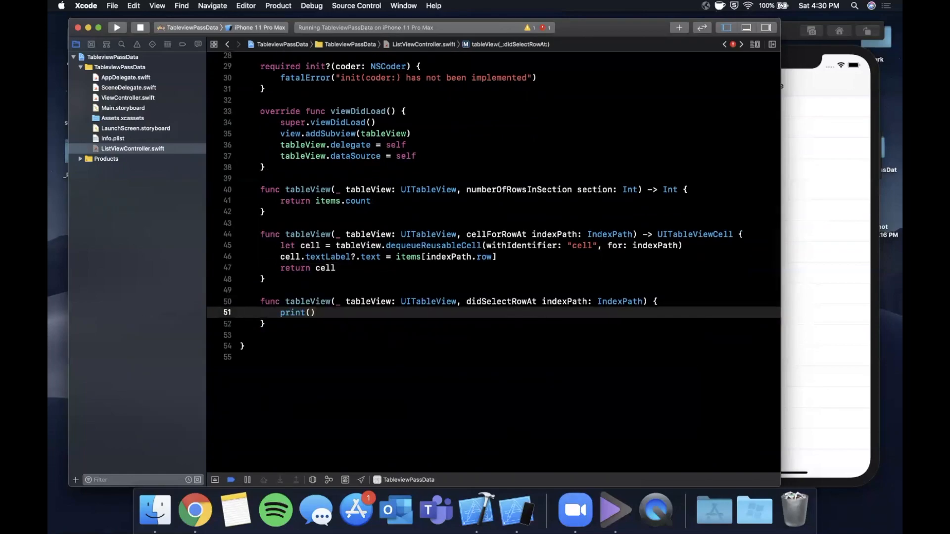
- Have didSelectRowAt print items[indexPath.row] and deselect the row with animation
type("items[indexPath.row")
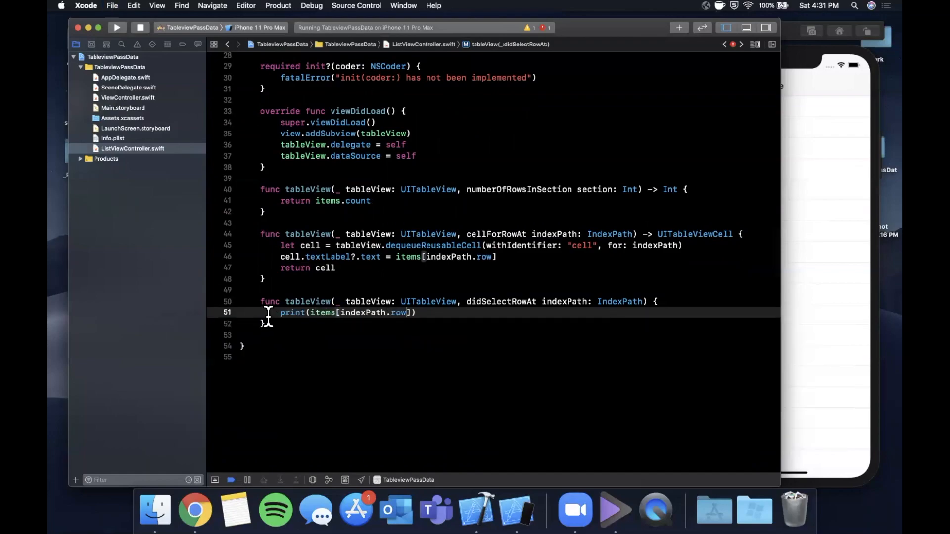
type("tableView.deselectRow(at: indexPath, animated: true")
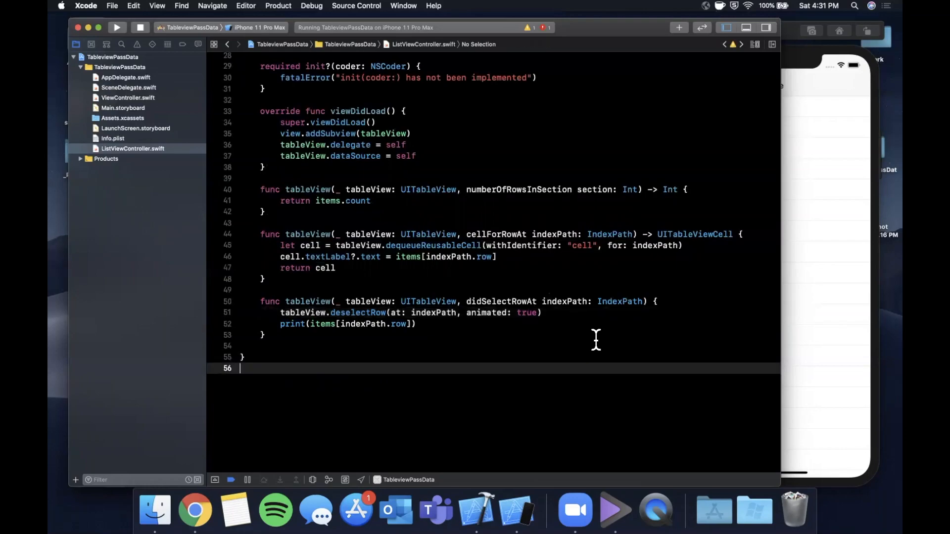
left_click(116, 27)
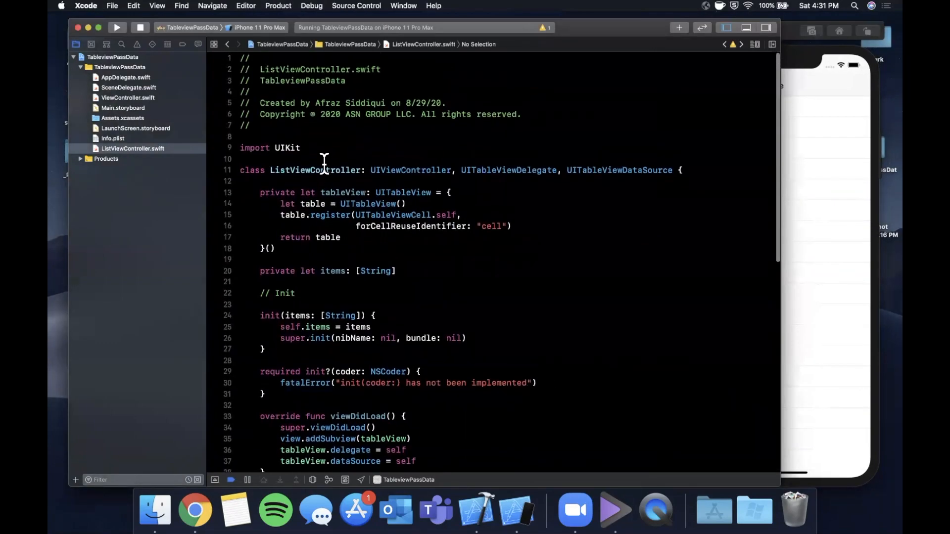
- In ViewController's didSelectRowAt, create vc = ListViewController(items: category.items)
double_click(313, 170)
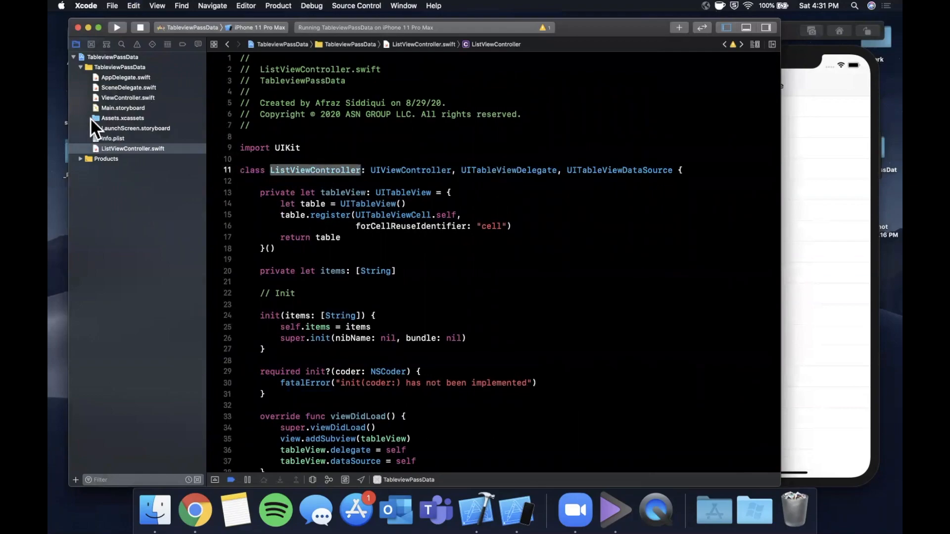
left_click(128, 87)
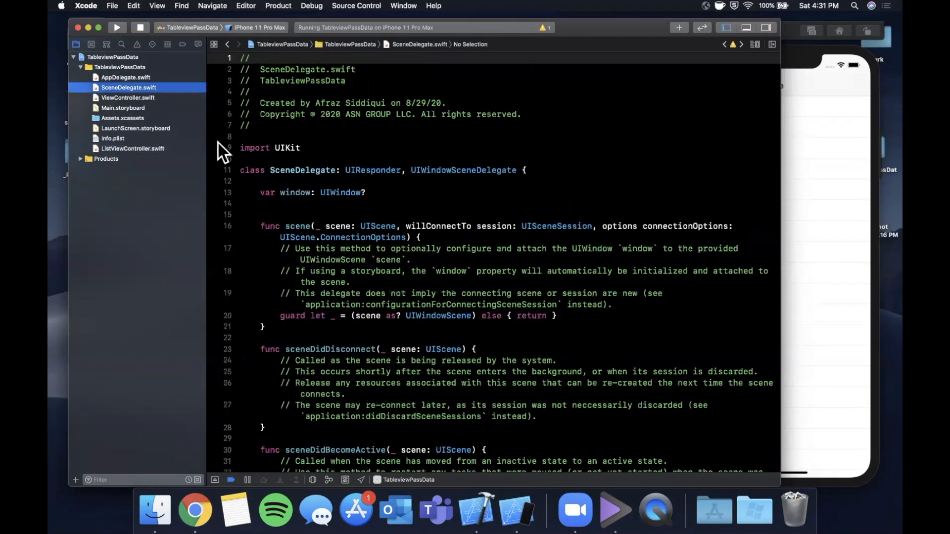
left_click(127, 98)
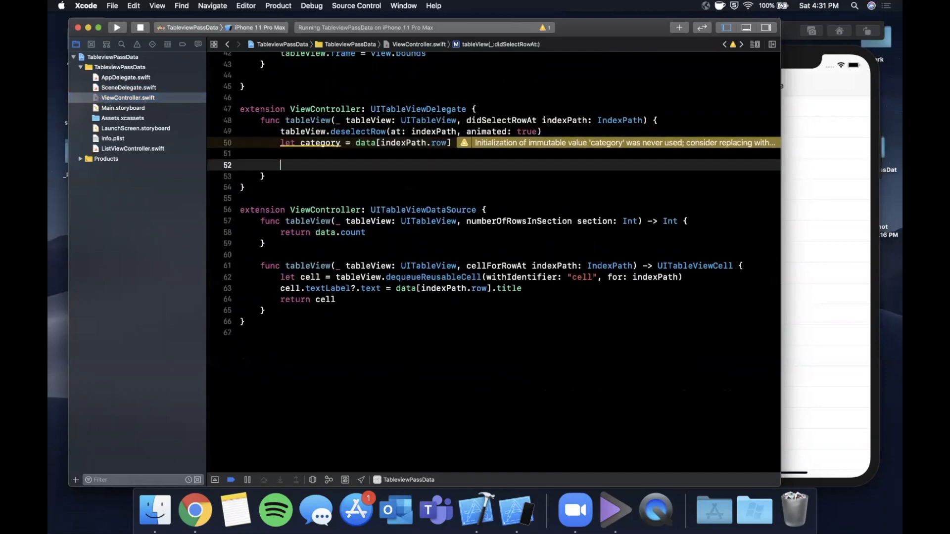
type("let vc = ListViewController")
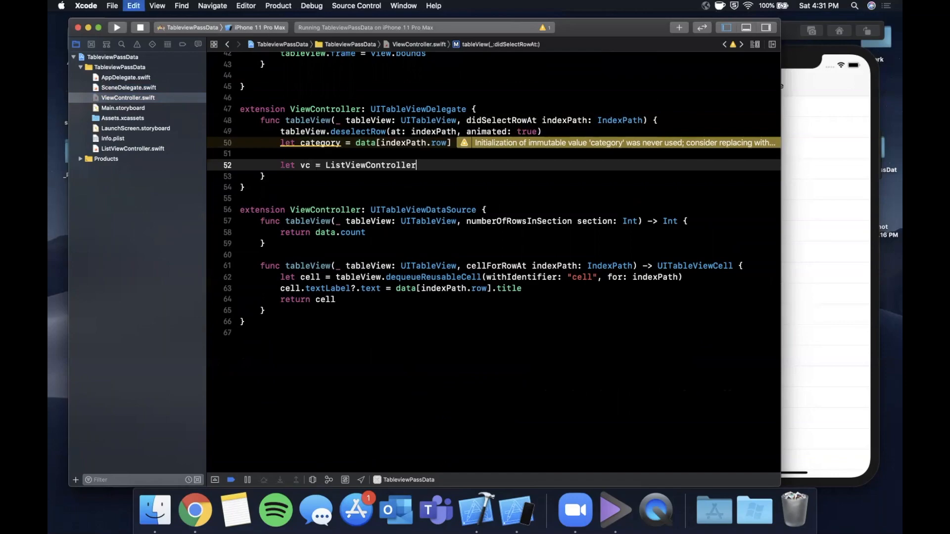
type("(")
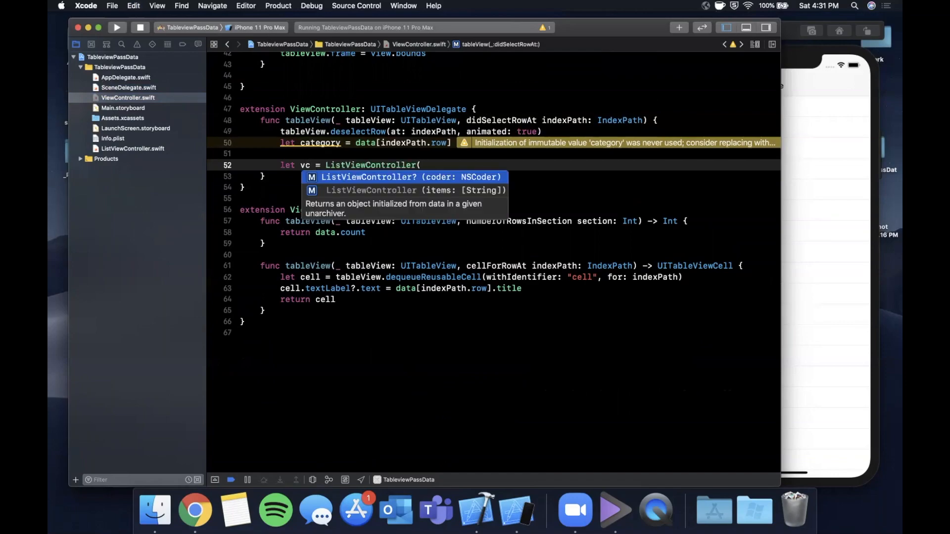
left_click(410, 190)
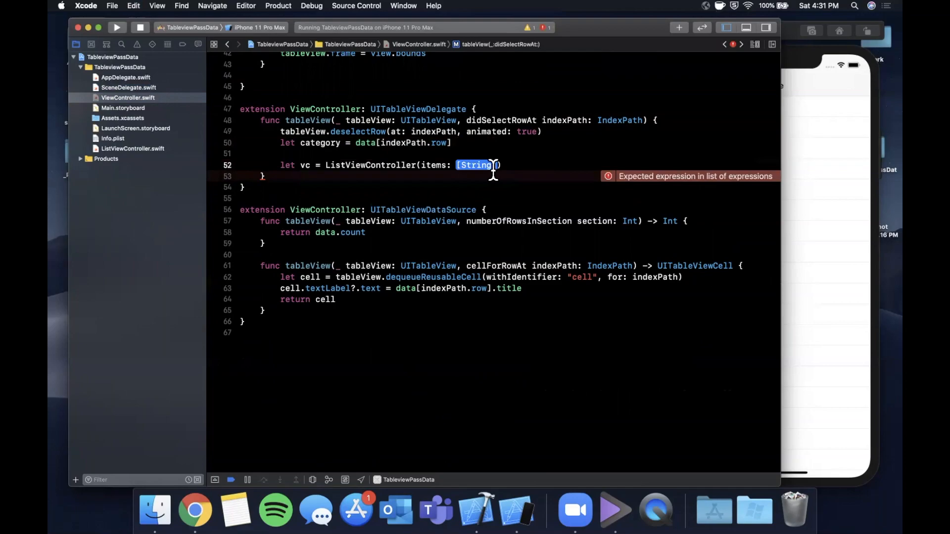
type("category")
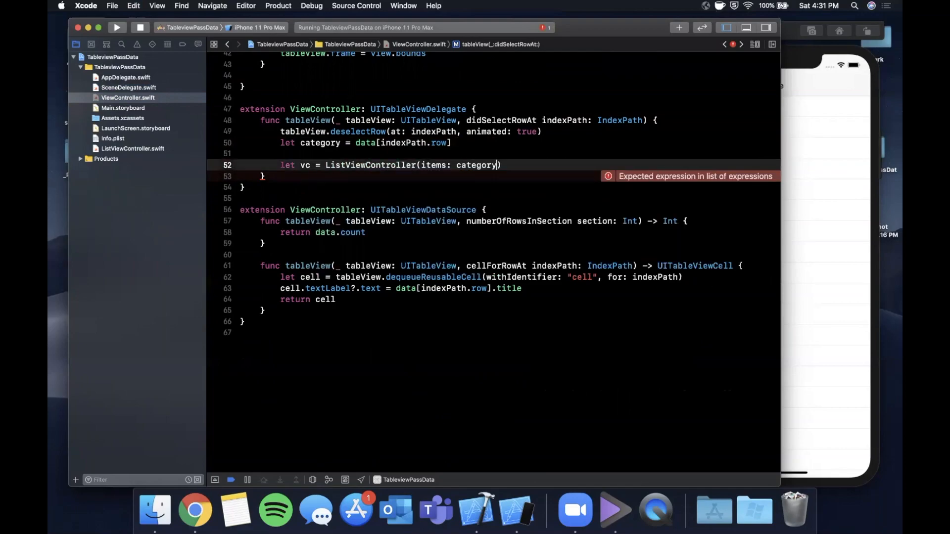
type(".items")
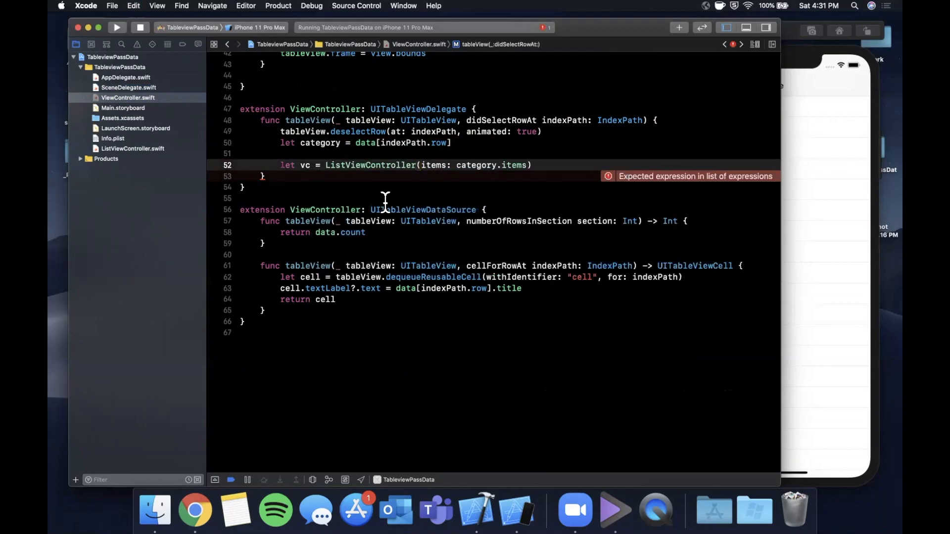
- Set vc.title to the category title and start pushing vc via navigationController
type("vc.")
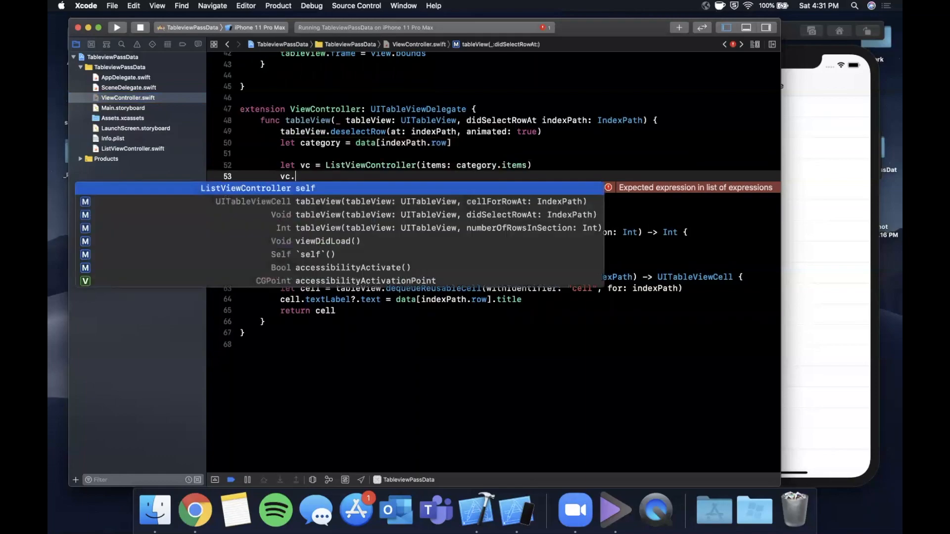
type("title = category.title")
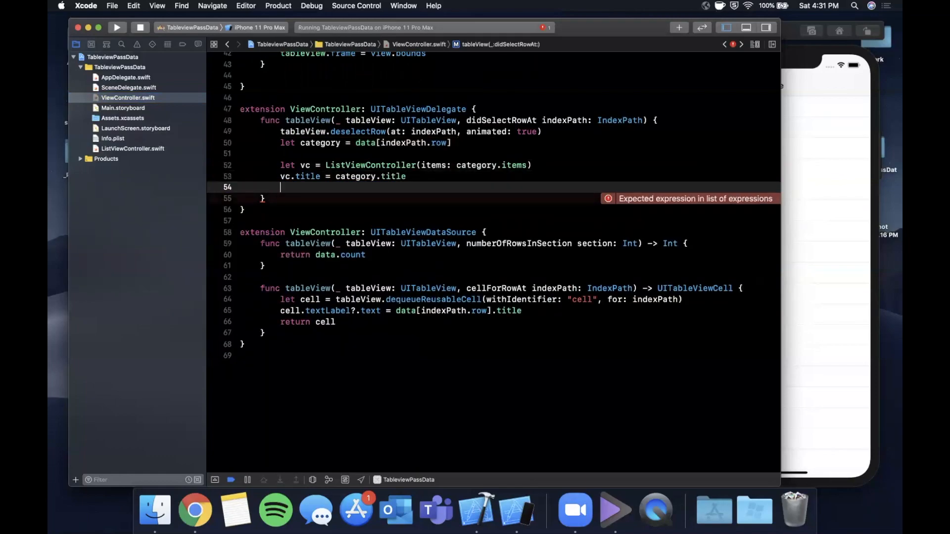
type("vc")
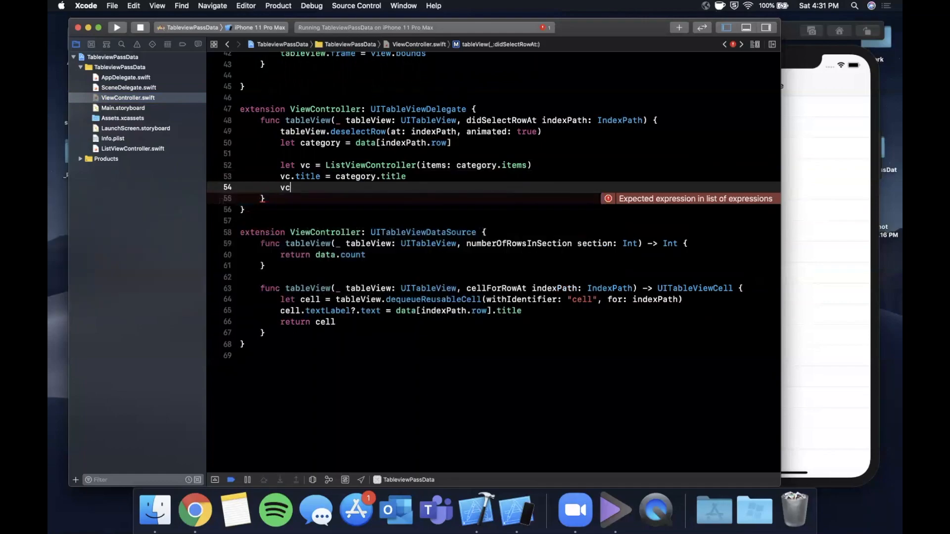
type("navigationController.")
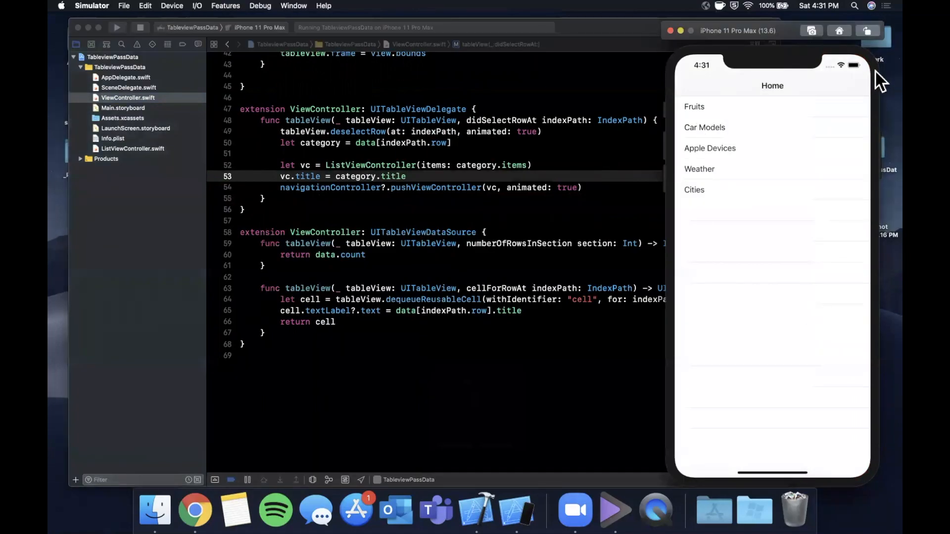
mouse_move(812, 118)
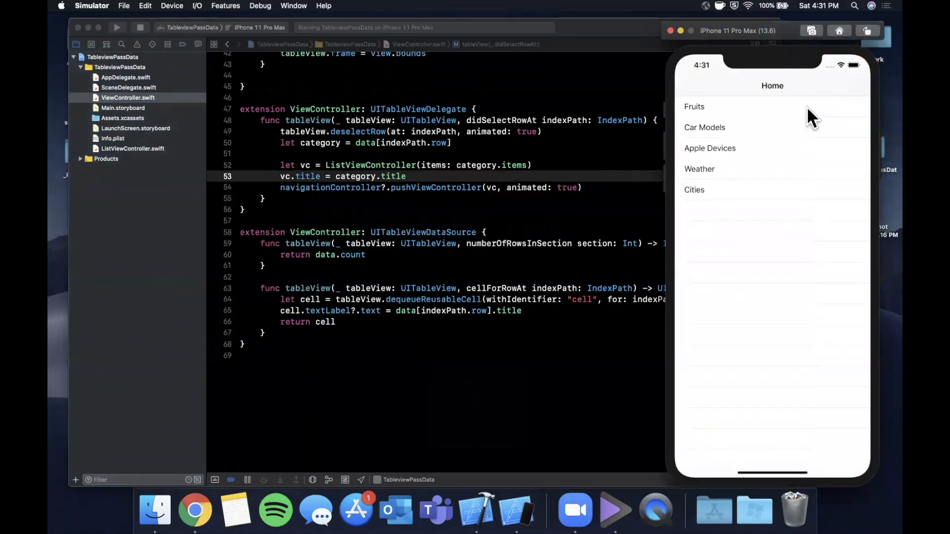
- Tap Fruits in the Simulator, revealing an empty black screen, then reopen ListViewController.swift
left_click(693, 107)
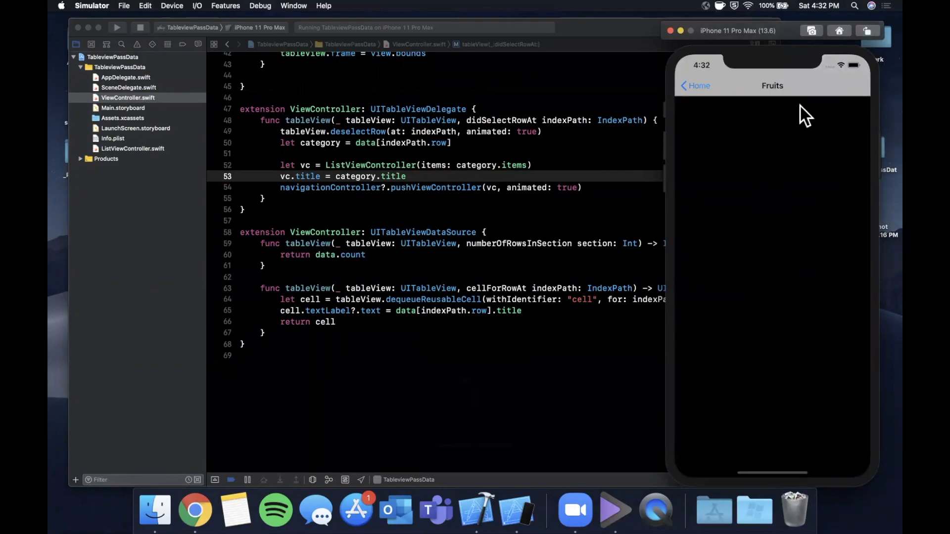
mouse_move(517, 213)
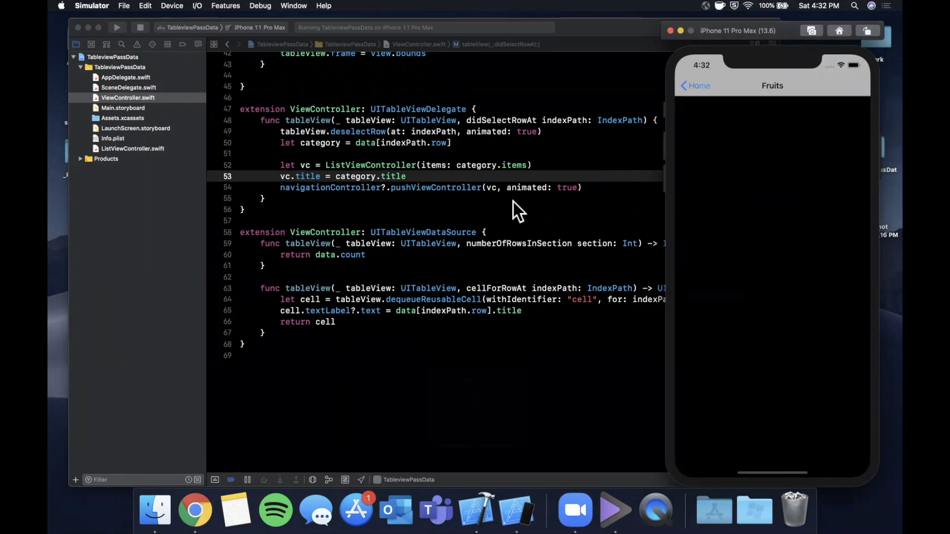
left_click(132, 148)
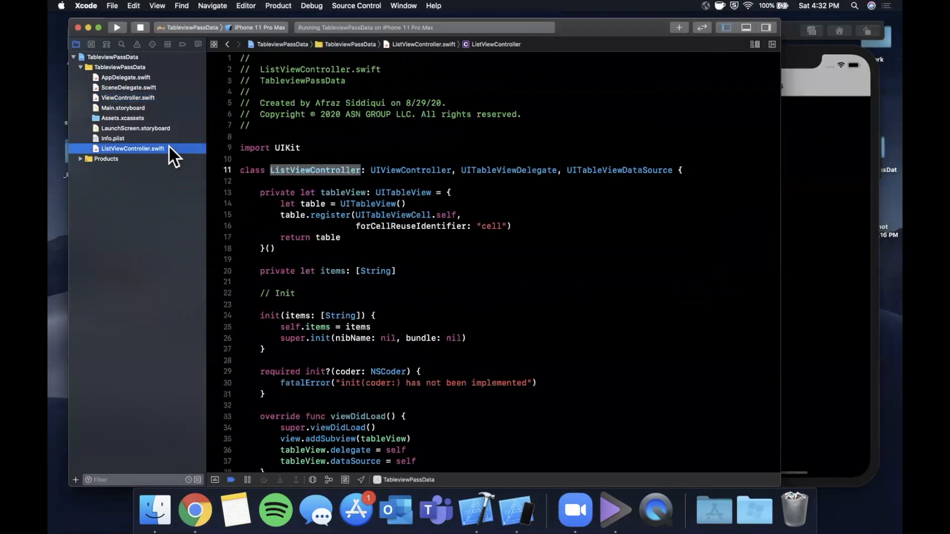
- Begin a view.backgroundColor = .systemBackground line after super.viewDidLoad()
scroll("down", 3)
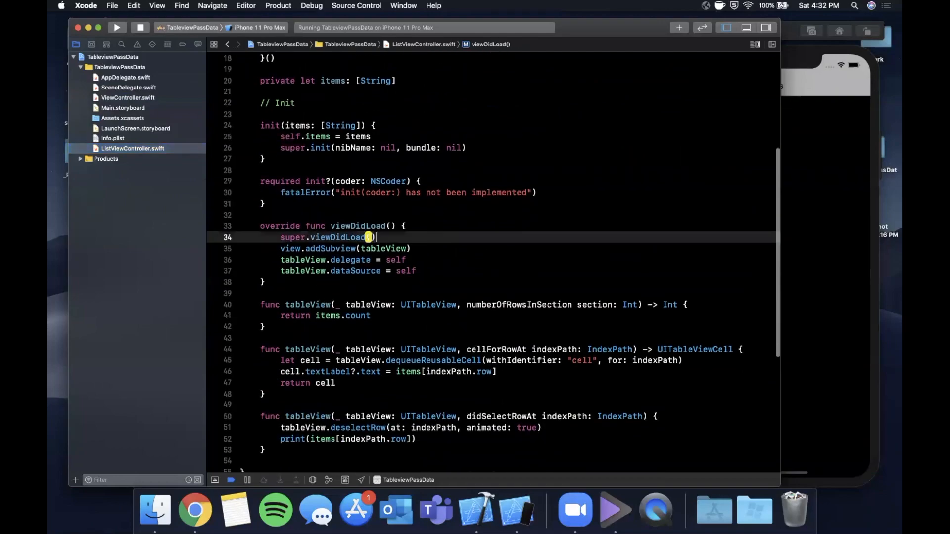
type("view.backgroundColor")
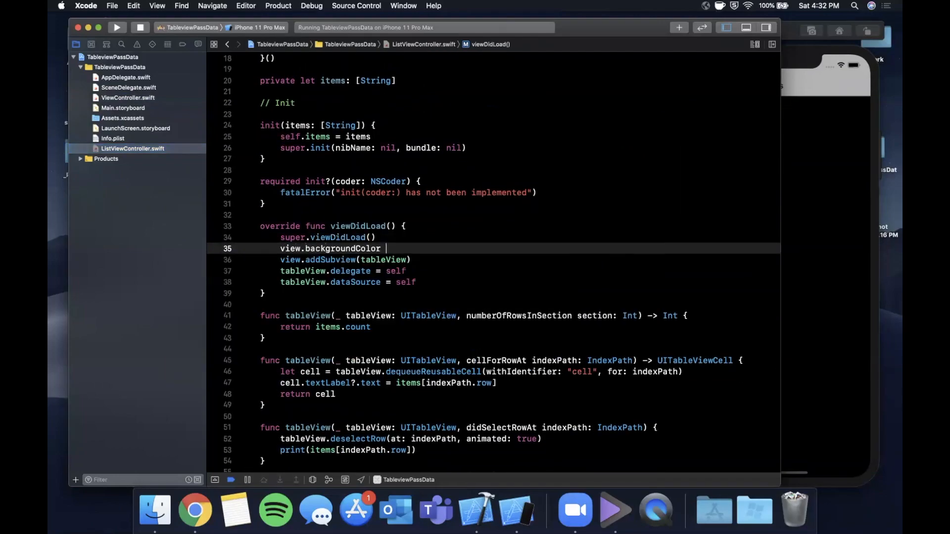
type("= .systemb")
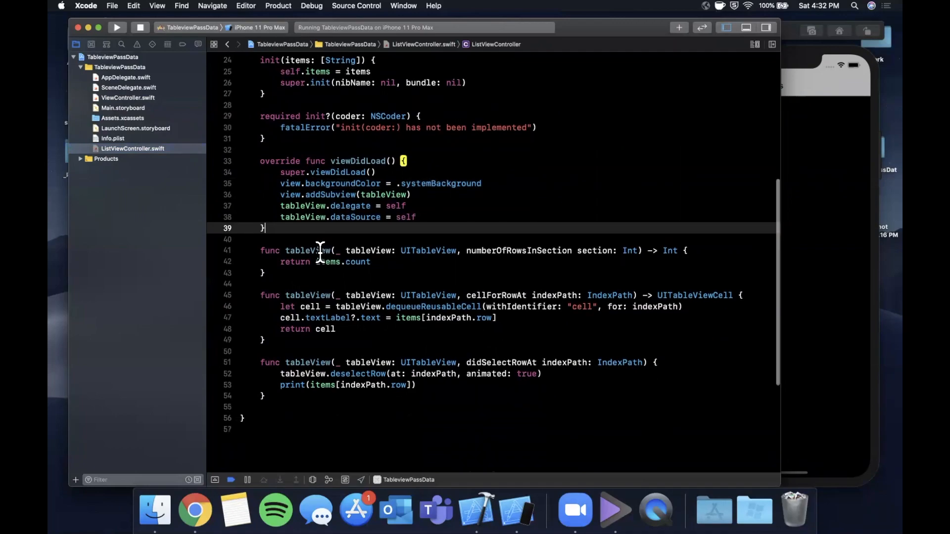
- Override viewDidLayoutSubviews to set tableView.frame = view.bounds, then rebuild and run
type("view")
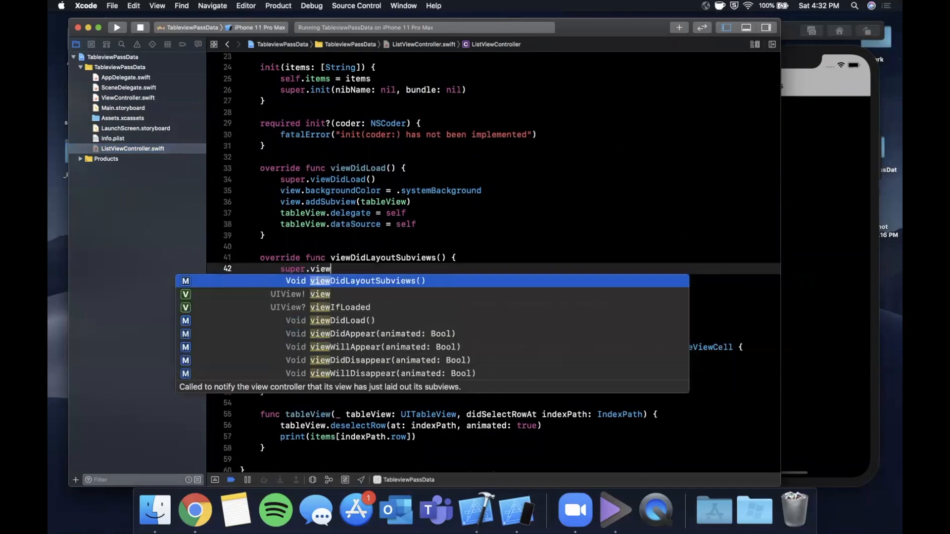
key("Return")
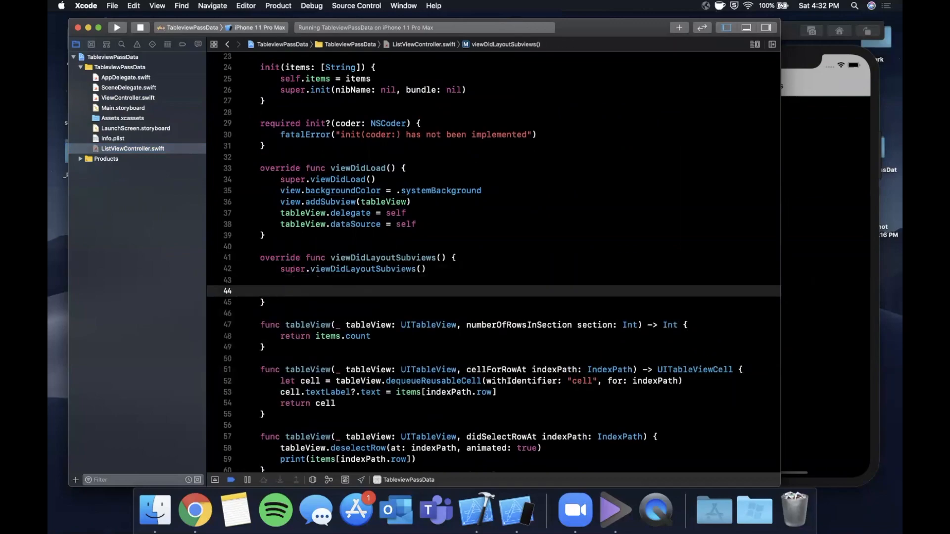
type("tableView.frame = v")
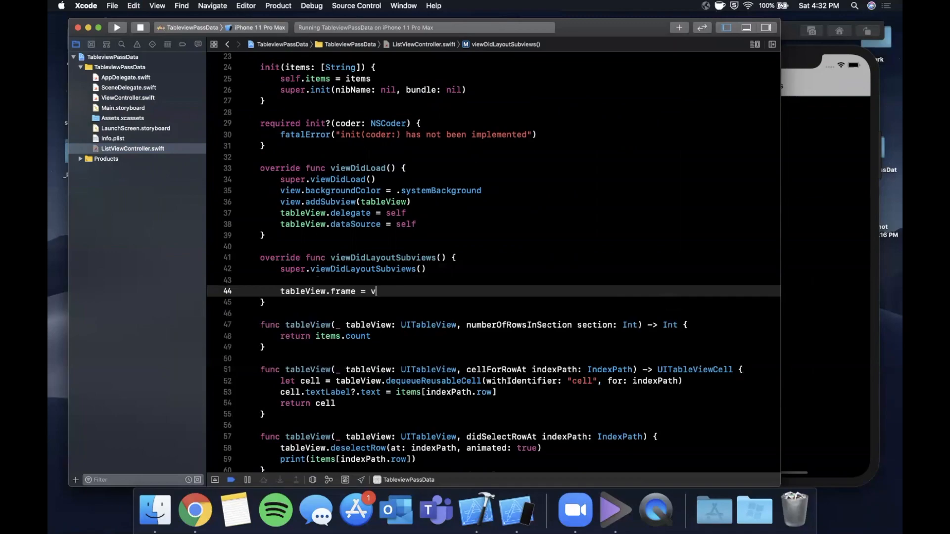
type("iew.bounds")
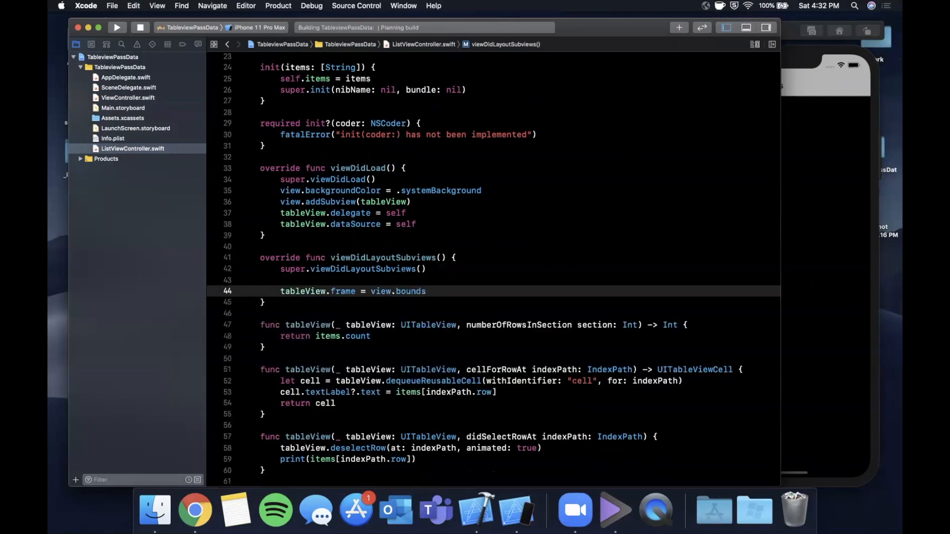
left_click(116, 27)
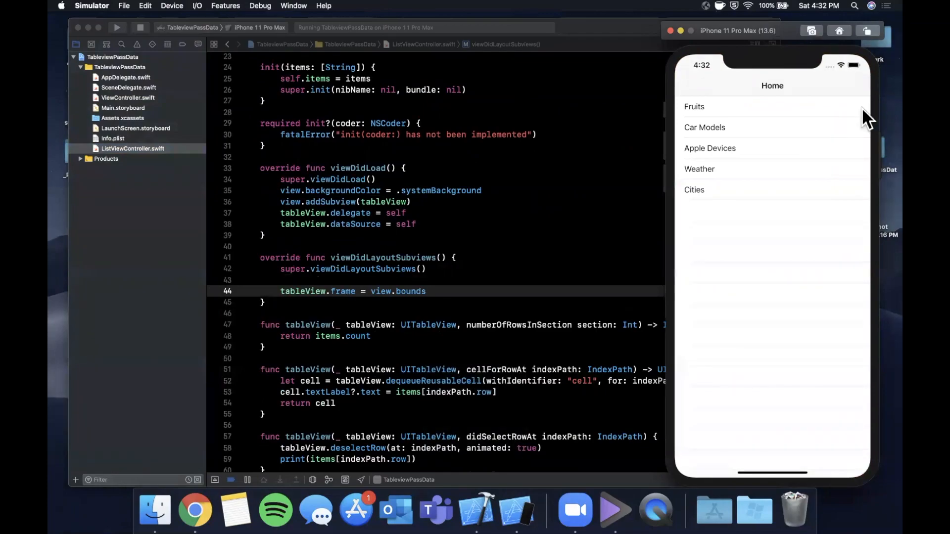
- Reopen Fruits to see its fruits, then go back and open Apple Devices
left_click(693, 107)
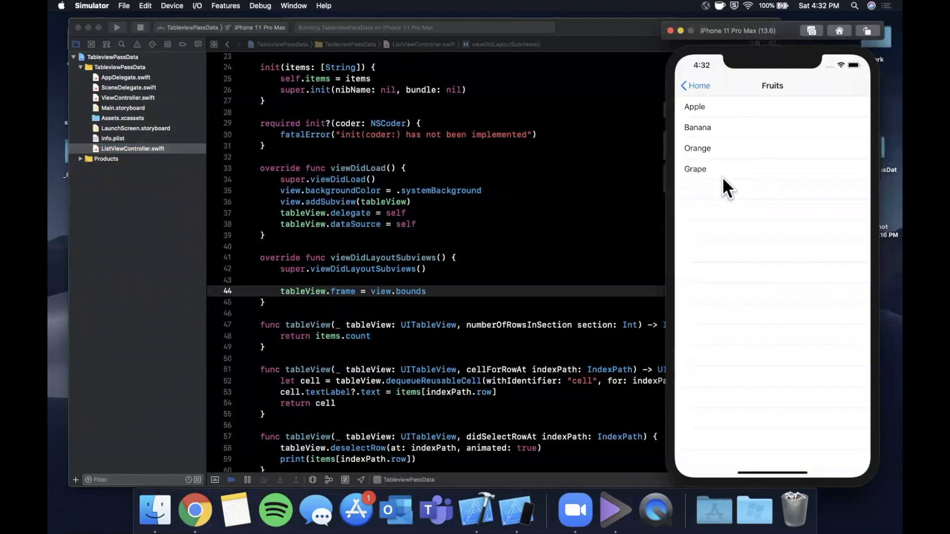
left_click(696, 86)
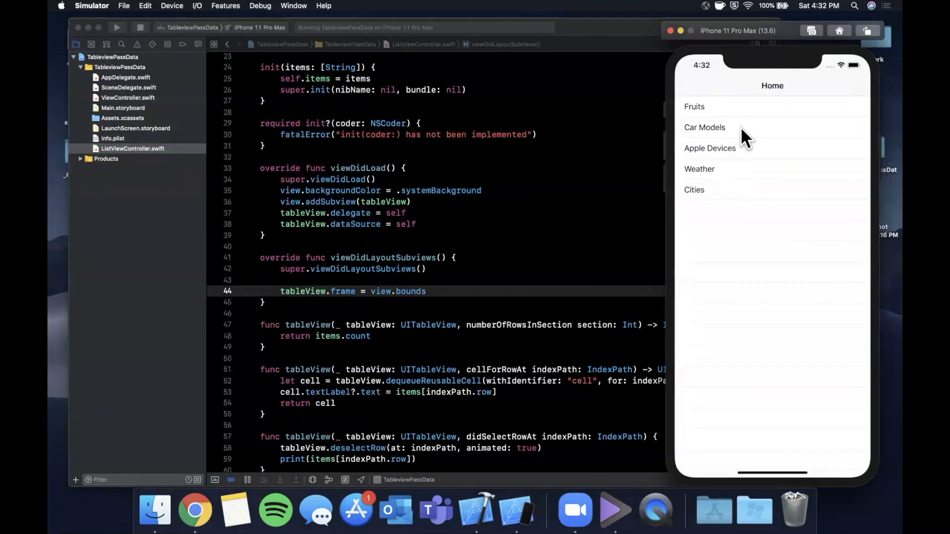
left_click(705, 127)
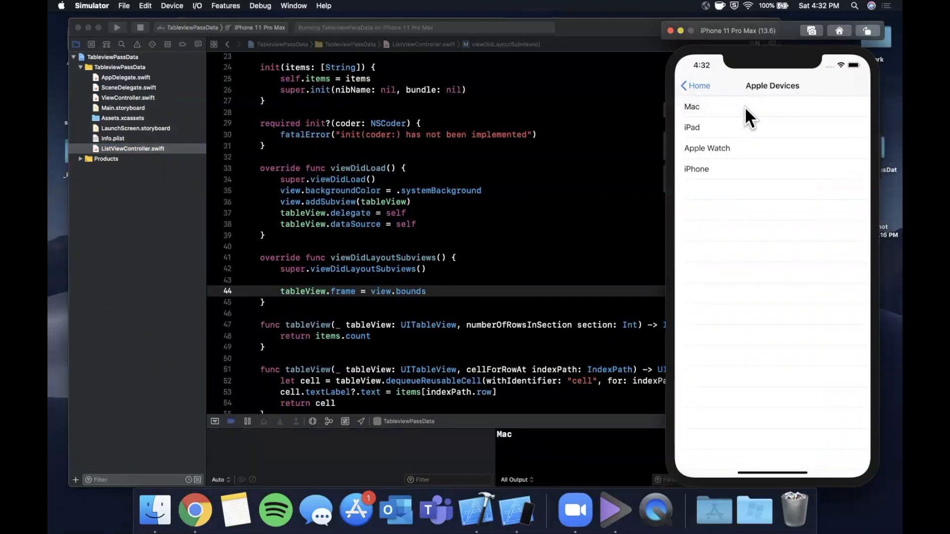
mouse_move(596, 283)
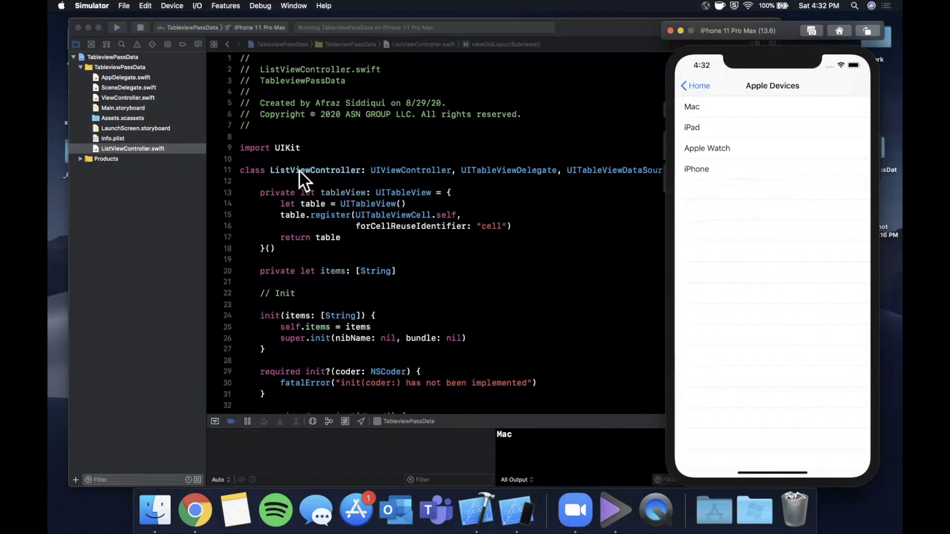
- Select the ListViewController name, tap Mac and another device to log them, and scroll down
double_click(314, 170)
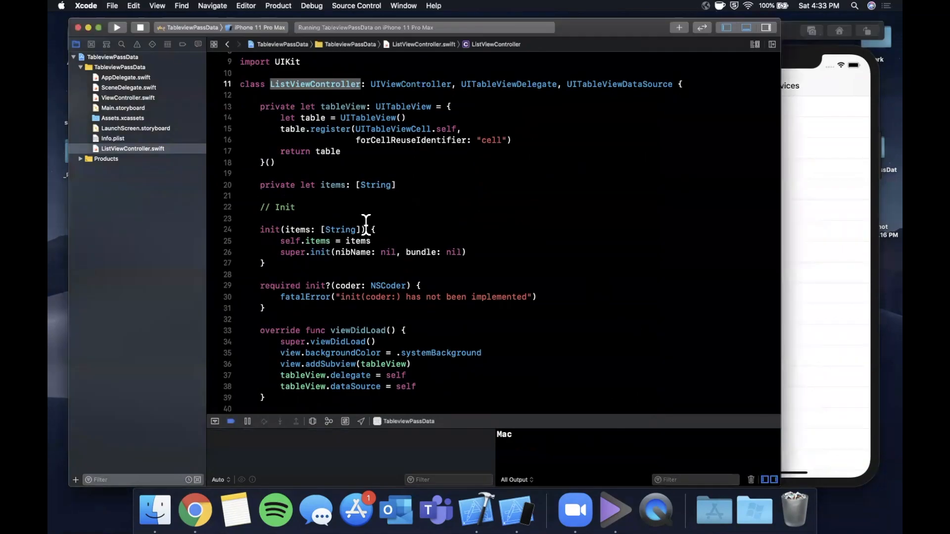
mouse_move(602, 263)
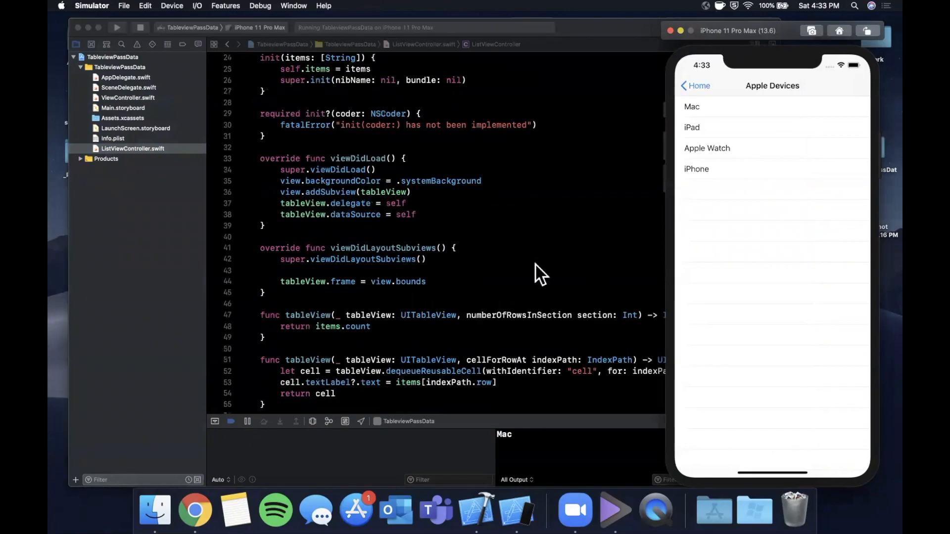
left_click(691, 106)
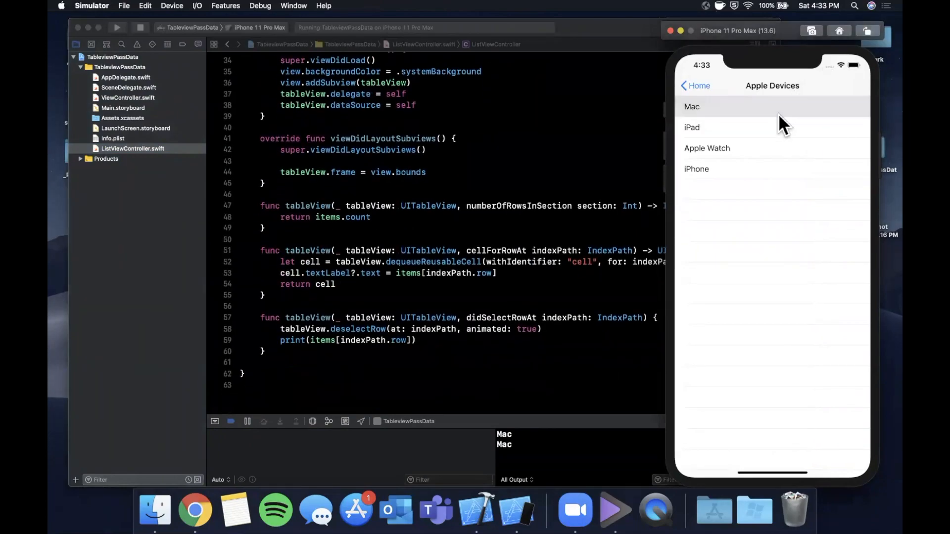
left_click(691, 126)
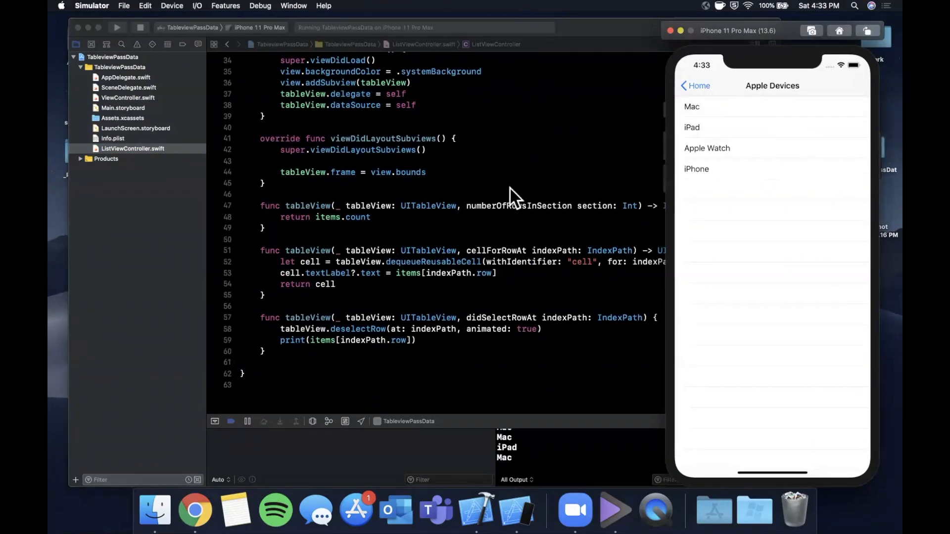
scroll("down", 3)
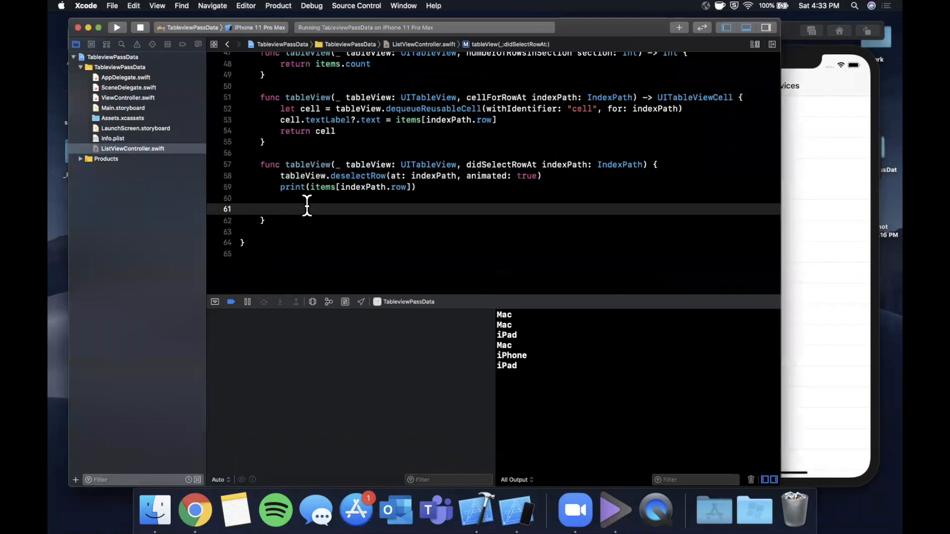
mouse_move(332, 226)
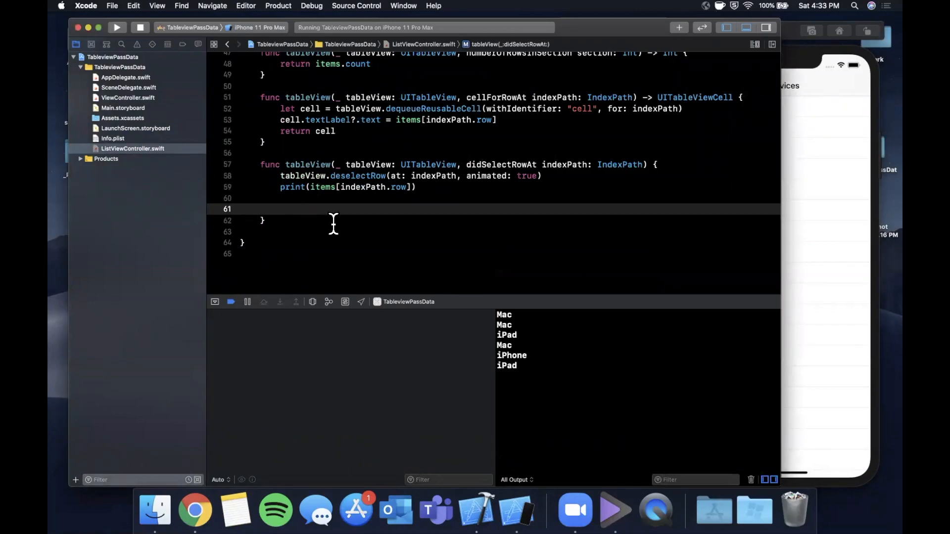
- Declare the anotherList controller with empty items and start the moreItems array
type("let")
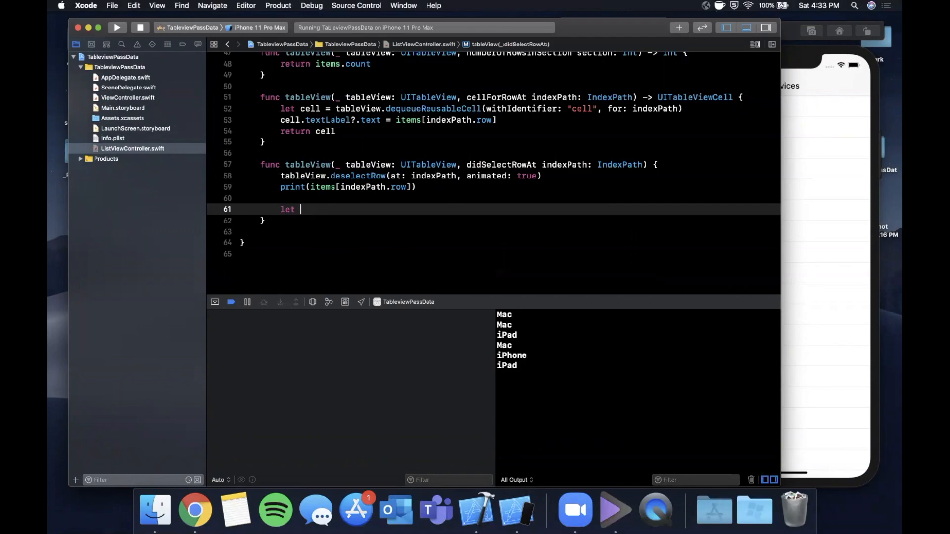
type("another")
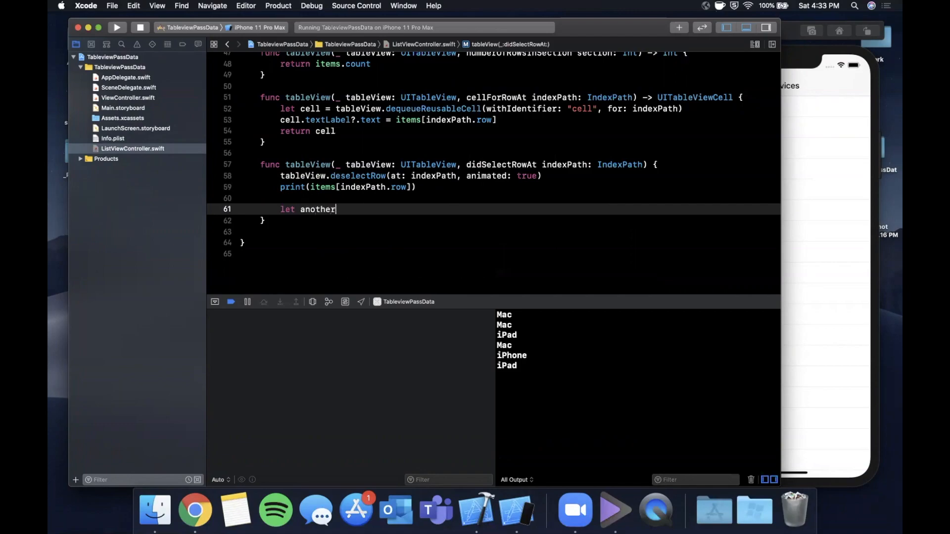
type("List")
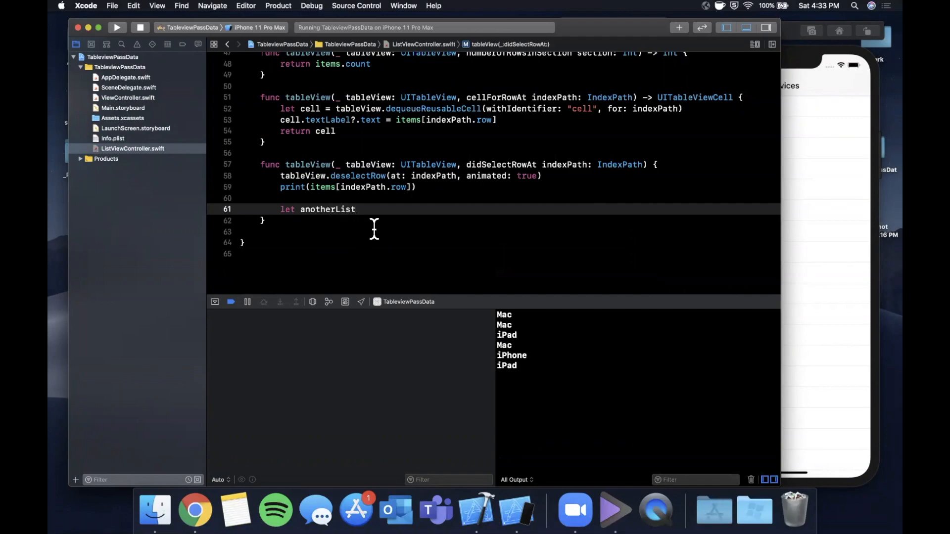
type("= Li")
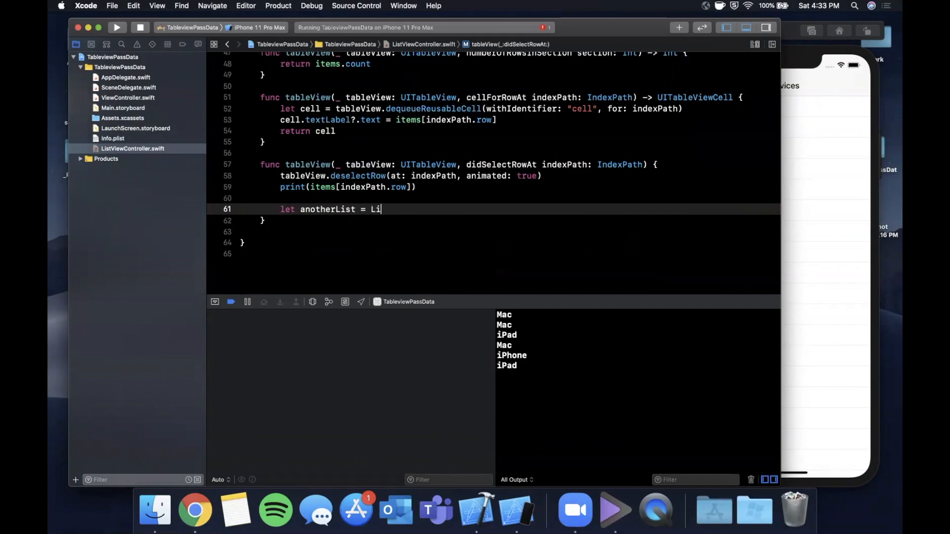
type("stFormatt")
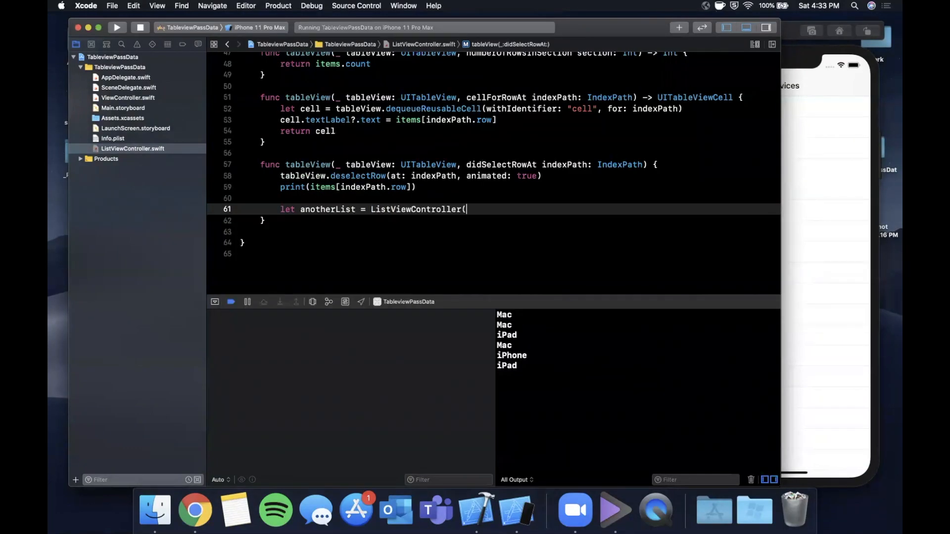
type("items: [])")
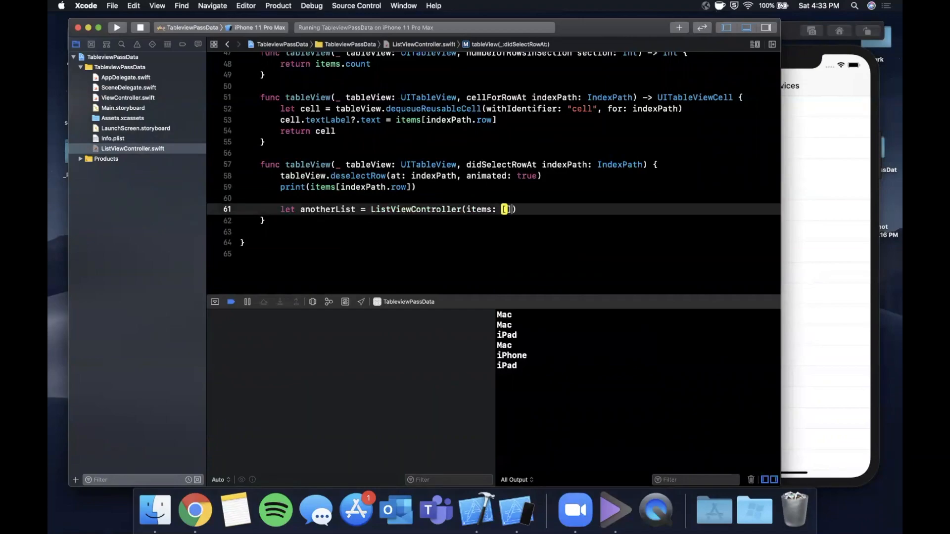
type("\"\"")
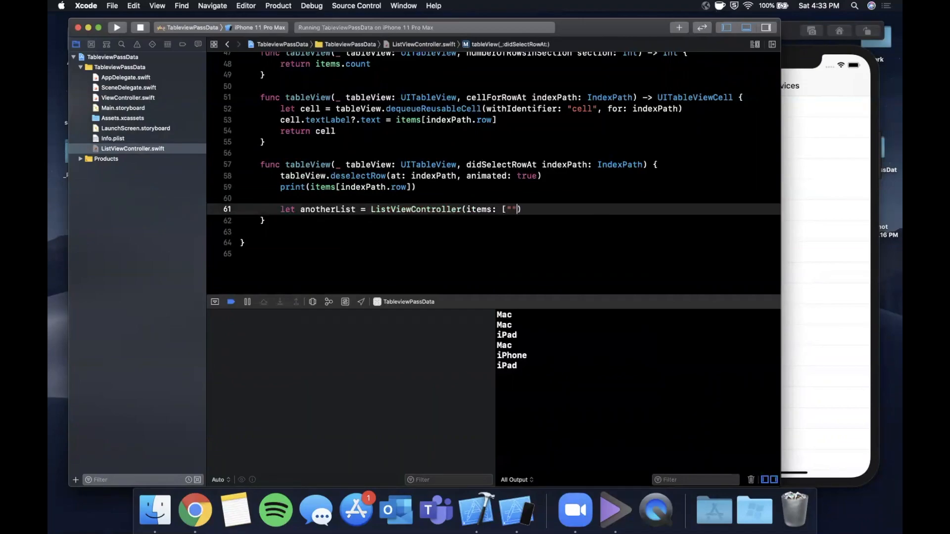
type("items")
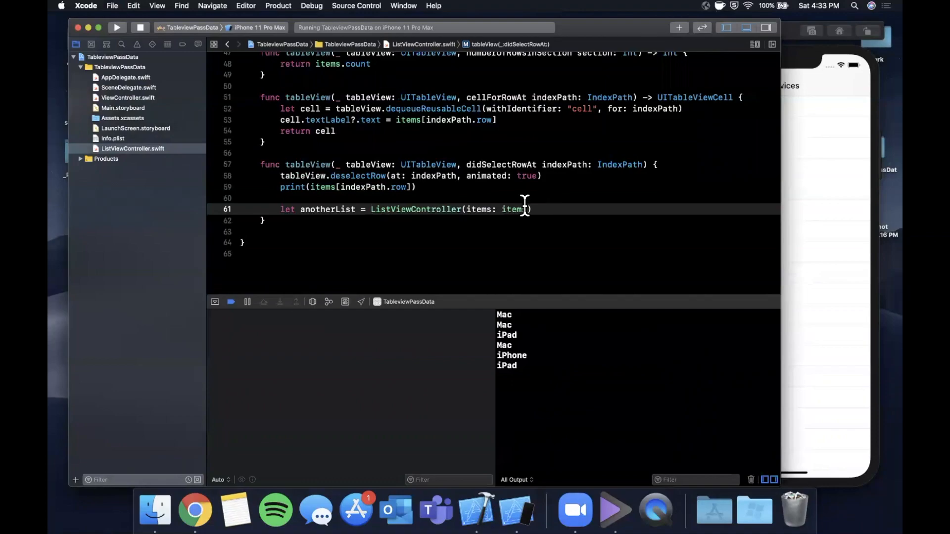
type("moreIt")
type("for x in 0")
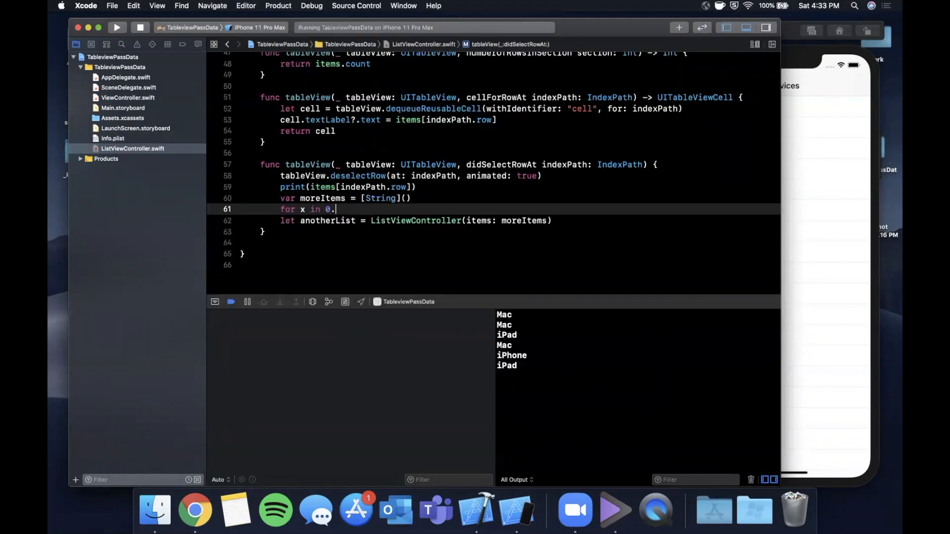
- Loop to 100 appending "item \(x)", title the list More Items, and push it animated
type("..100 {")
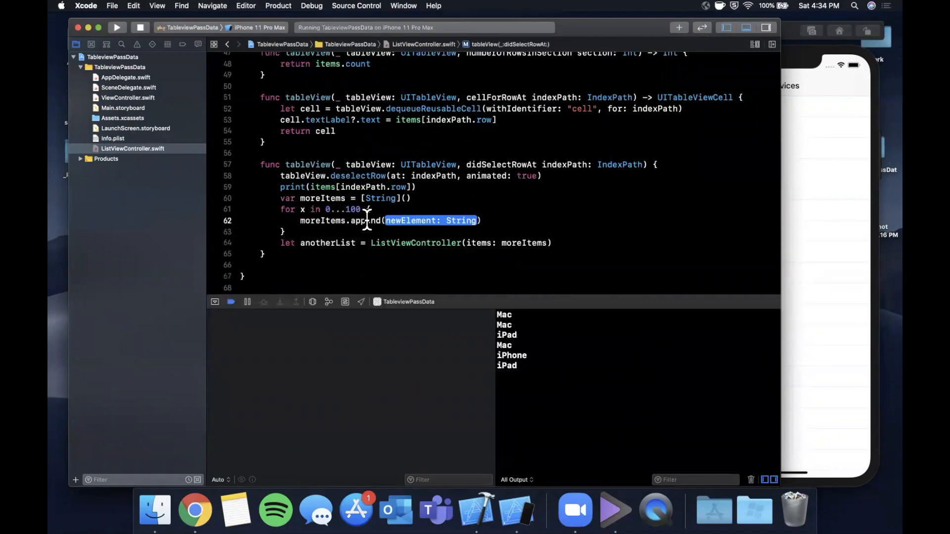
type("\"item\"")
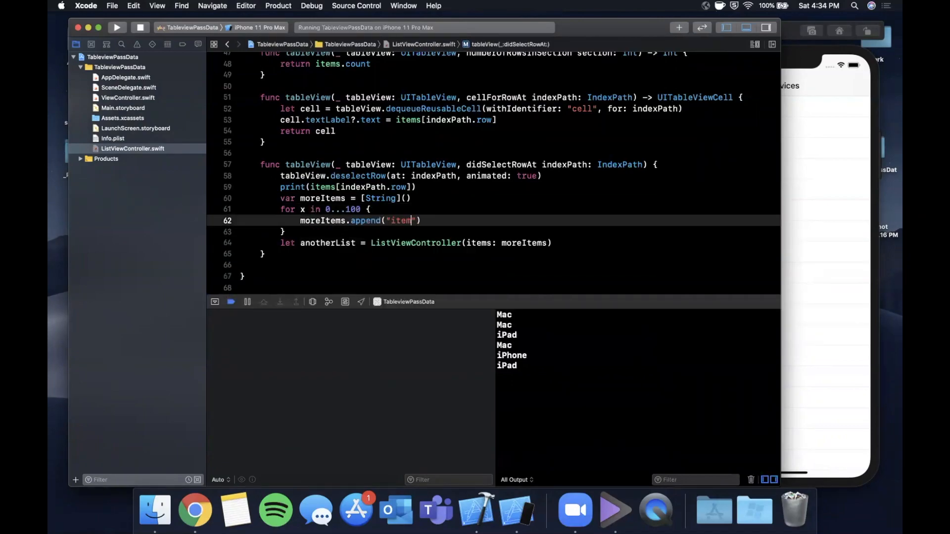
type("\\()x")
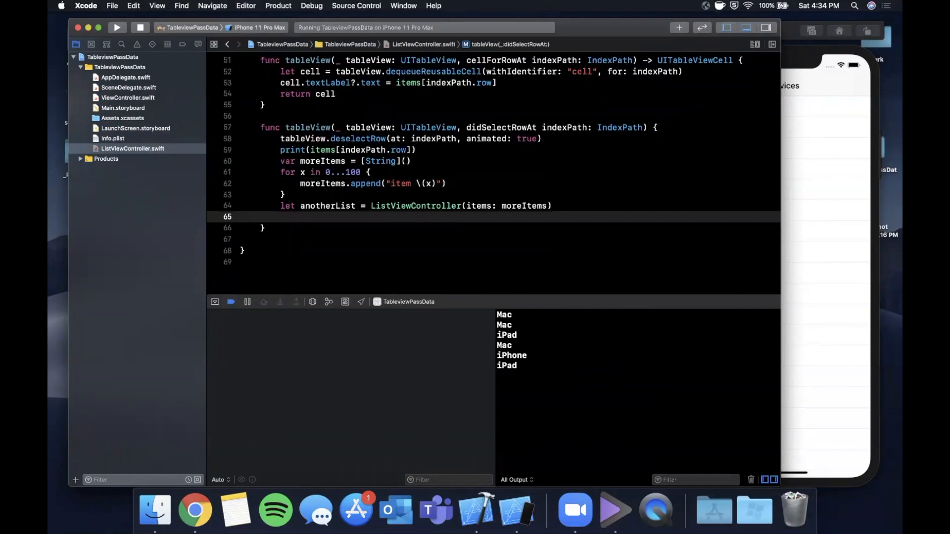
type("anotherList.")
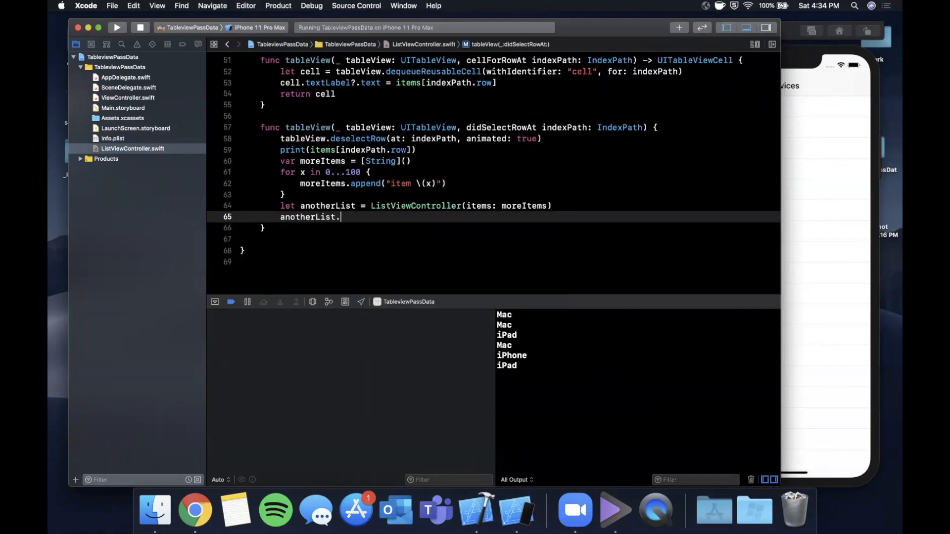
type("title = \"More")
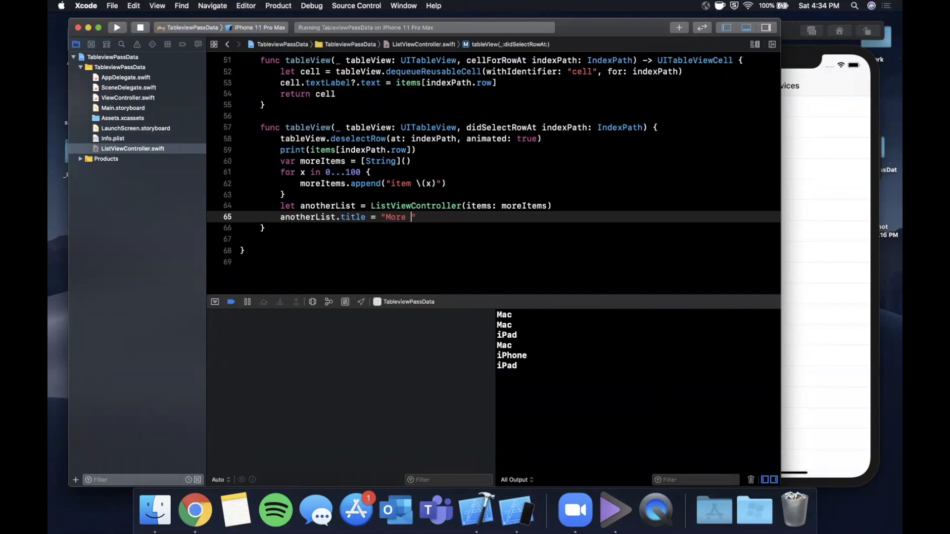
type("Items\"")
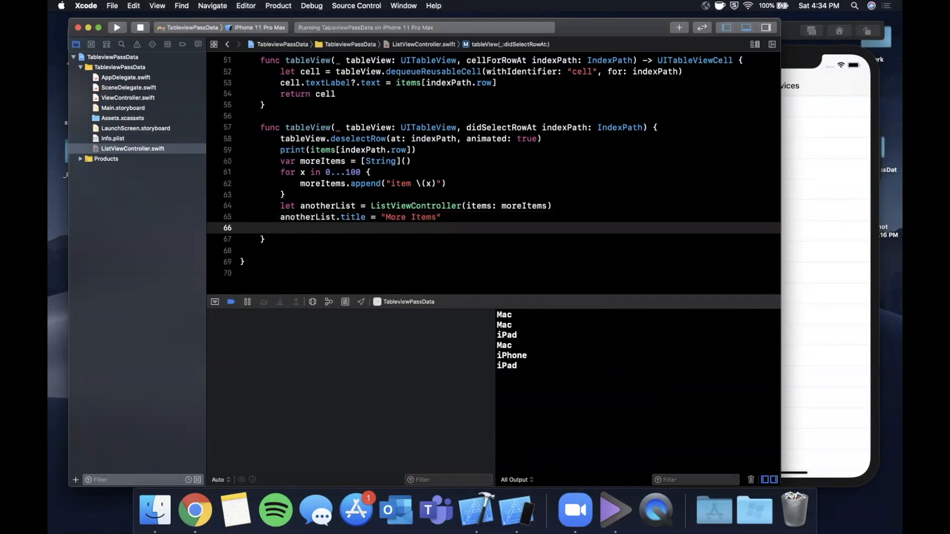
type("navigationController.pushViewController(vc, animated: Bool")
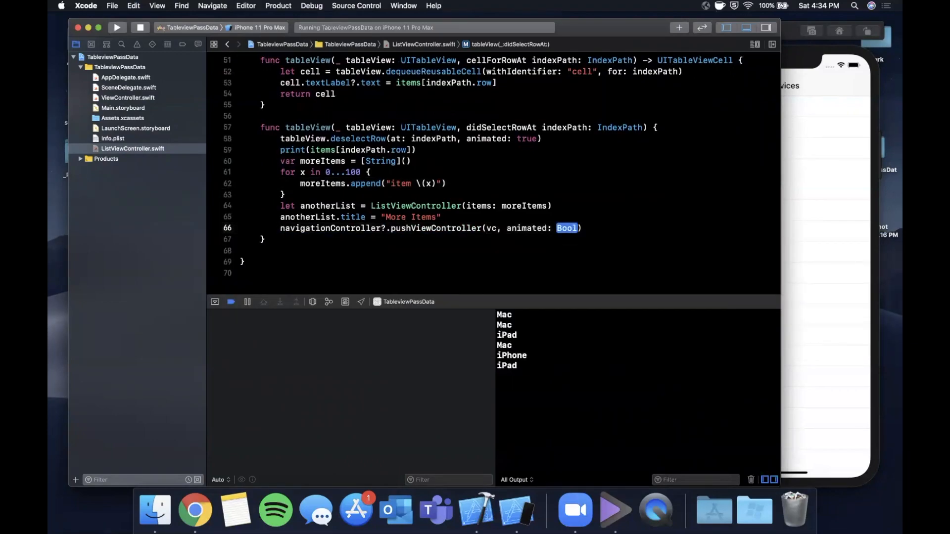
type("true")
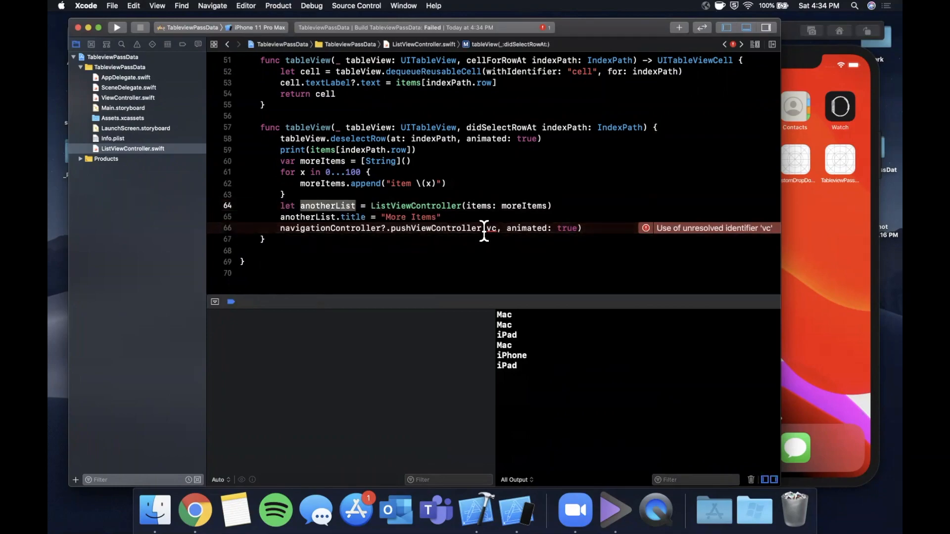
- Pass anotherList to pushViewController and rerun the app
type("anotherList")
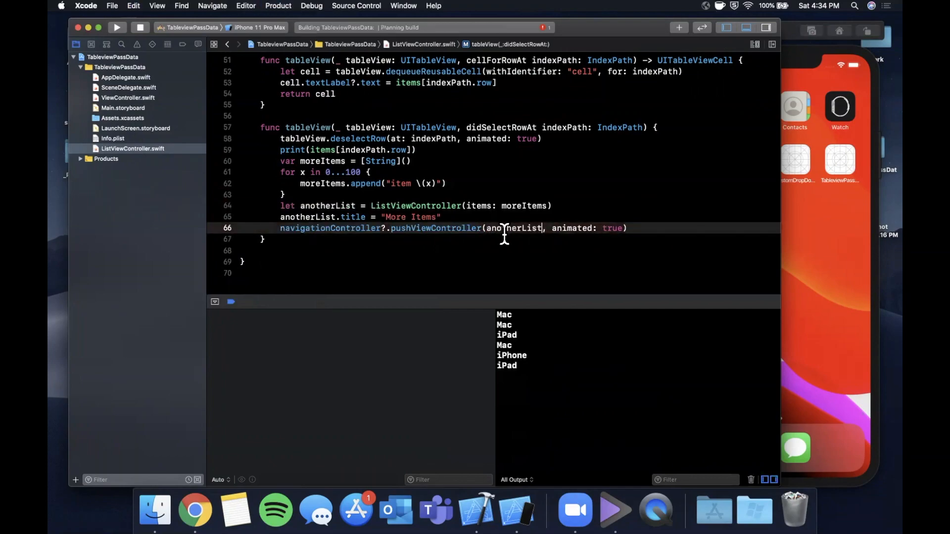
left_click(116, 27)
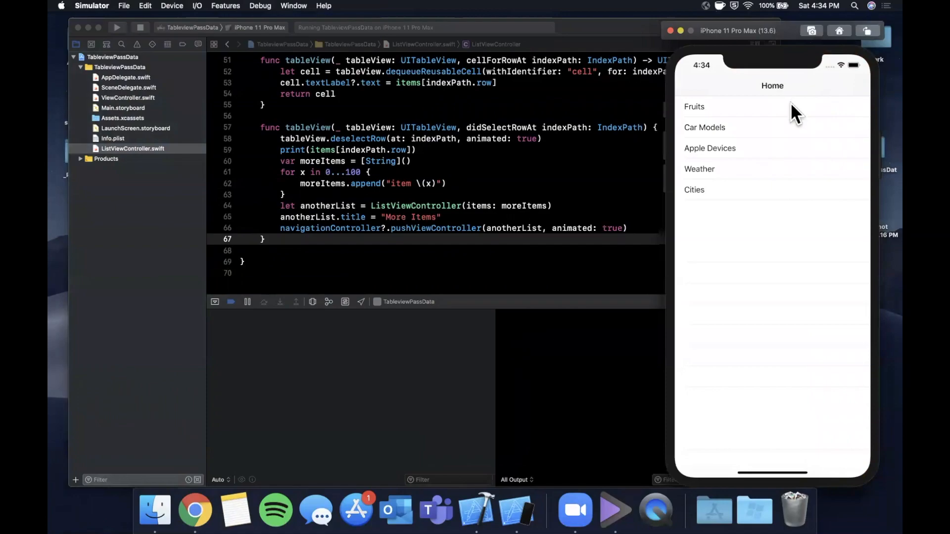
- Open Fruits, Apple, then nested More Items lists, and go back twice to Home
left_click(693, 105)
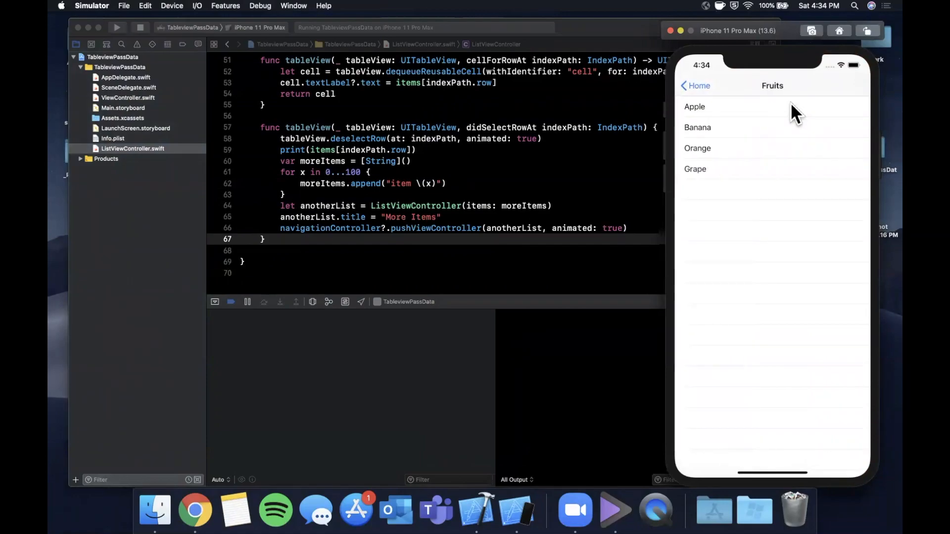
mouse_move(778, 128)
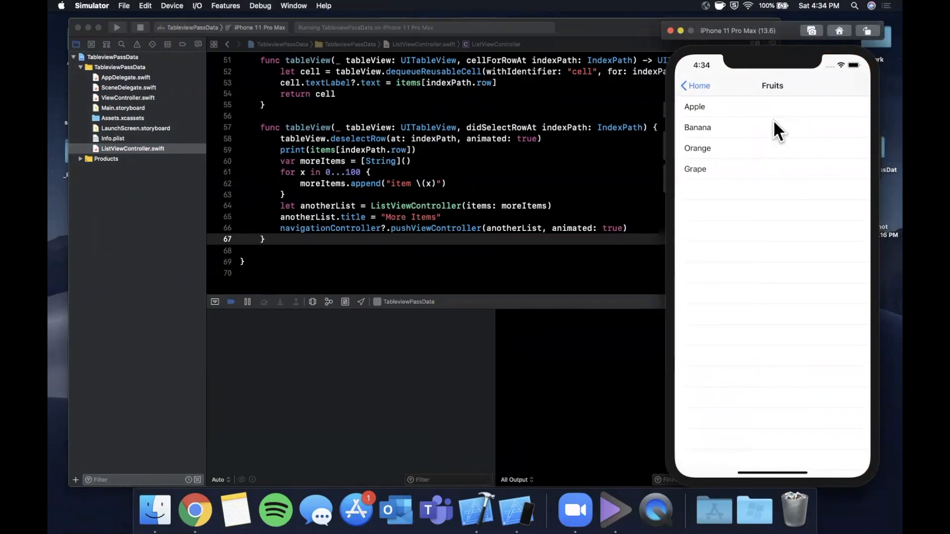
left_click(694, 106)
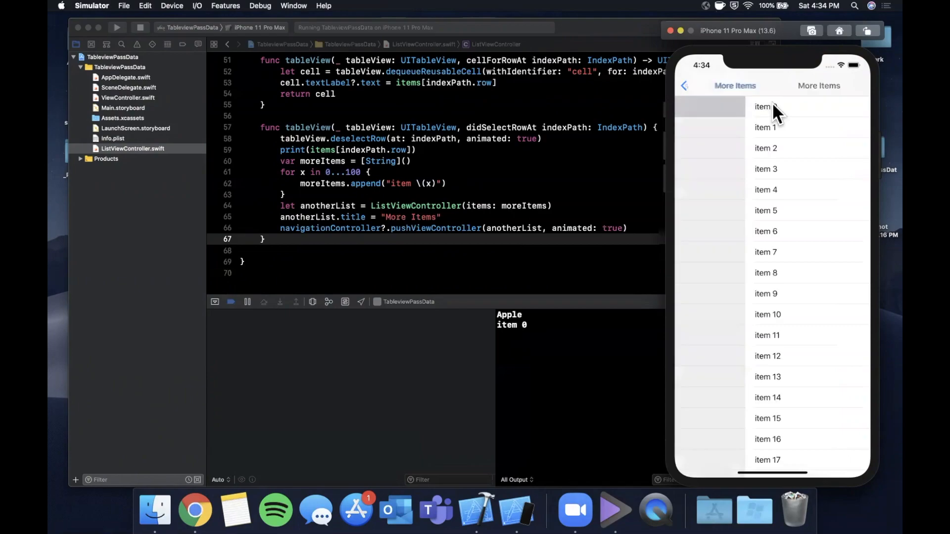
left_click(761, 106)
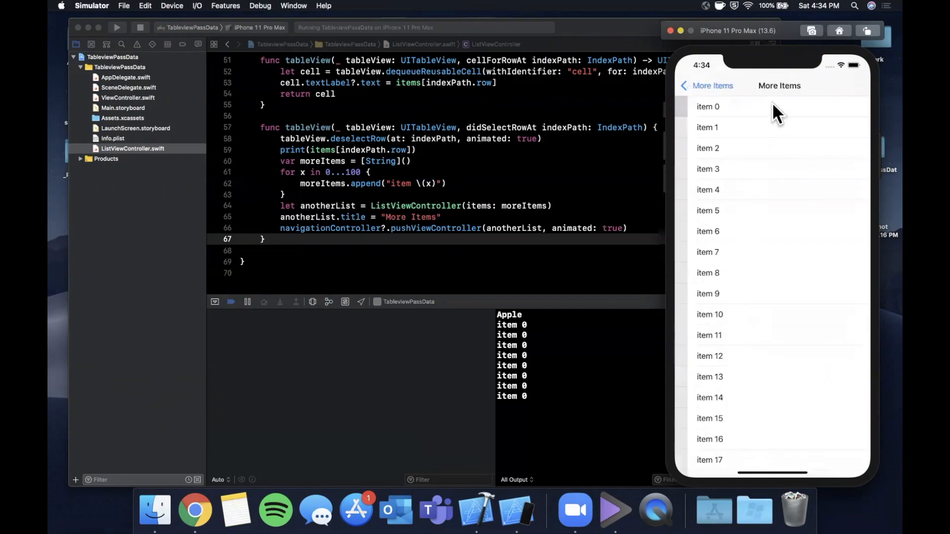
left_click(779, 190)
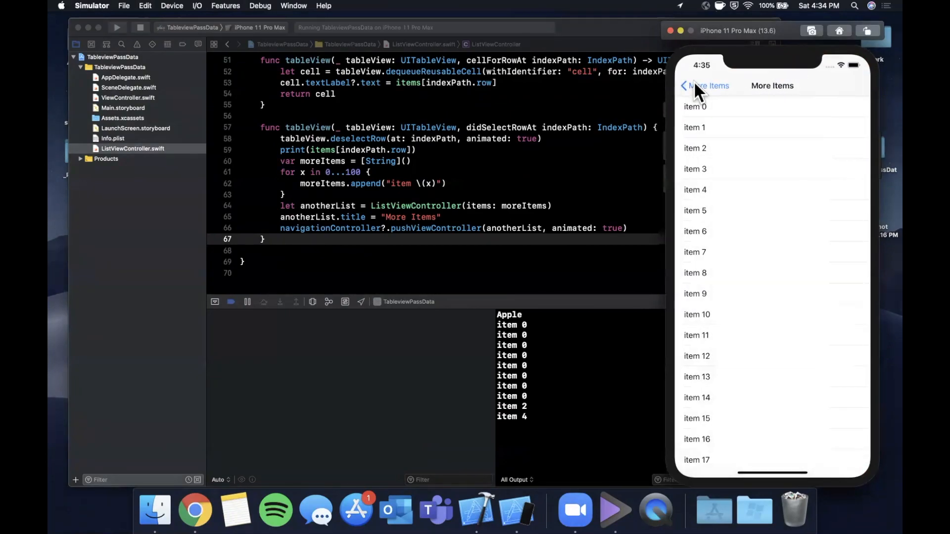
left_click(688, 86)
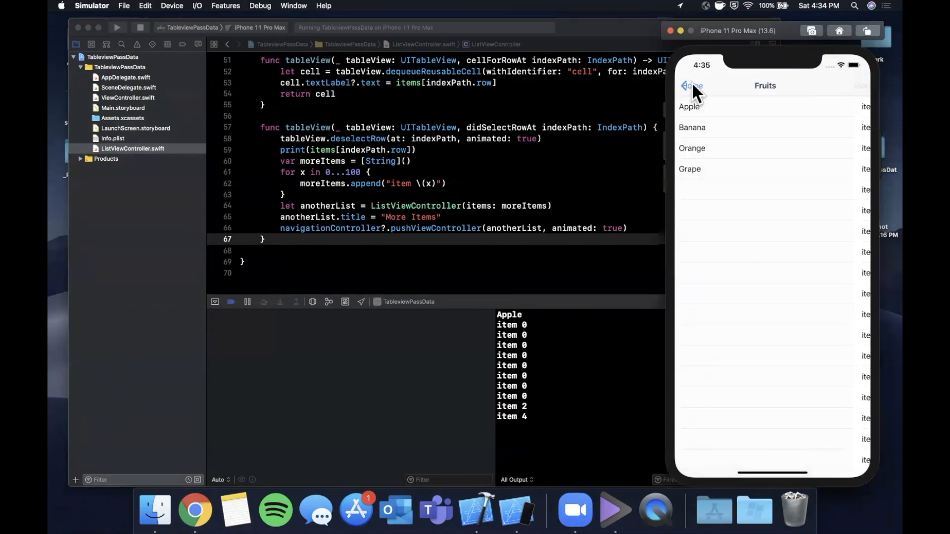
left_click(689, 85)
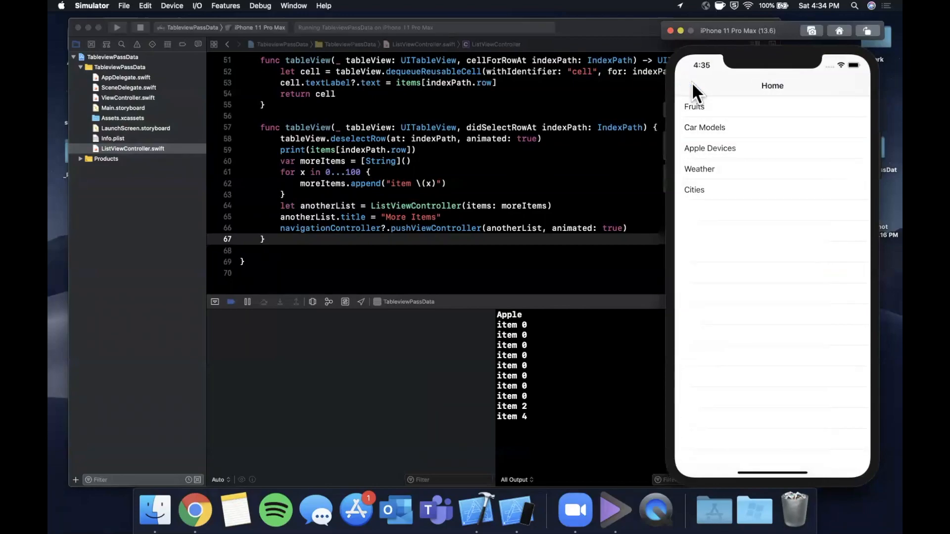
mouse_move(624, 217)
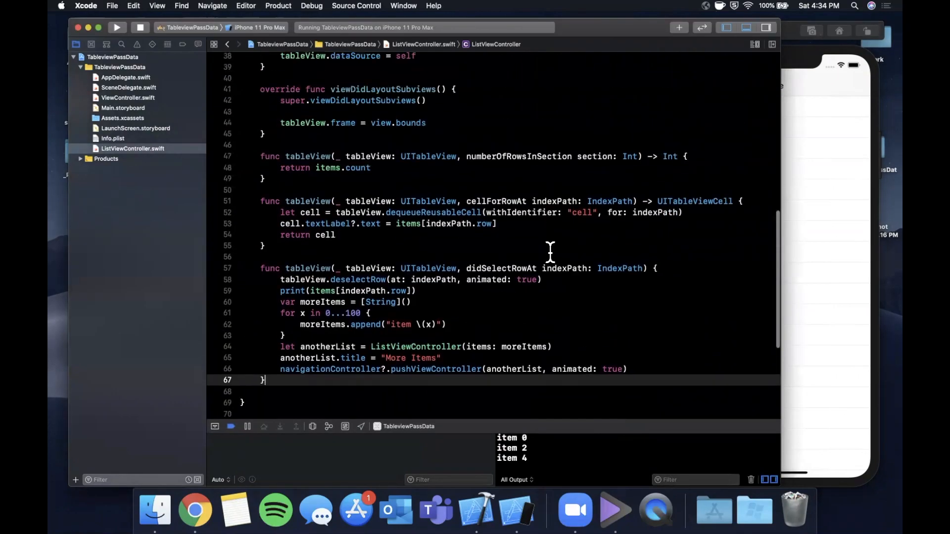
- Scroll ListViewController.swift up toward the class declaration
scroll("up", 3)
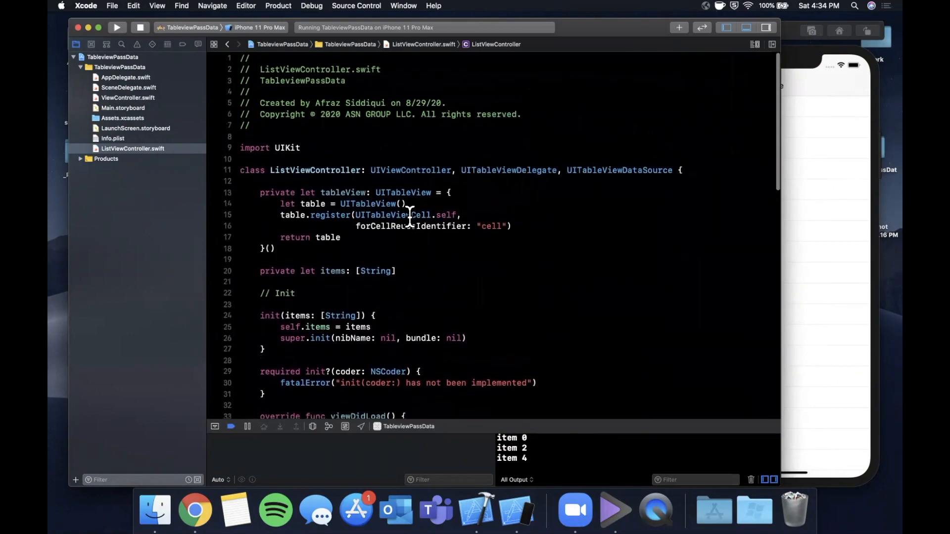
mouse_move(438, 192)
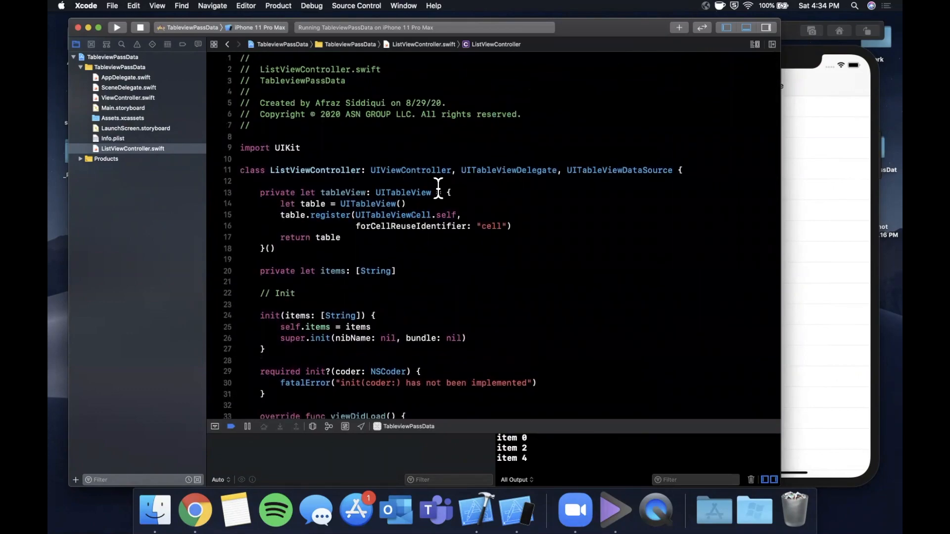